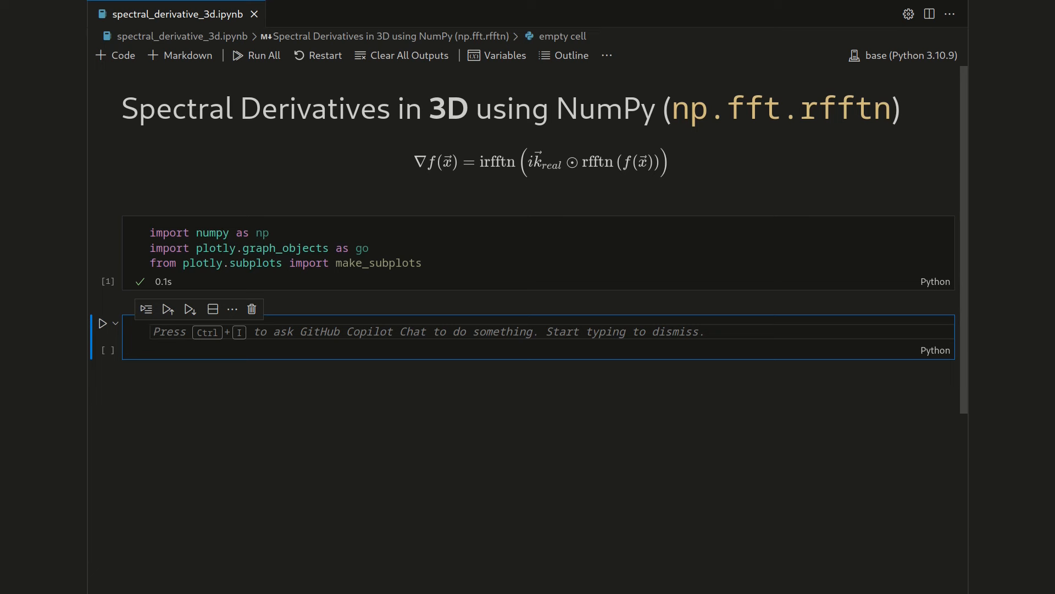
Step: Define L = 1.0 and N = 40 in the empty code cell and run it
text(L)
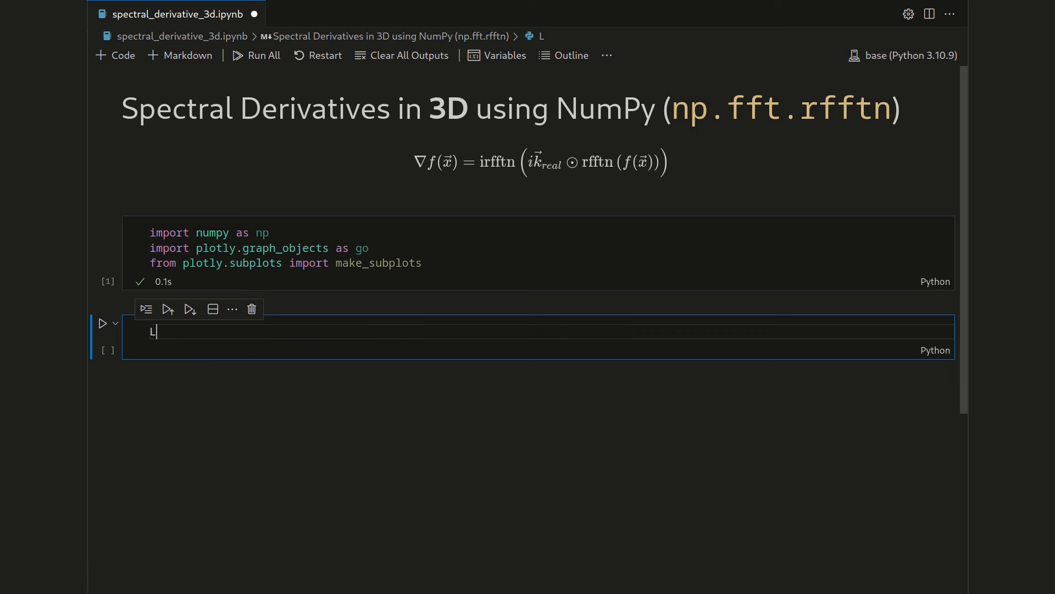
text(= 1.0)
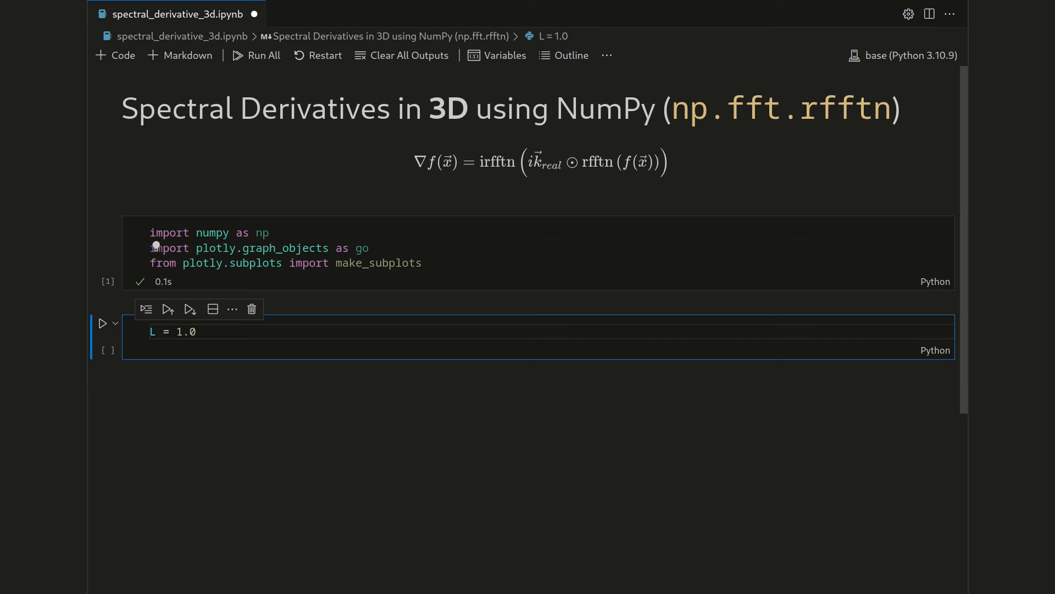
text(N = 40)
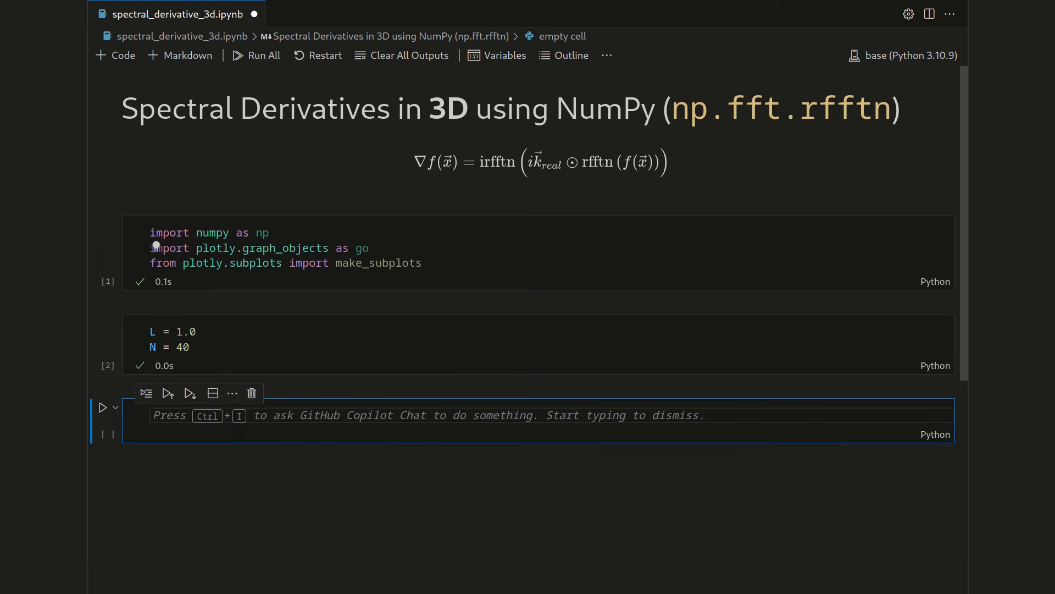
Step: Write mesh_1d = np.linspace(0, L, N, endpoint=False) in the new cell
text(mesh_1d = n)
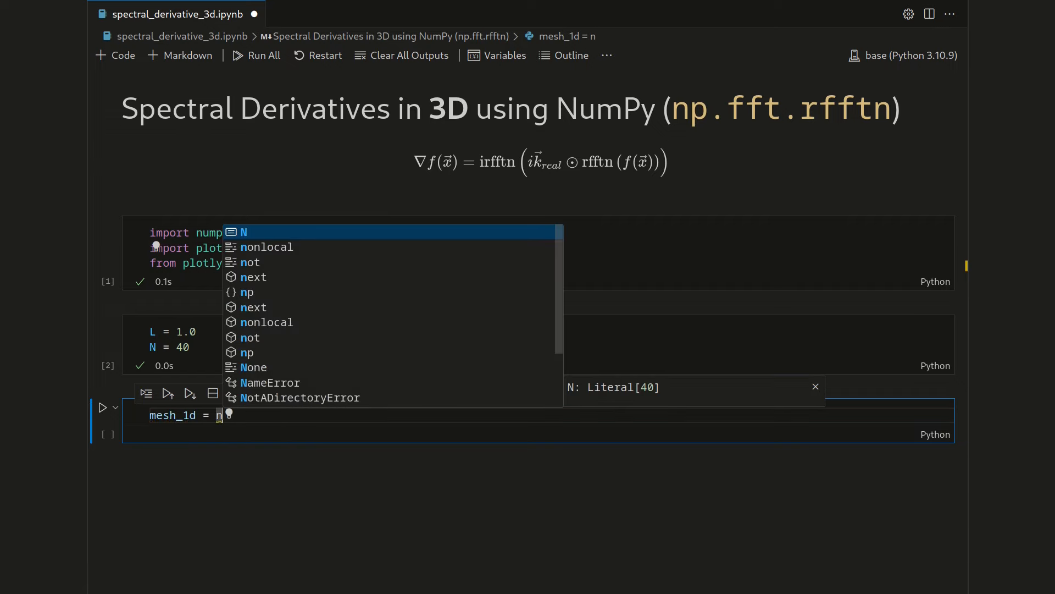
text(p.linspace(0,)
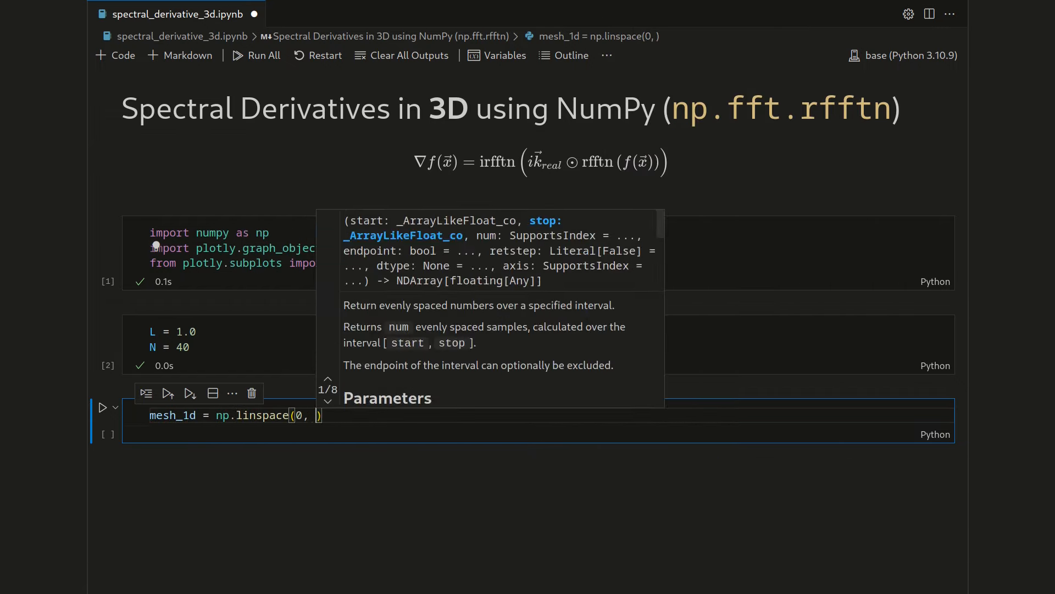
text(L, N,)
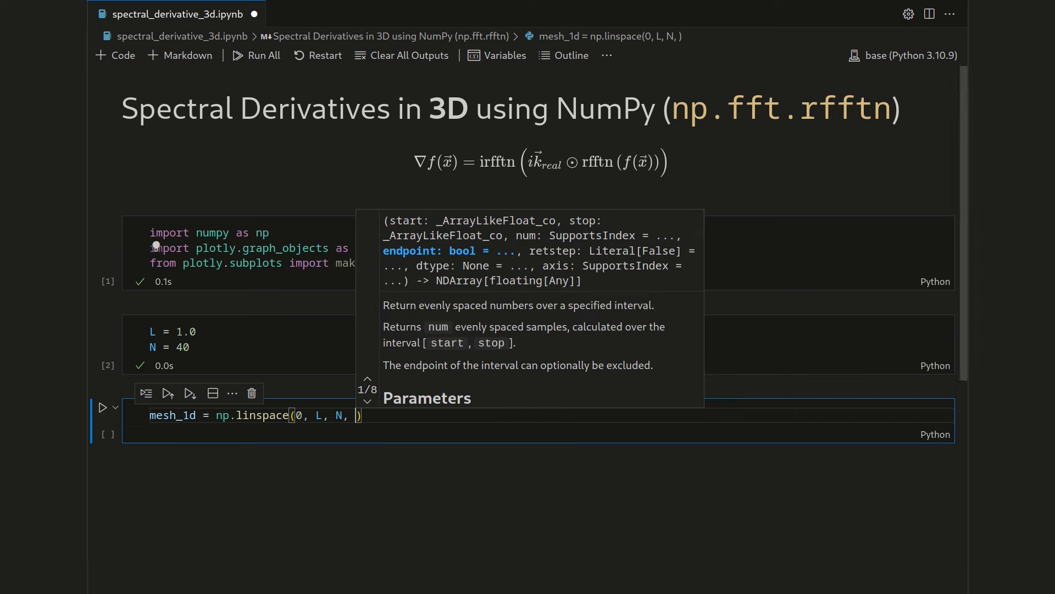
text(endpoint=)
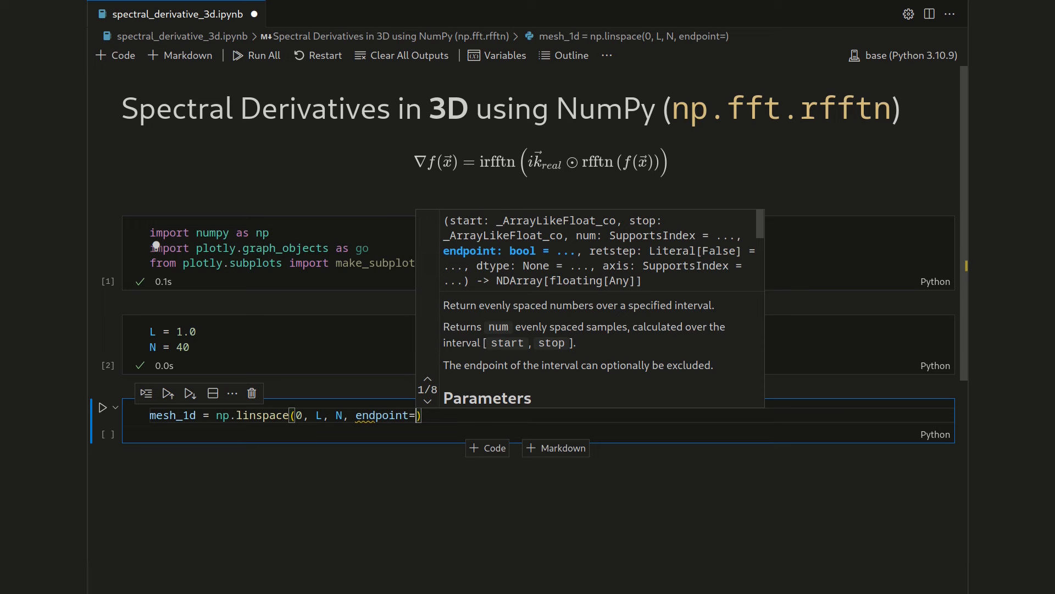
text(False)
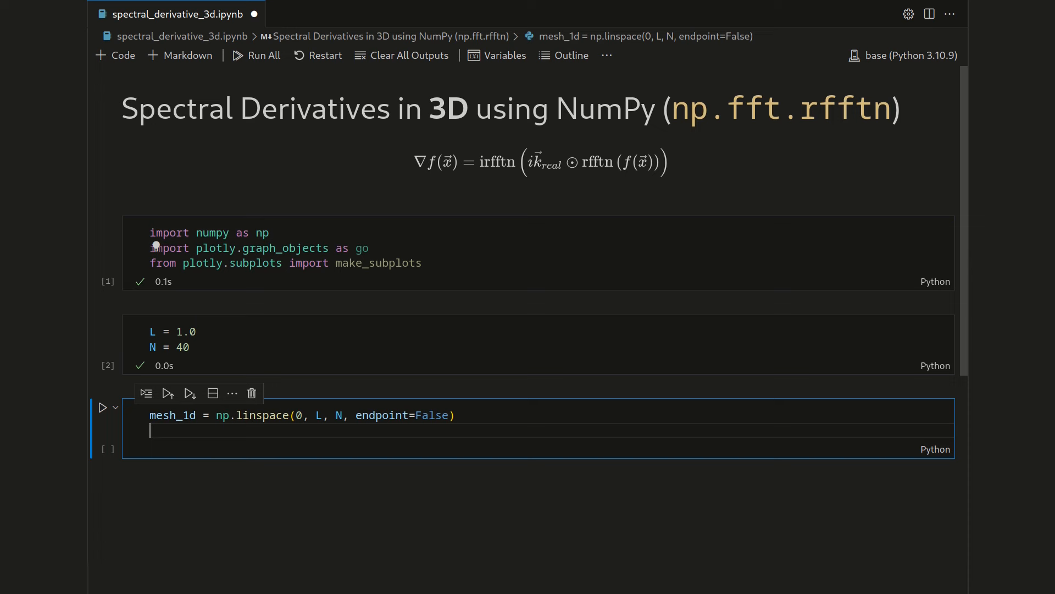
Step: Write mesh = np.stack(np.meshgrid(mesh_1d, mesh_1d, mesh_1d, indexing="ij")) and run the cell
text(mesh =)
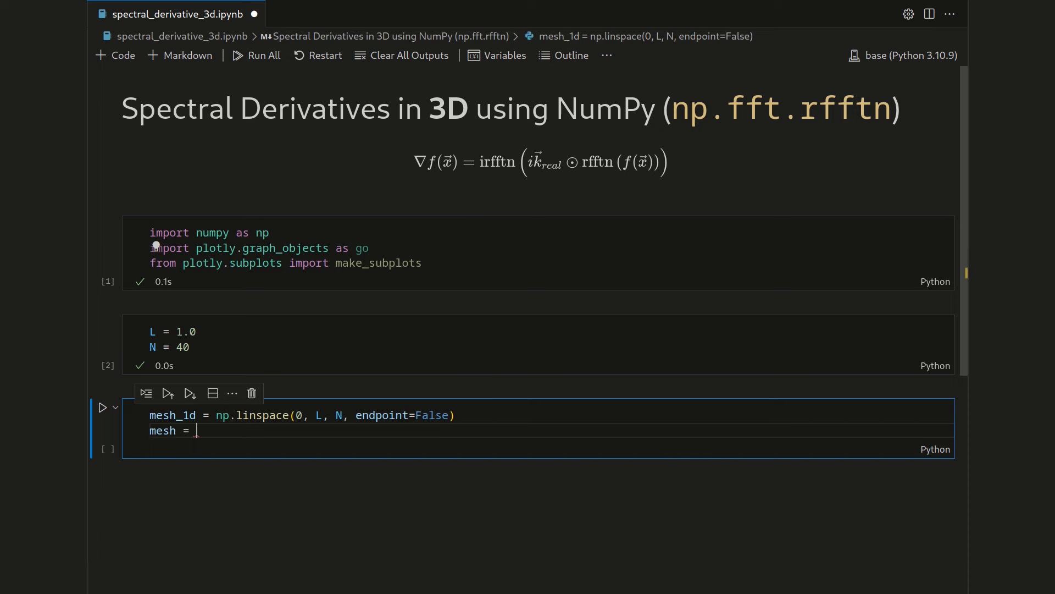
text(np.sta)
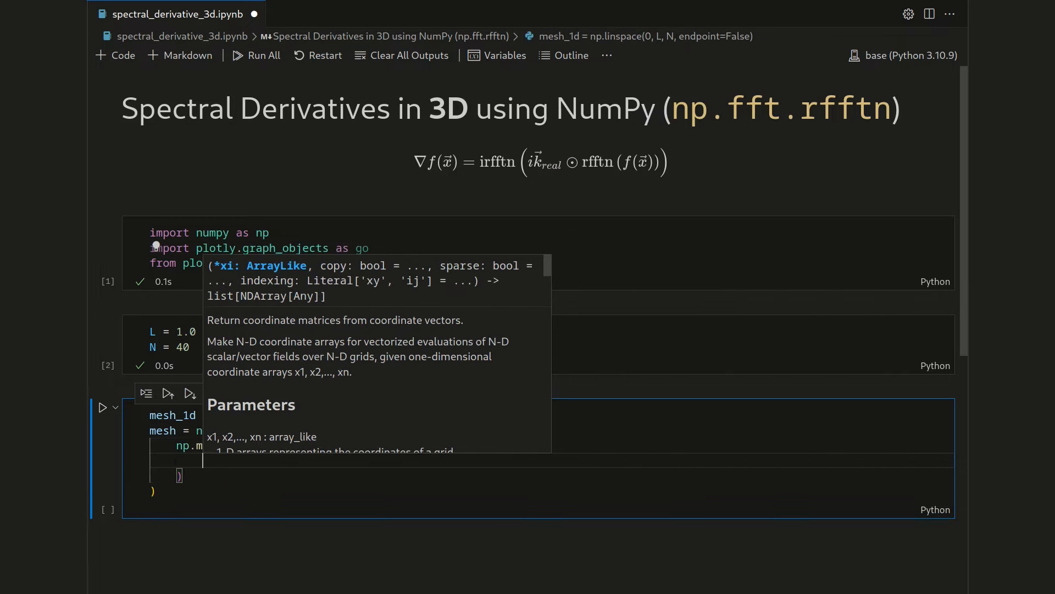
text(mesh_1d, mesh_1d, mesh_1d,)
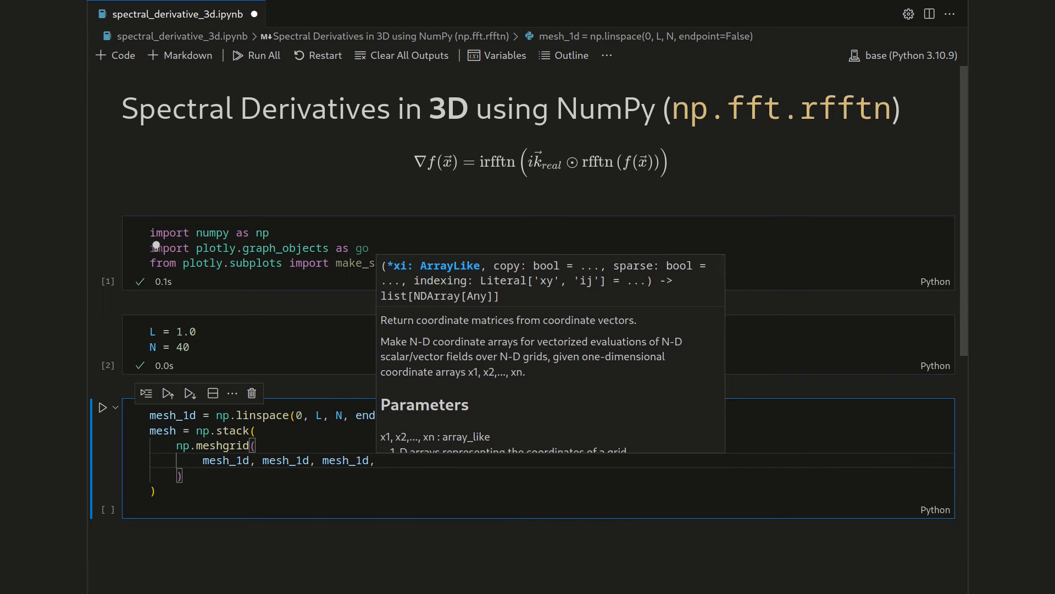
double_click(209, 460)
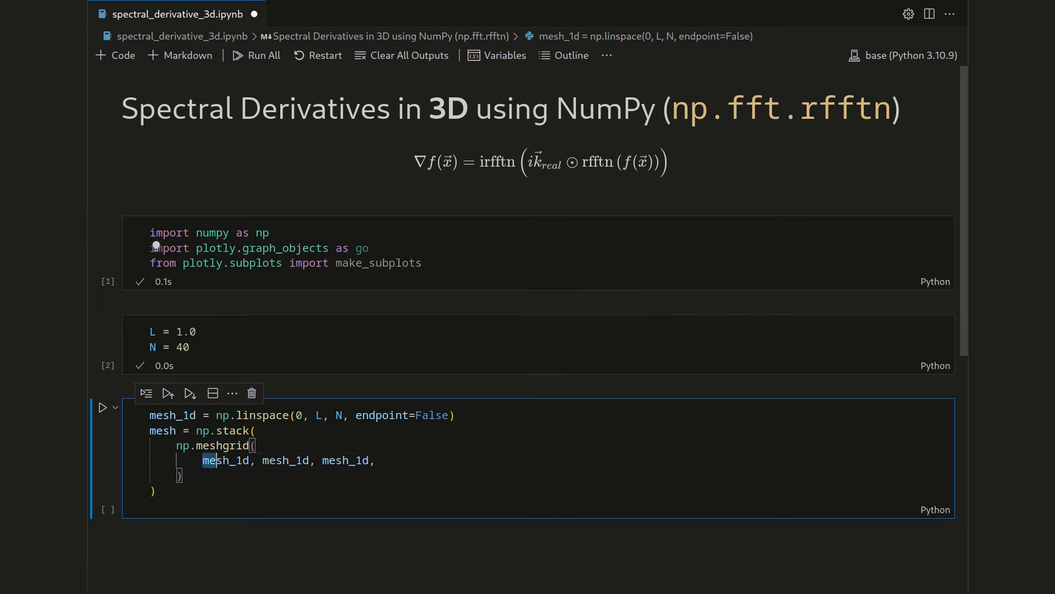
double_click(226, 461)
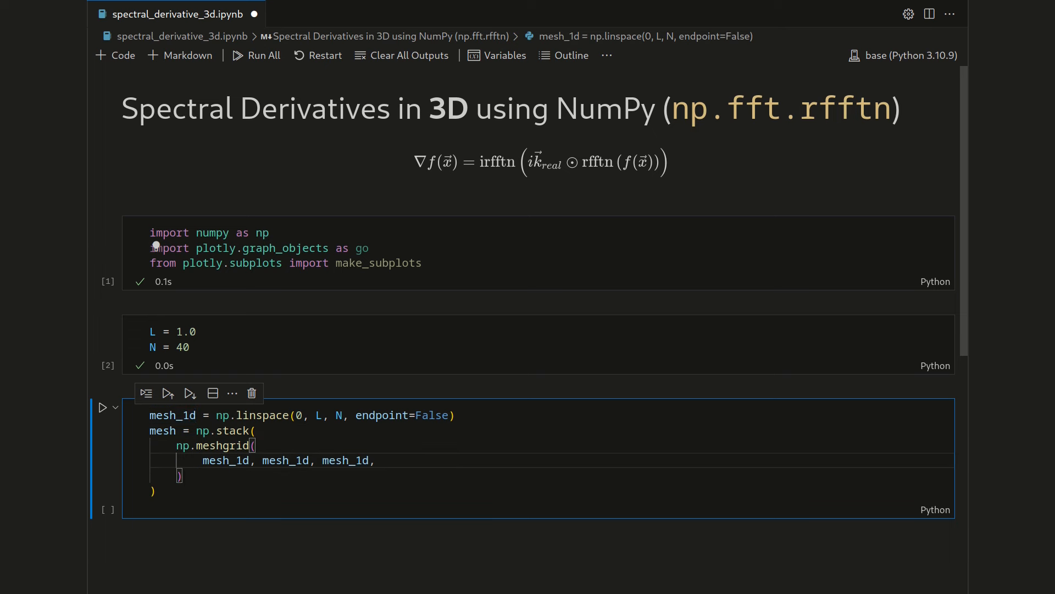
key(enter)
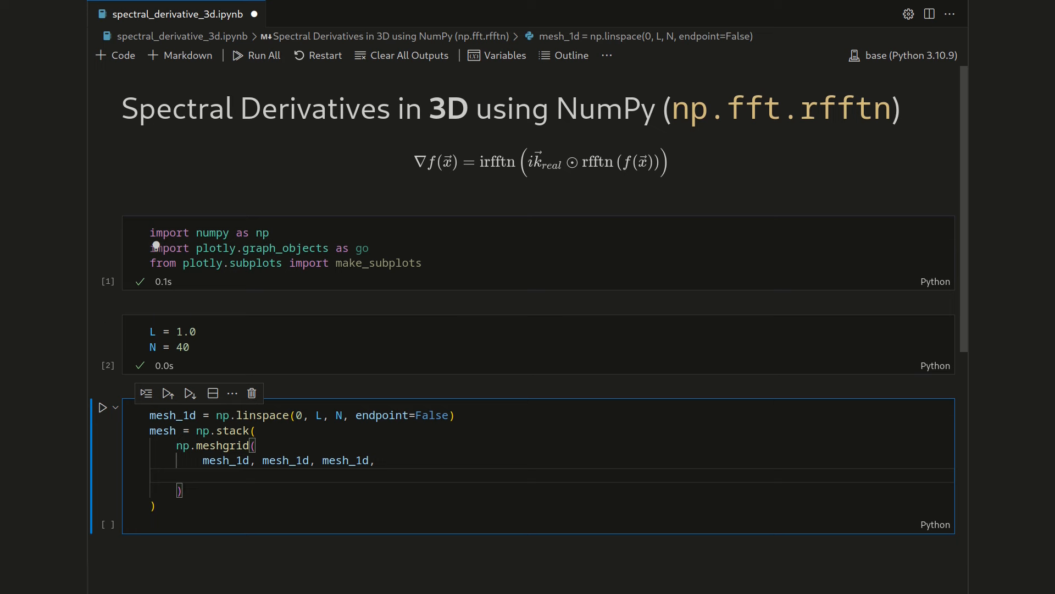
text(indexing=)
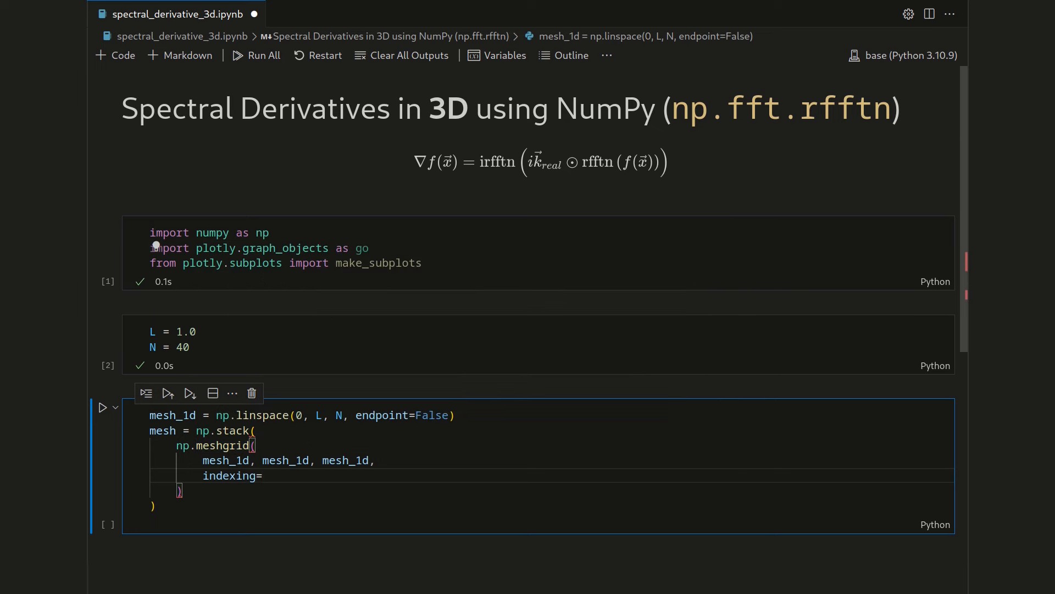
text("ij",)
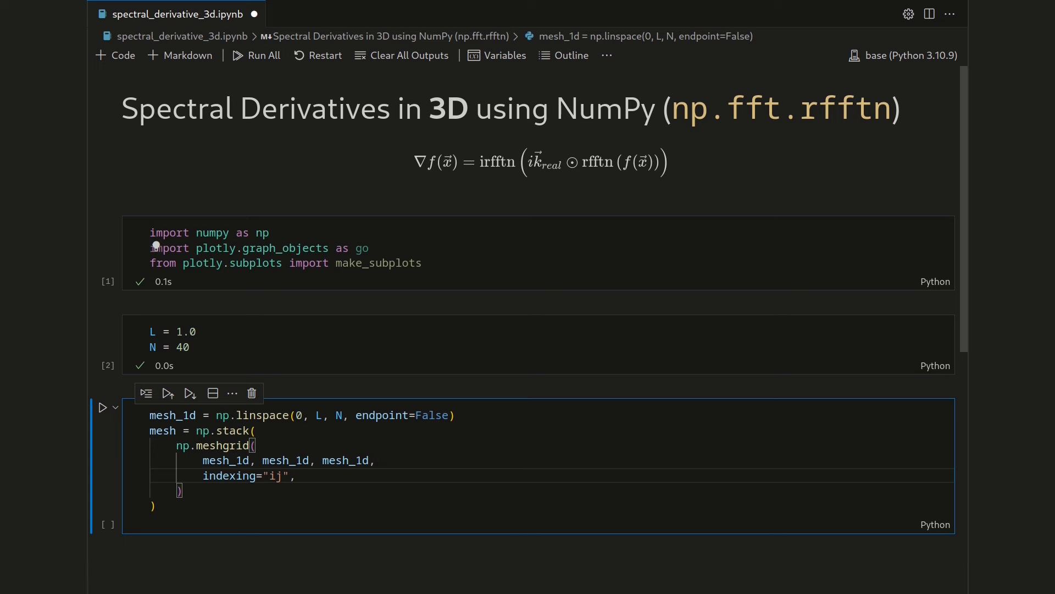
click(282, 476)
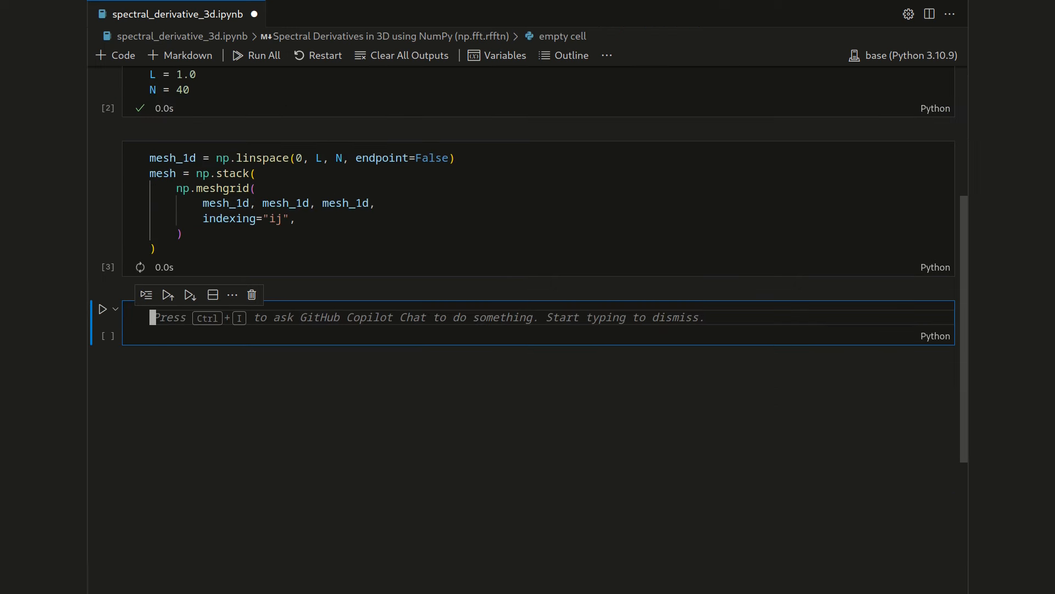
Step: Evaluate mesh.shape in a new cell, getting (3, 40, 40, 40)
text(mesh.shape)
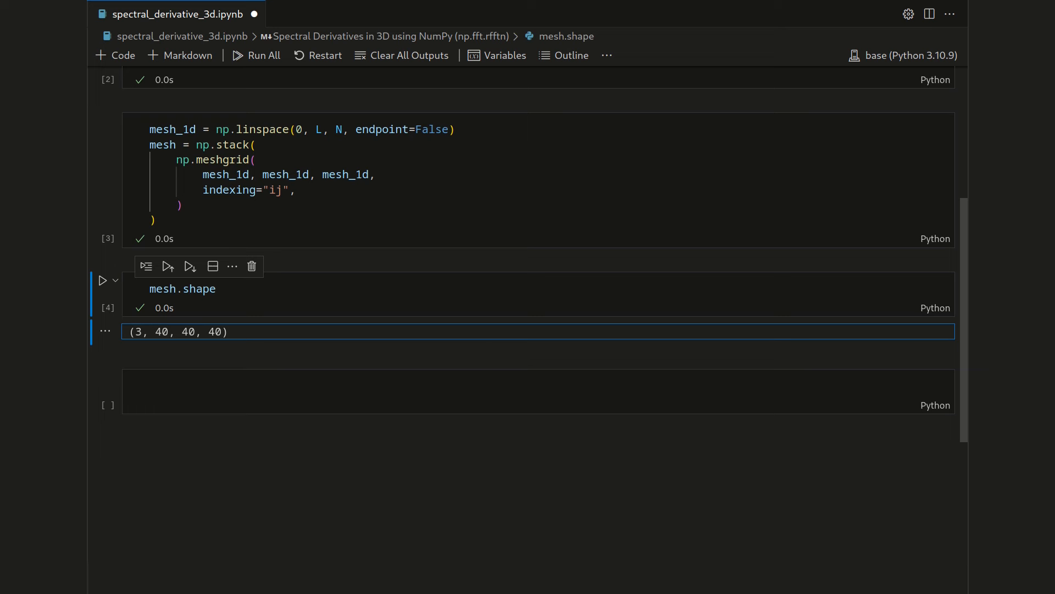
drag(153, 331, 215, 331)
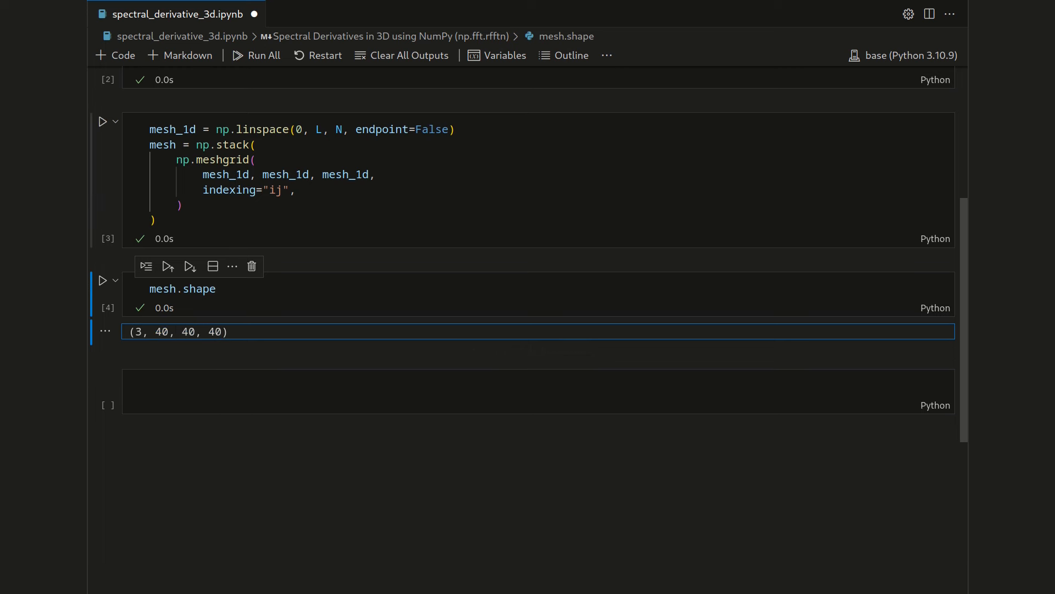
mouse_move(227, 174)
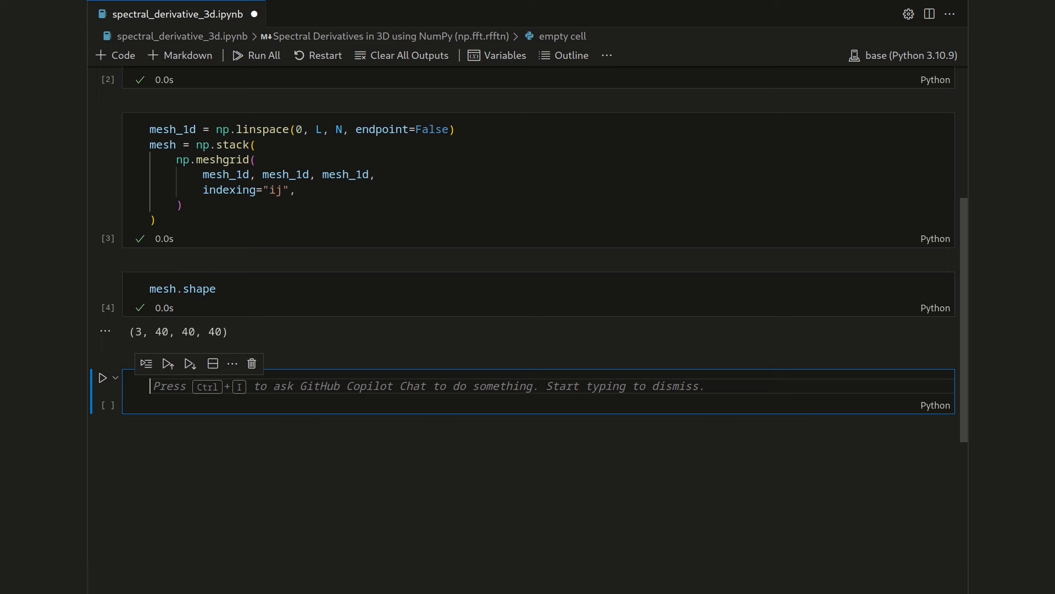
Step: Start f = lambda x with the first factor np.sin(2*np.pi*x[0]/L)
text(f =)
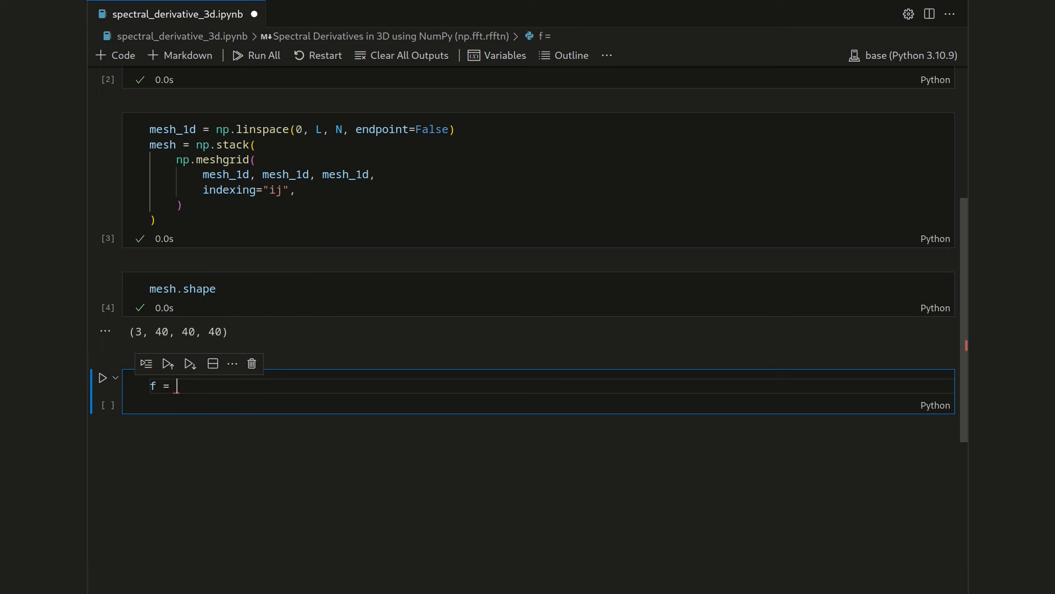
text(lambda x: ()
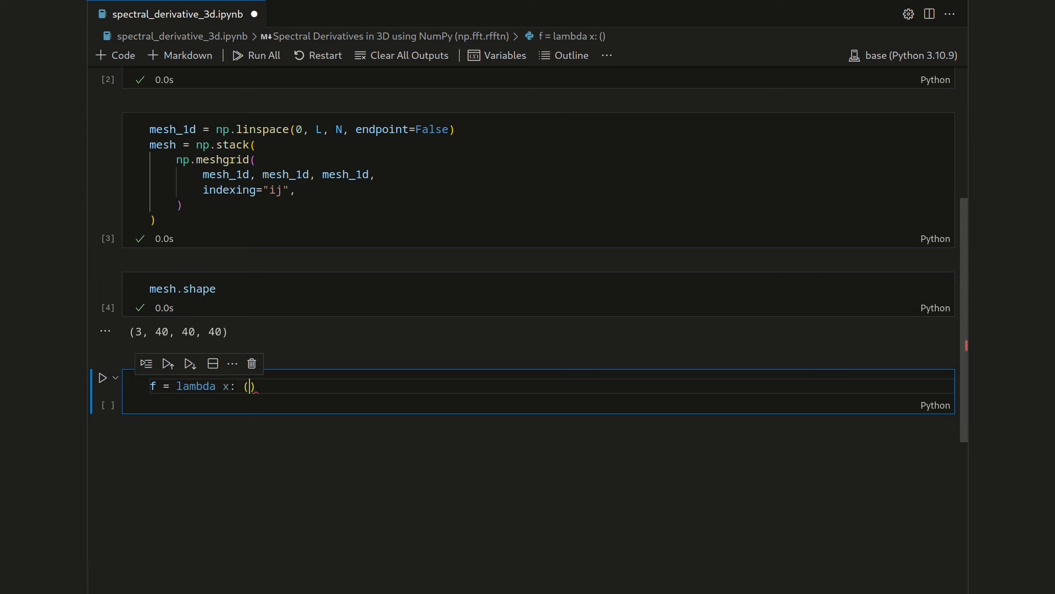
text(np.sin()
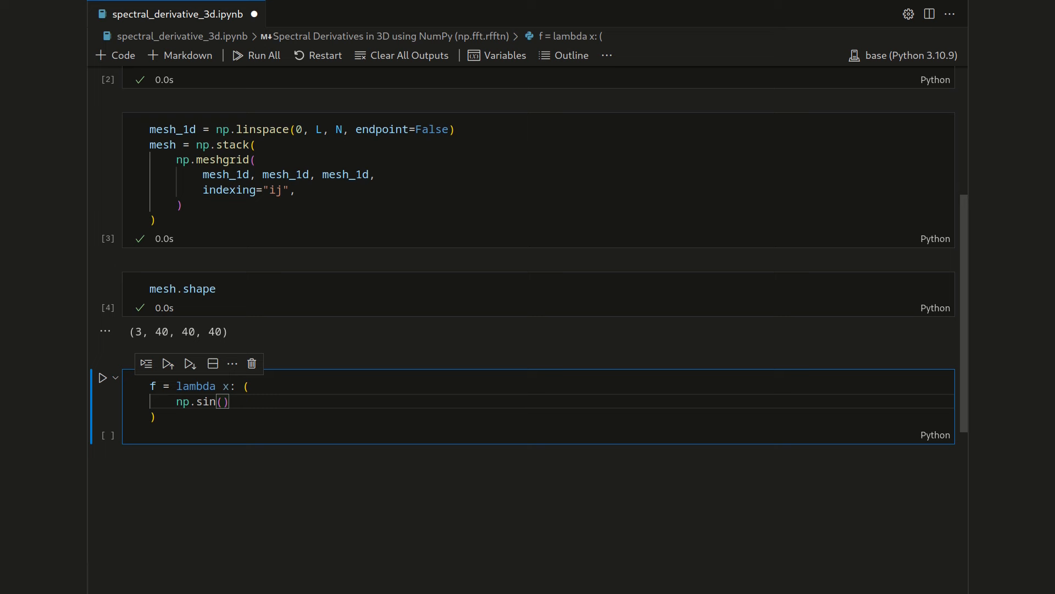
text(2)
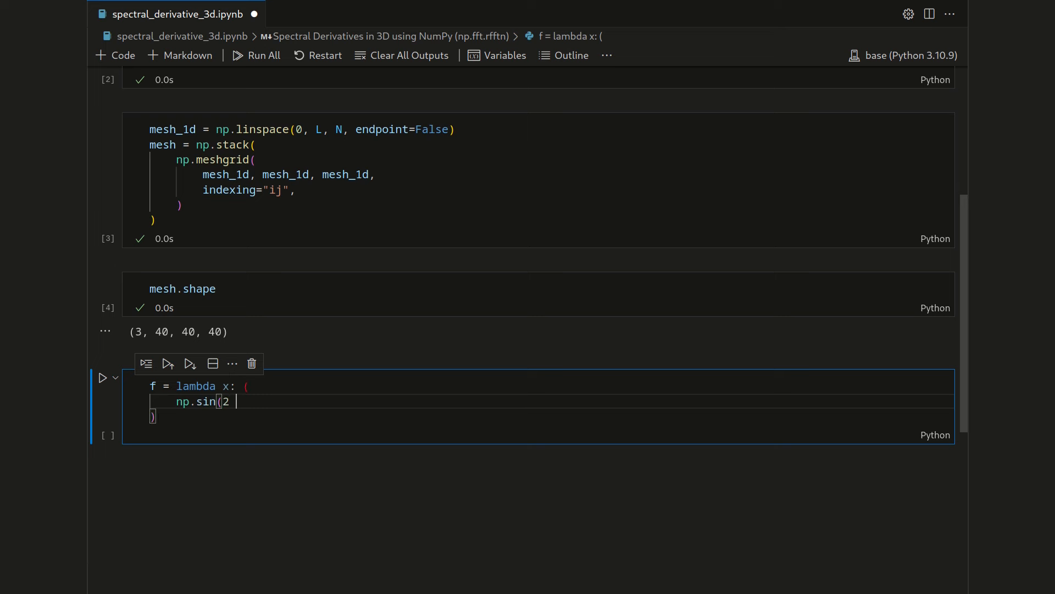
text(* np.pi * x[0] / L))
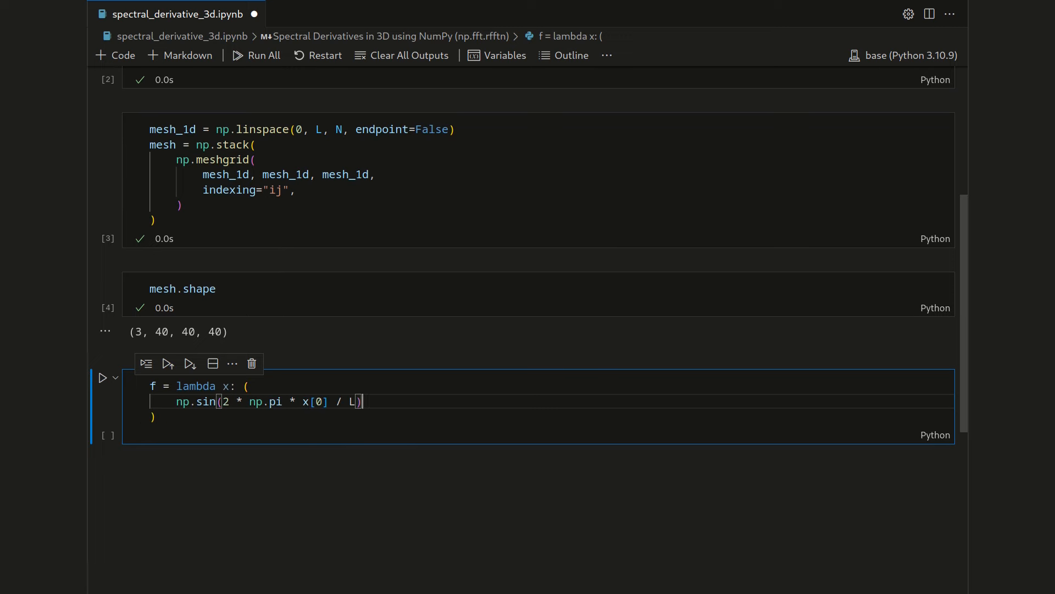
Step: Multiply f by np.sin(4*np.pi*x[1]/L) and np.cos(2*np.pi*x[2]/L)
text(np.sin()
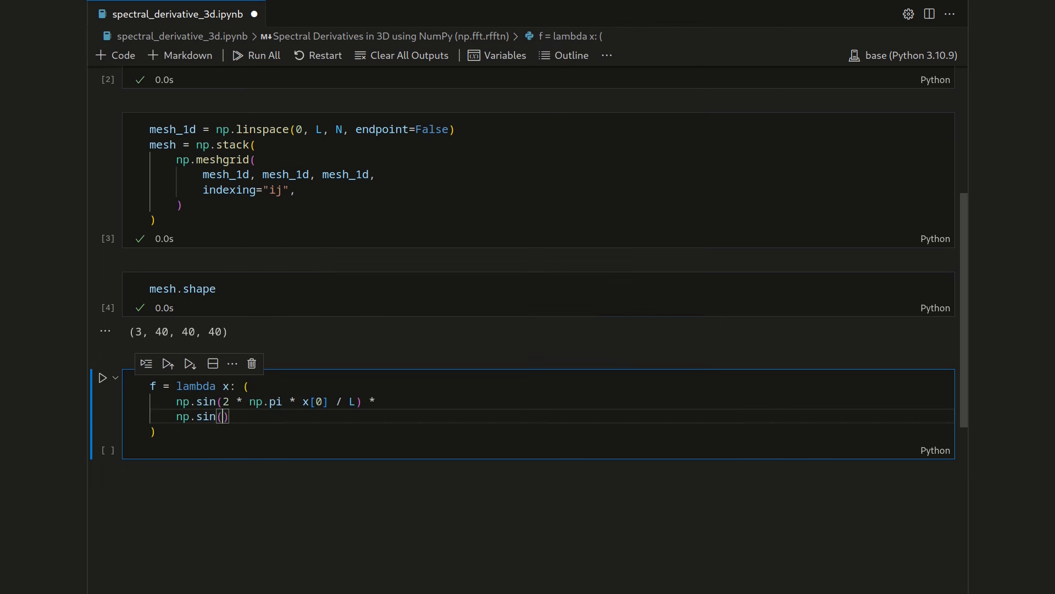
text(4 * np.pi * x[)
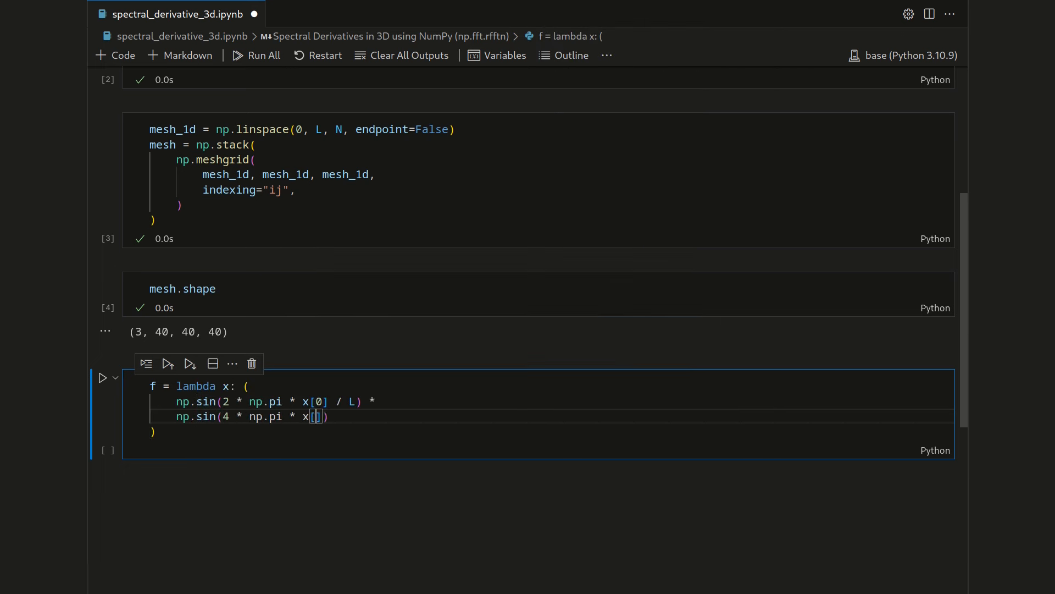
text(1] /)
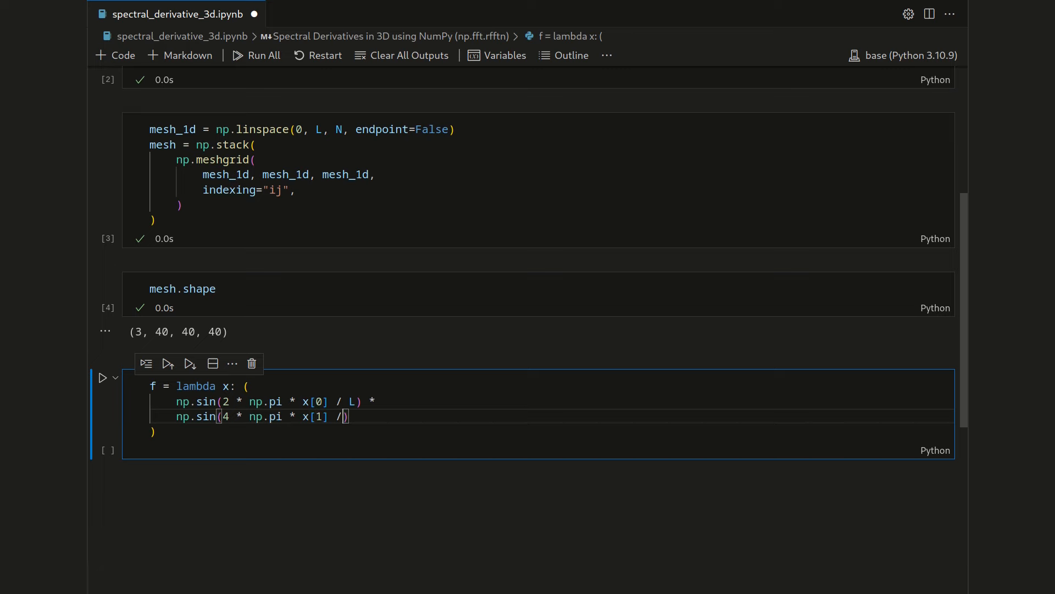
text(L) *)
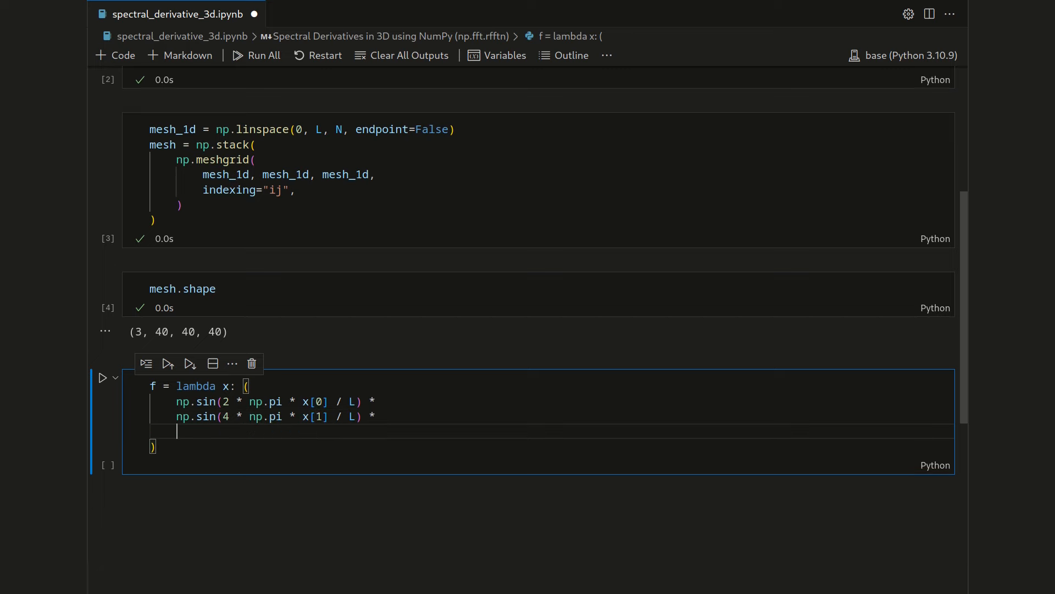
text(np.cos())
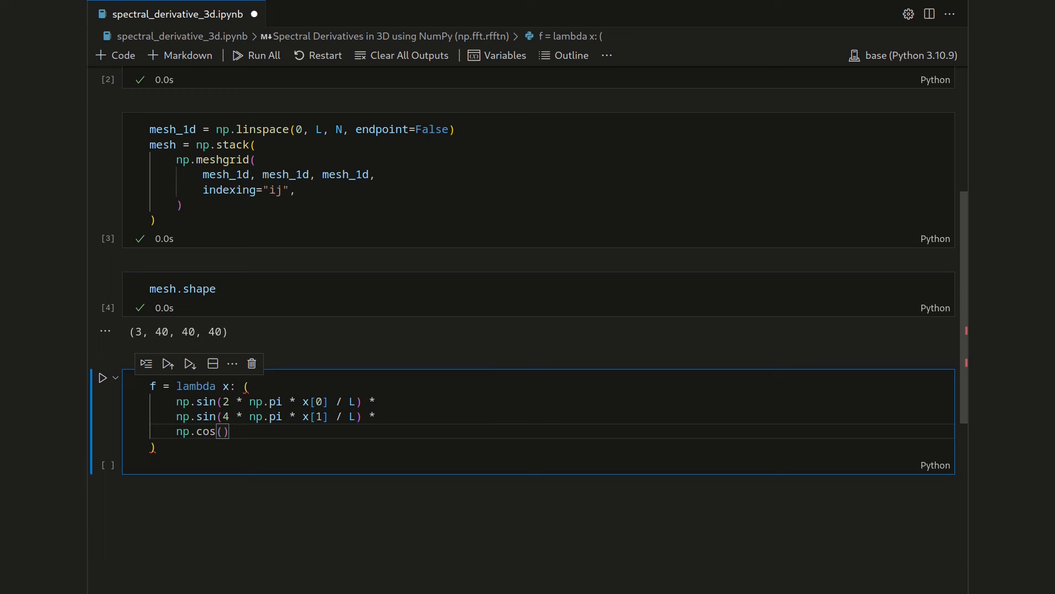
text(2 * np.pi * x[2])
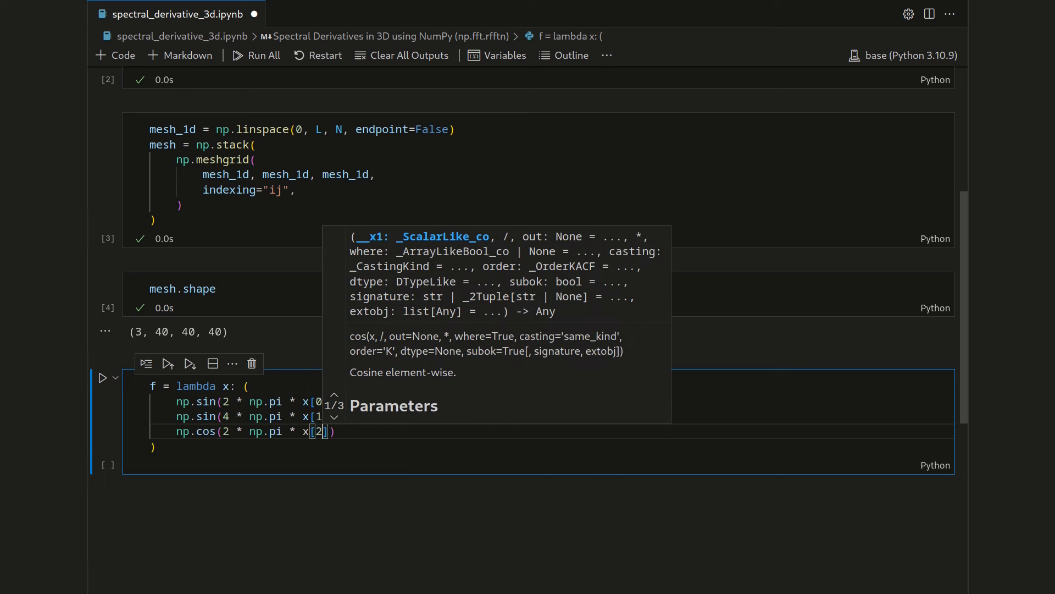
text(/ L) *)
text(f)
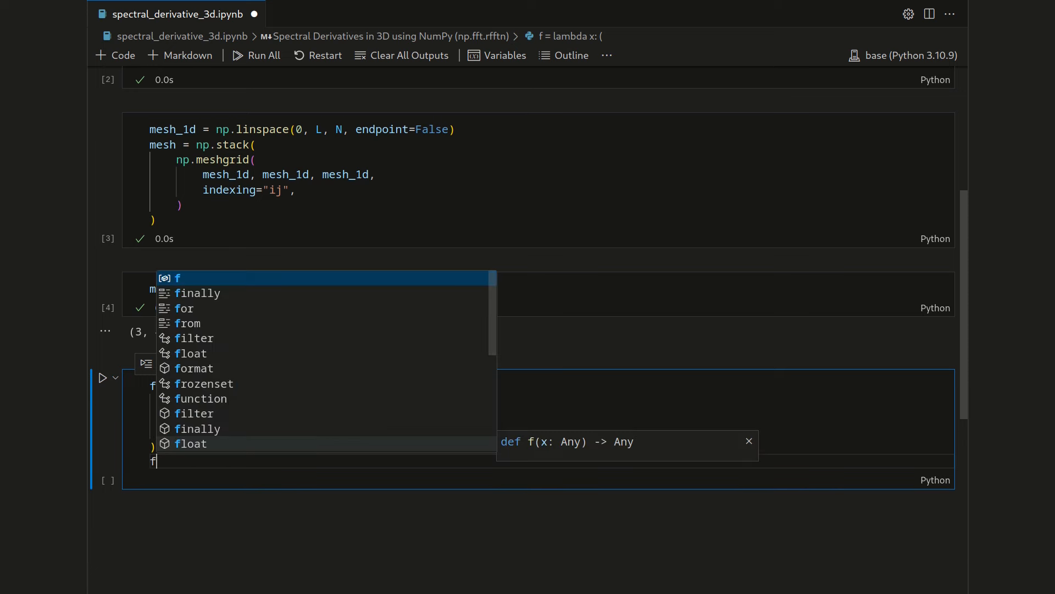
Step: Define f_x0 = lambda x: 2*np.pi/L * np.cos(2*np.pi*x[0]/L) times f's other factors
text(_x0)
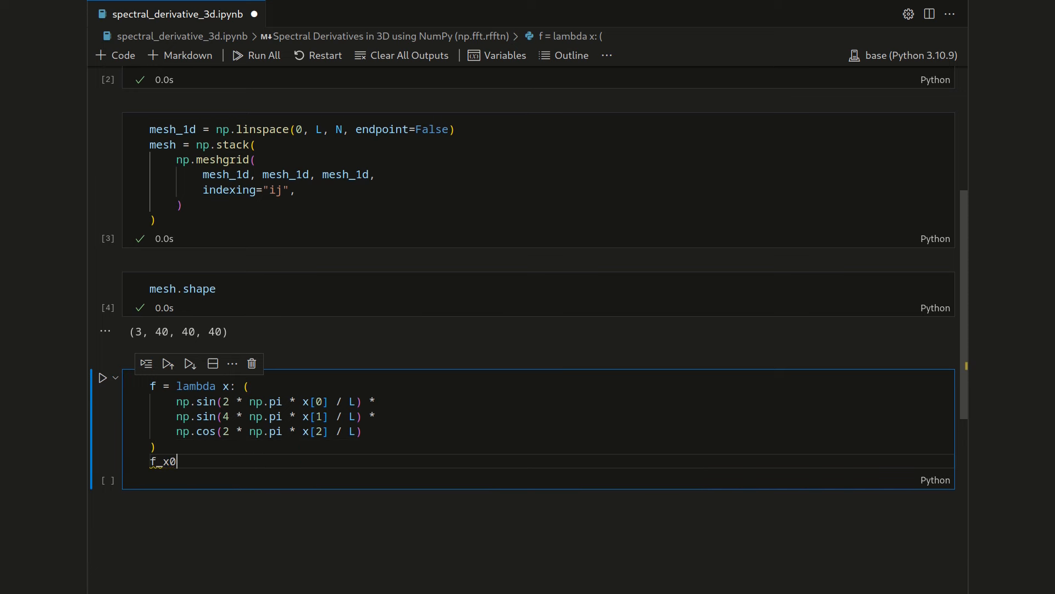
text(= lambda x: ()
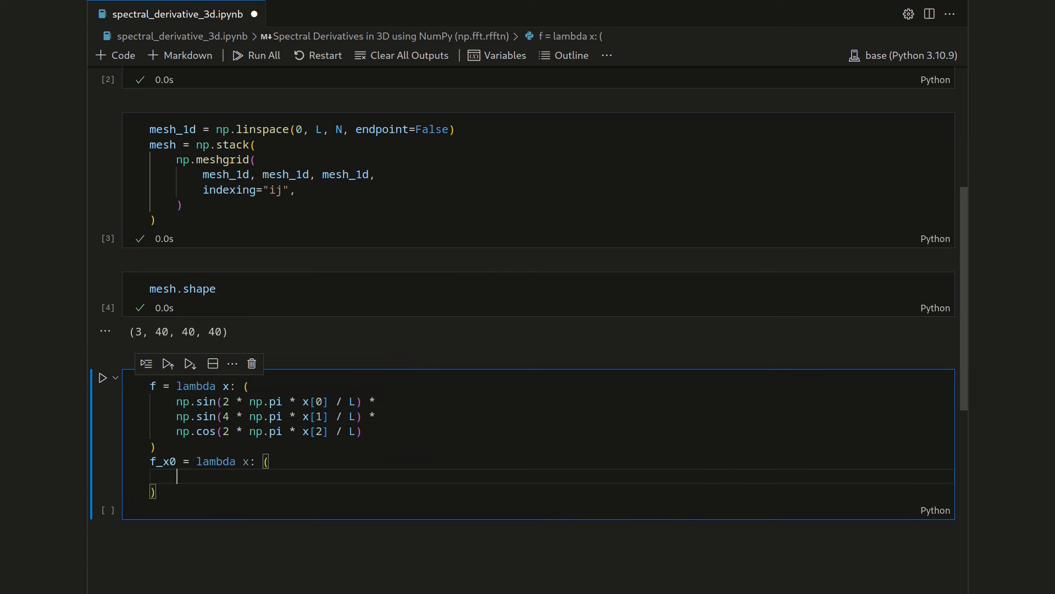
drag(177, 401, 284, 431)
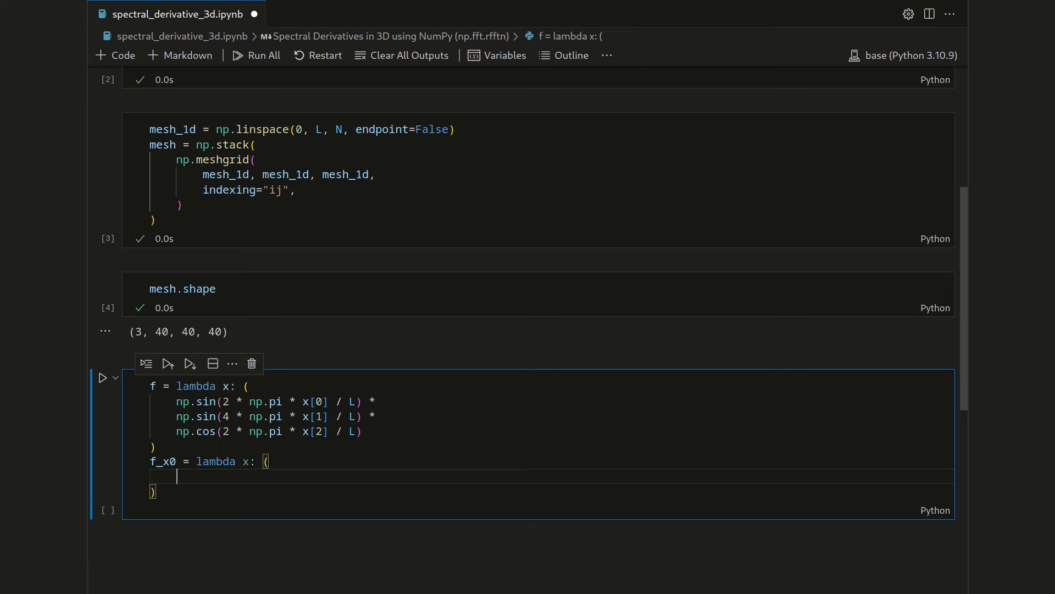
text(2 * np.pi)
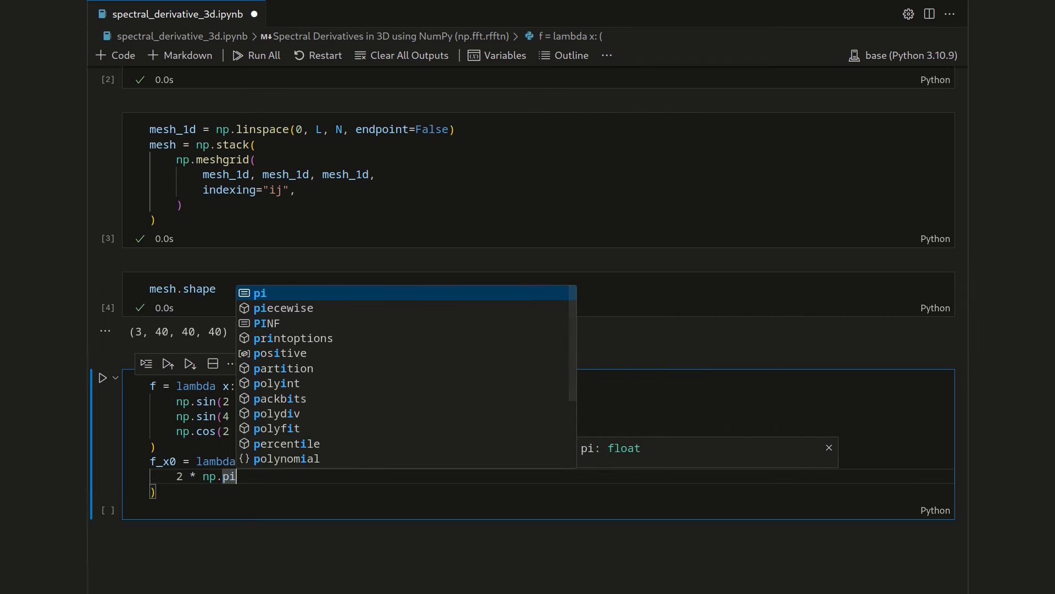
text(/ L * np.co)
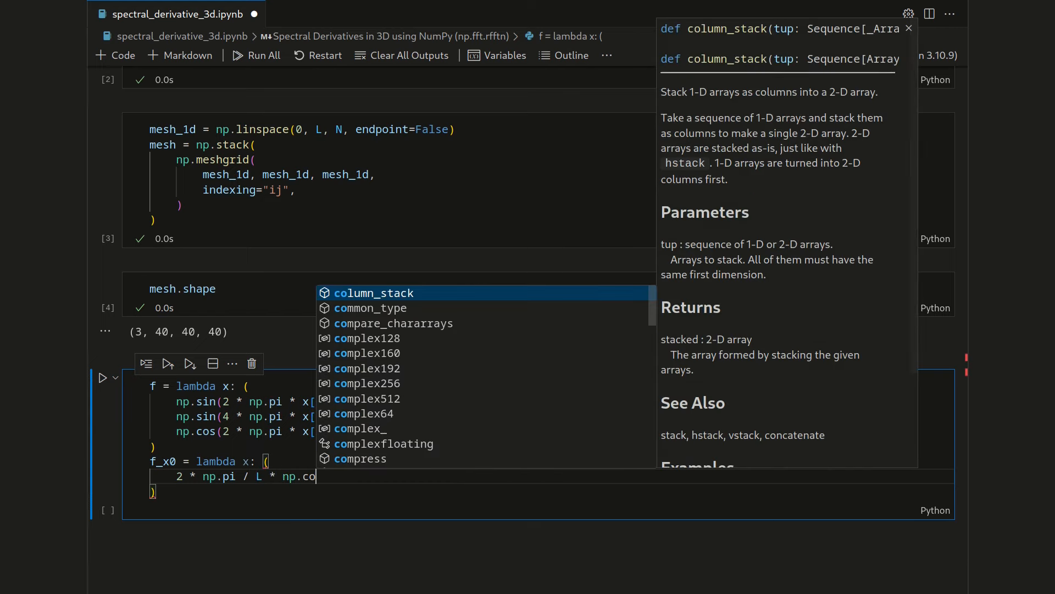
text(s(2))
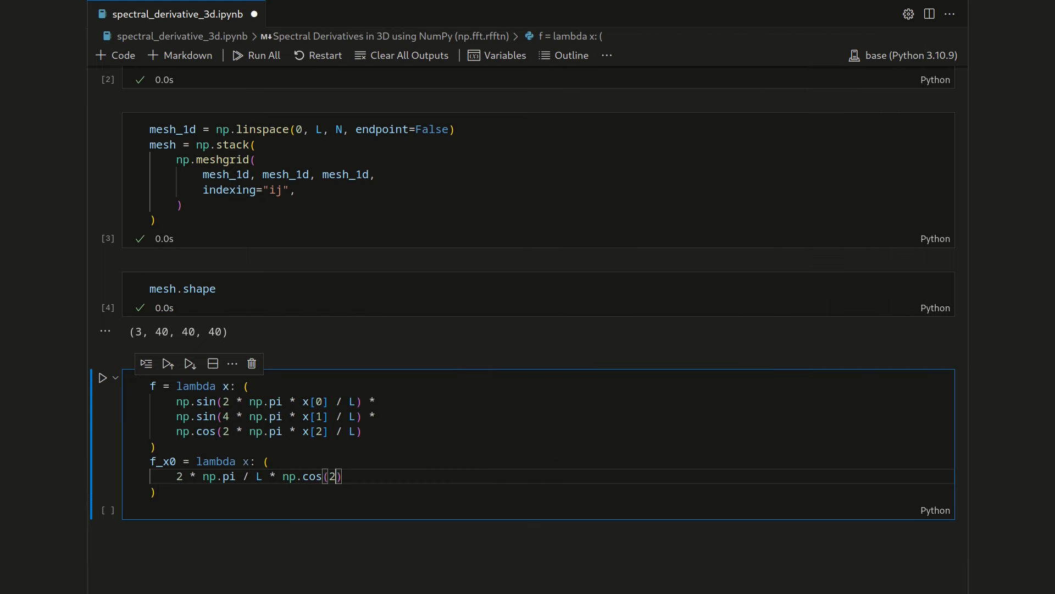
text(* np.pi)
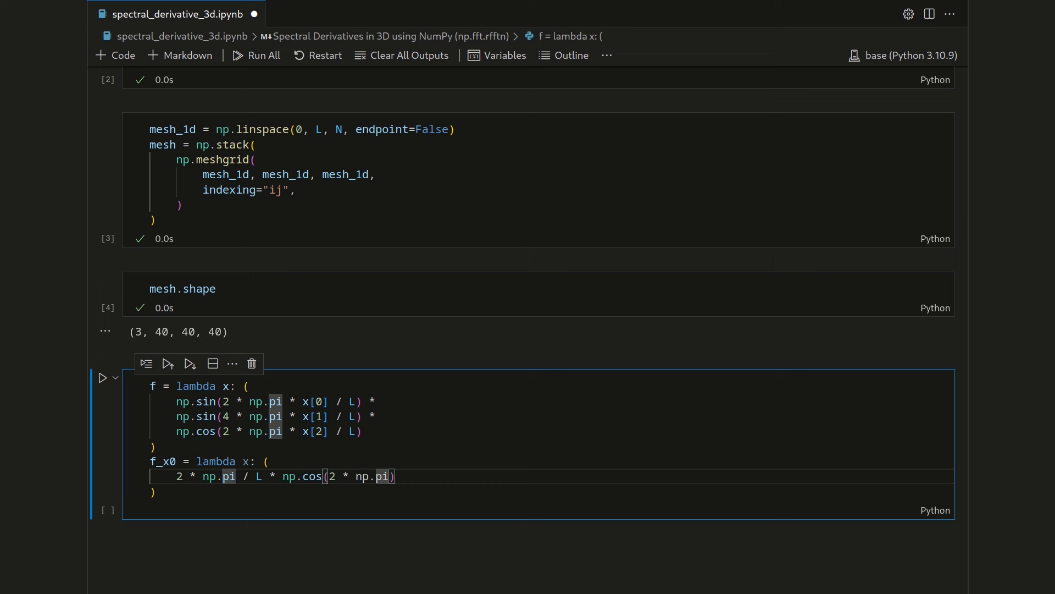
text(* x[0] / L)
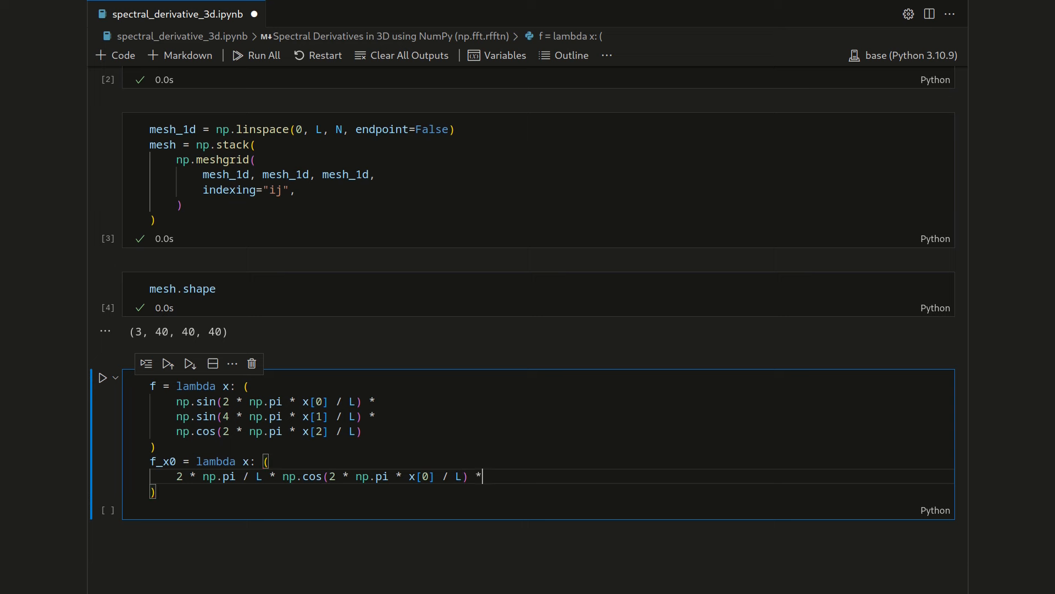
drag(177, 401, 362, 432)
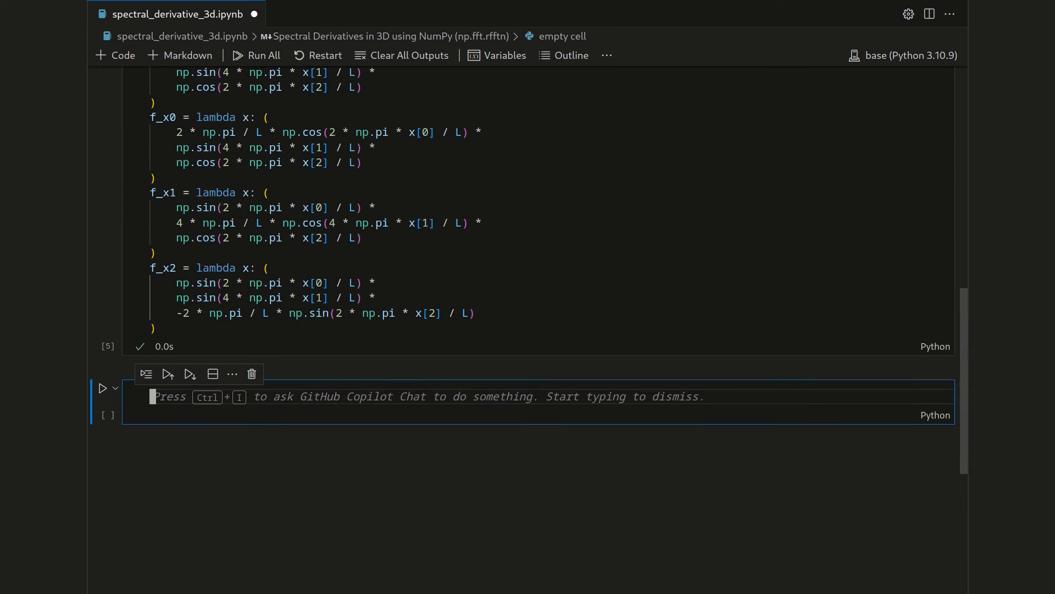
Step: Compute f_h, f_x0_h, f_x1_h and f_x2_h by applying f, f_x0, f_x1, f_x2 to mesh
text(f_h = f(mesh)
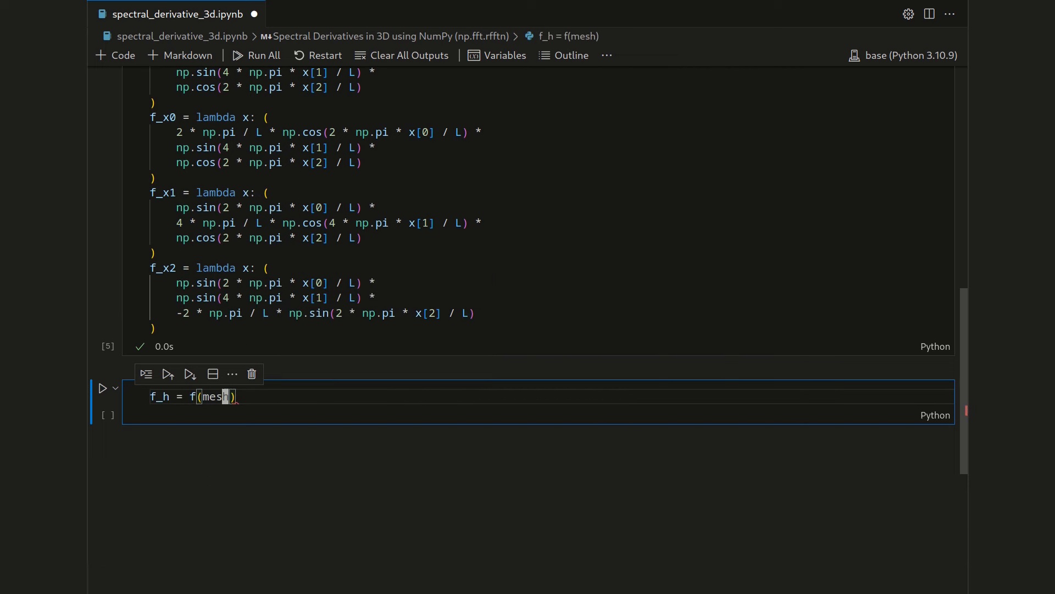
text(f_x0_h = f_x0)
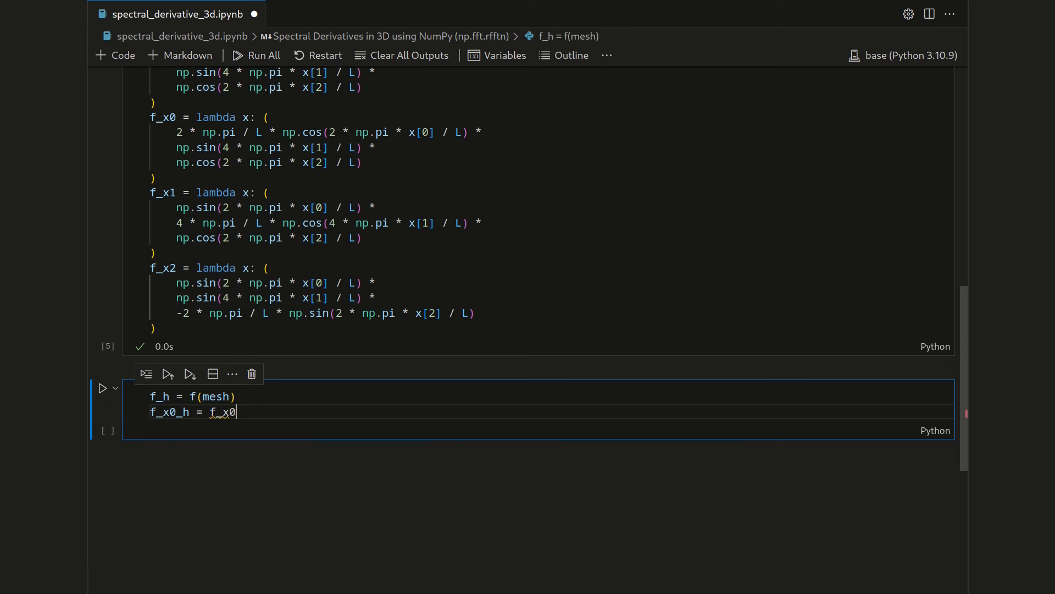
text((mesh))
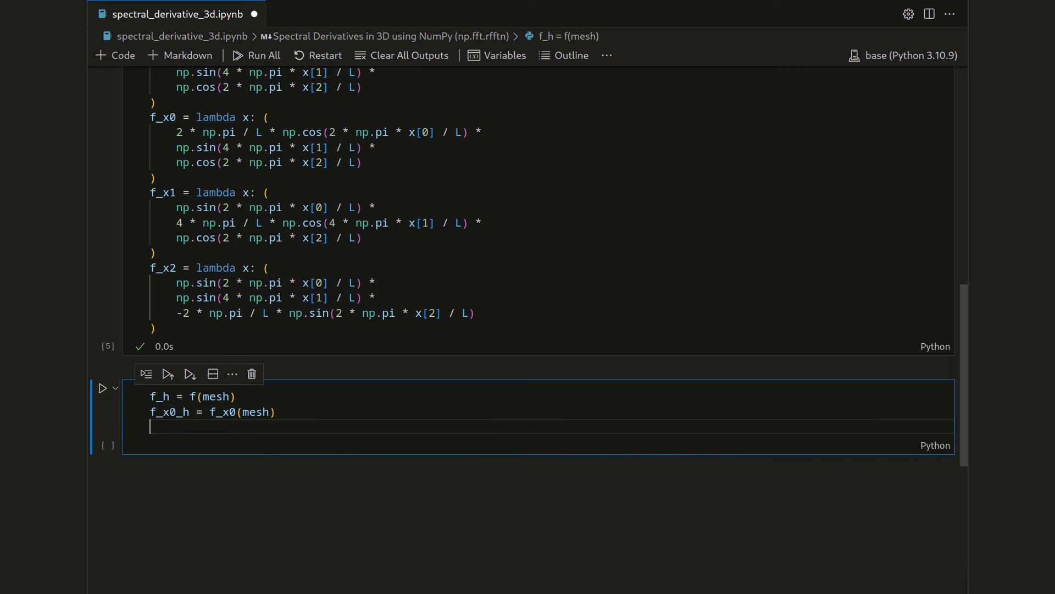
text(f_x1)
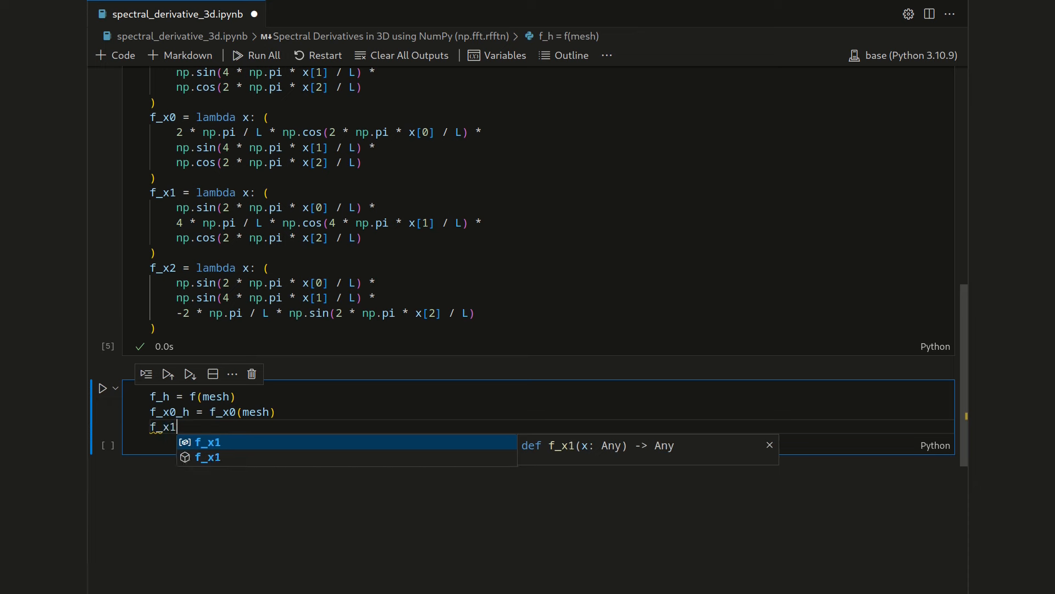
text(_h = f_x1()
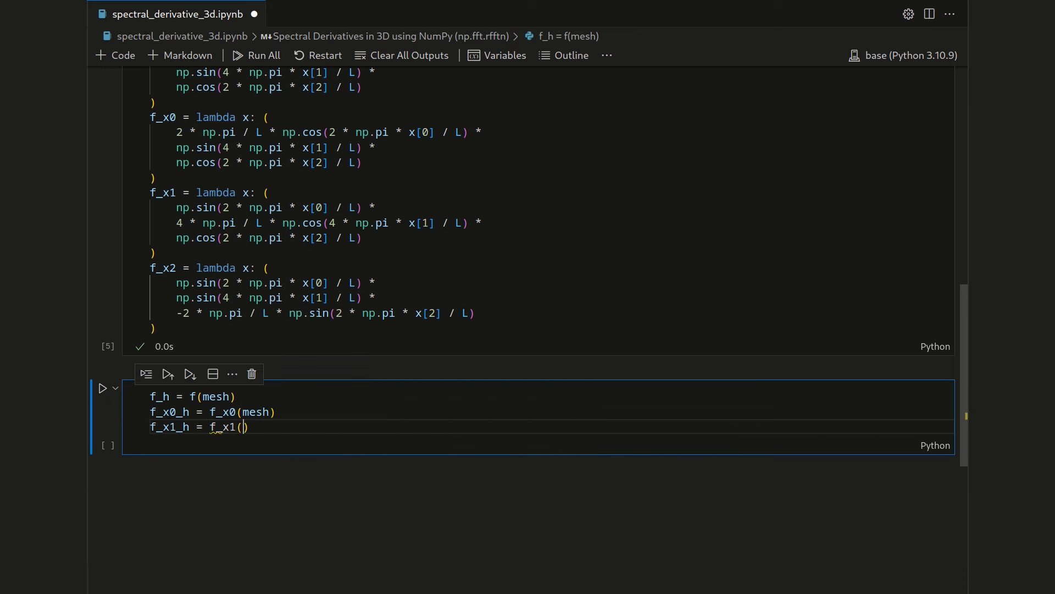
text(f)
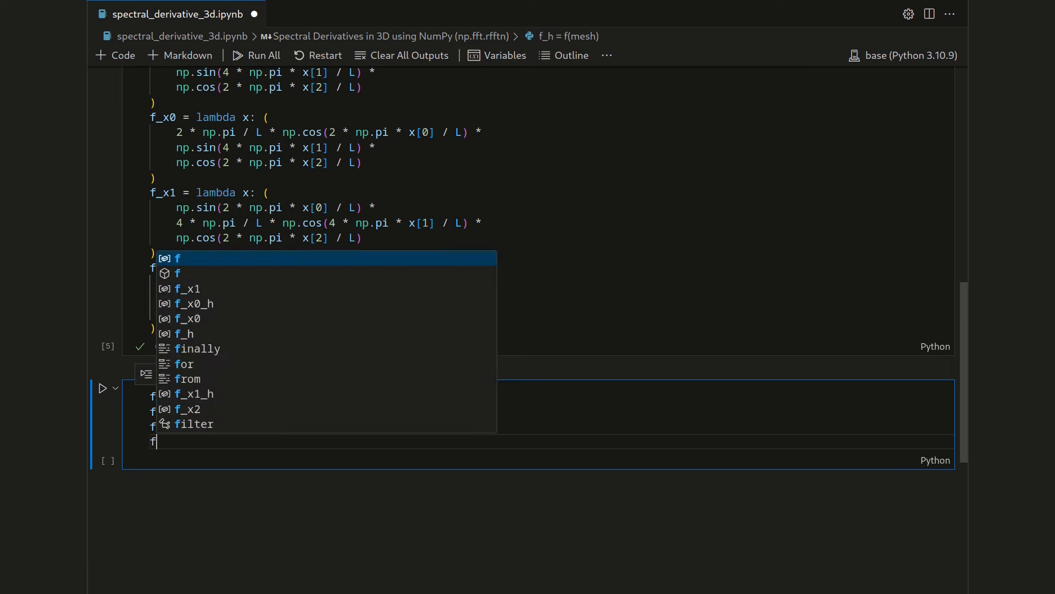
text(_x2)
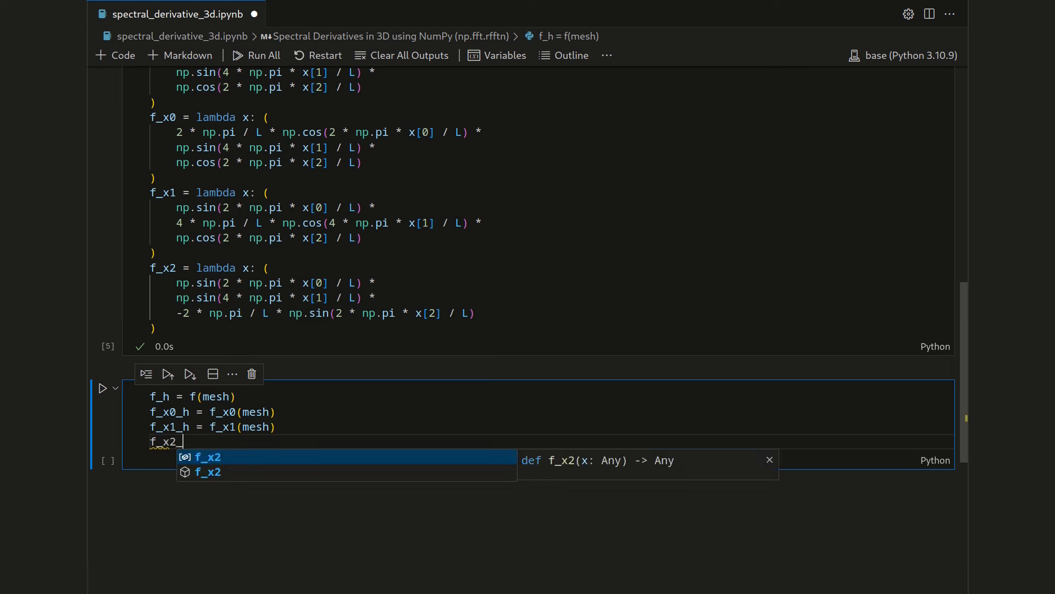
text(_h = f_x2(mesh)
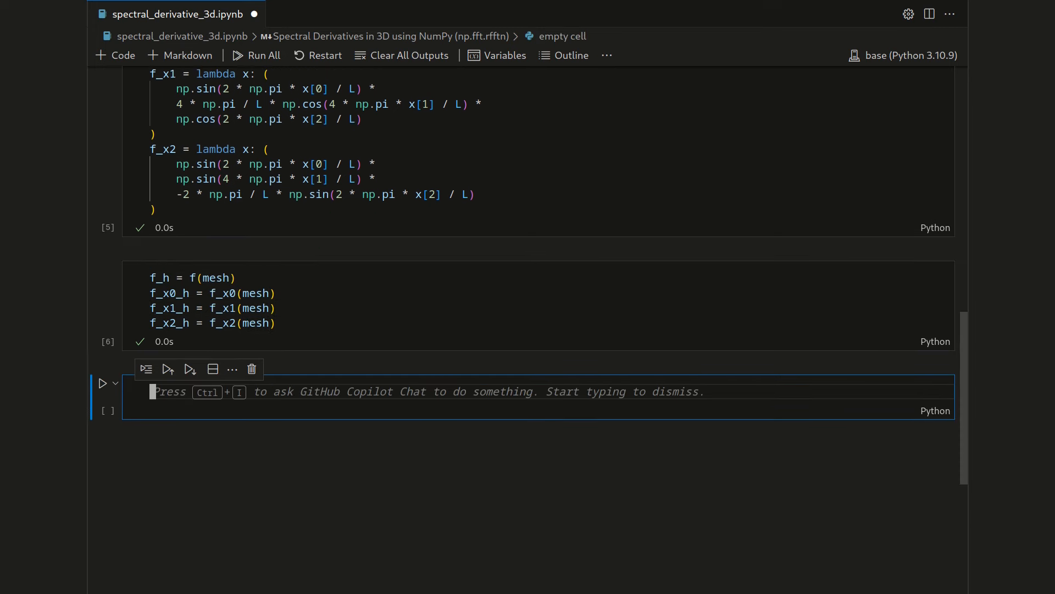
Step: Scroll through the plot_isosurface_row function and select its isomin value -1.0
scroll(down, 3)
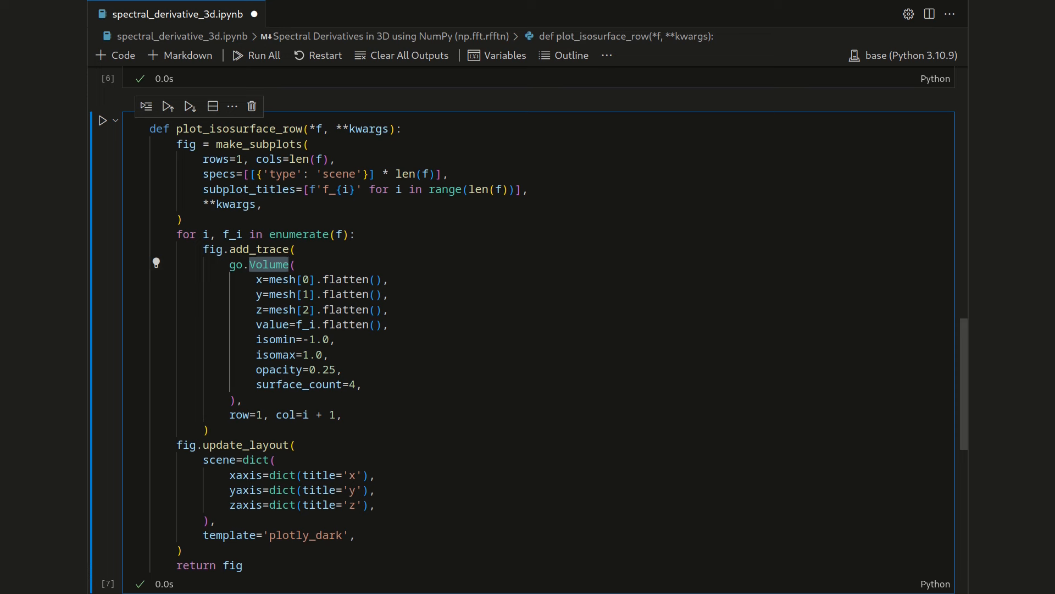
double_click(316, 338)
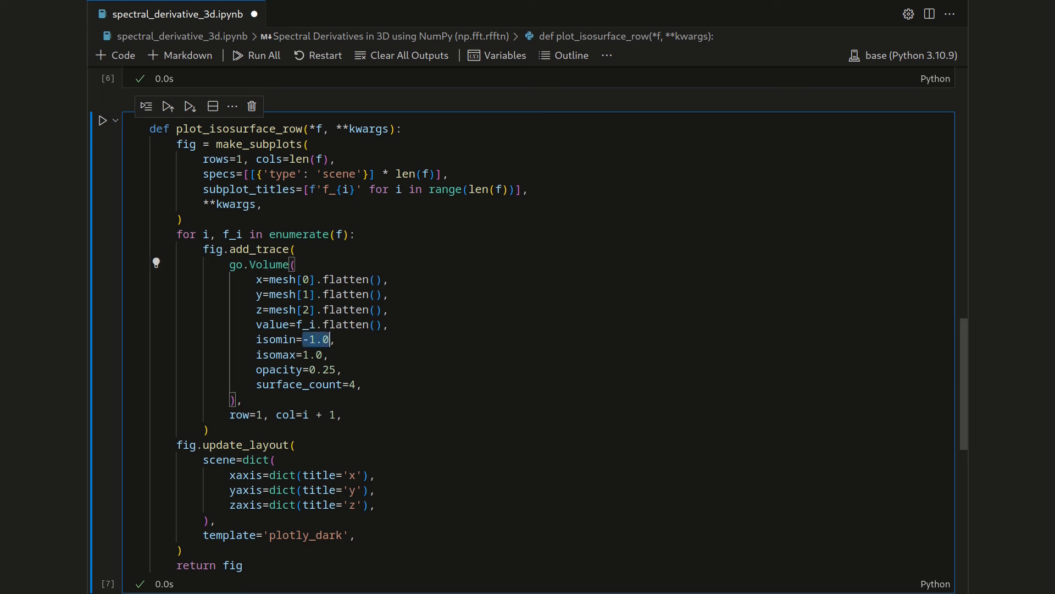
mouse_move(278, 369)
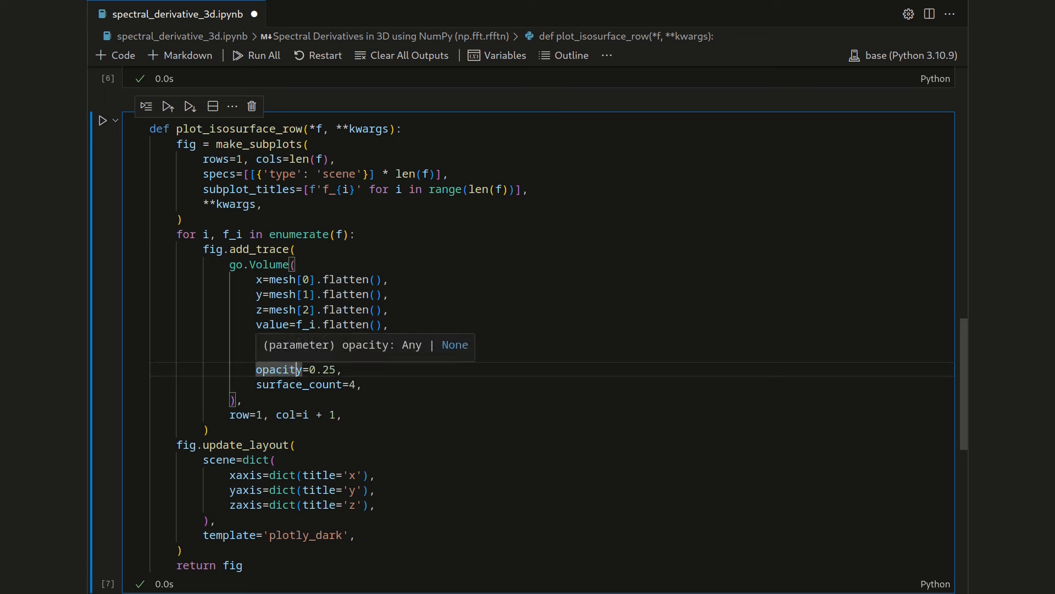
scroll(down, 3)
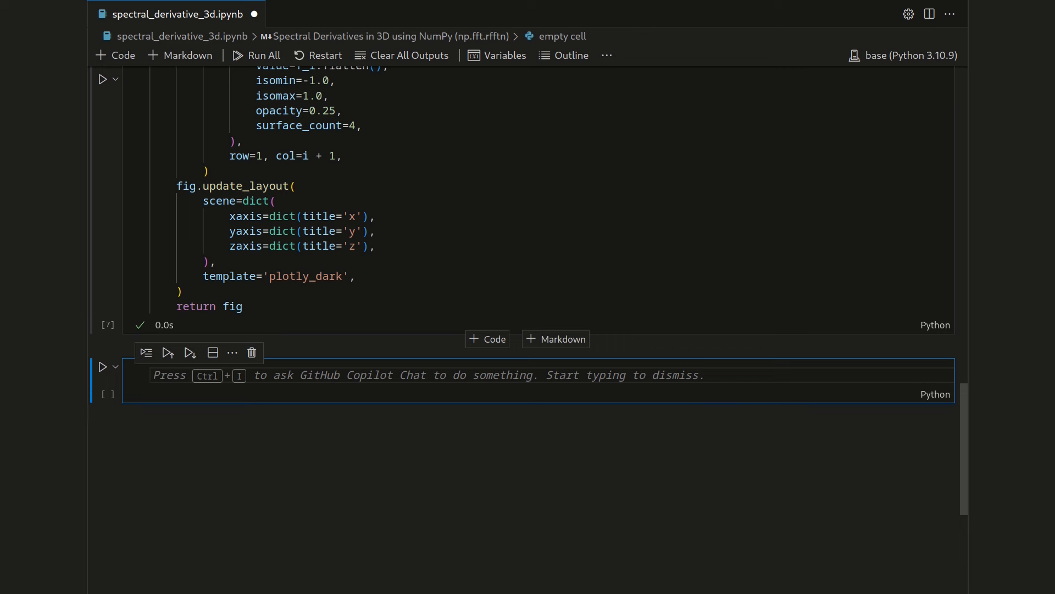
Step: Write fig = plot_isosurface_row(f_h, f_x0_h, f_x1_h, …) using autocomplete
text(fg)
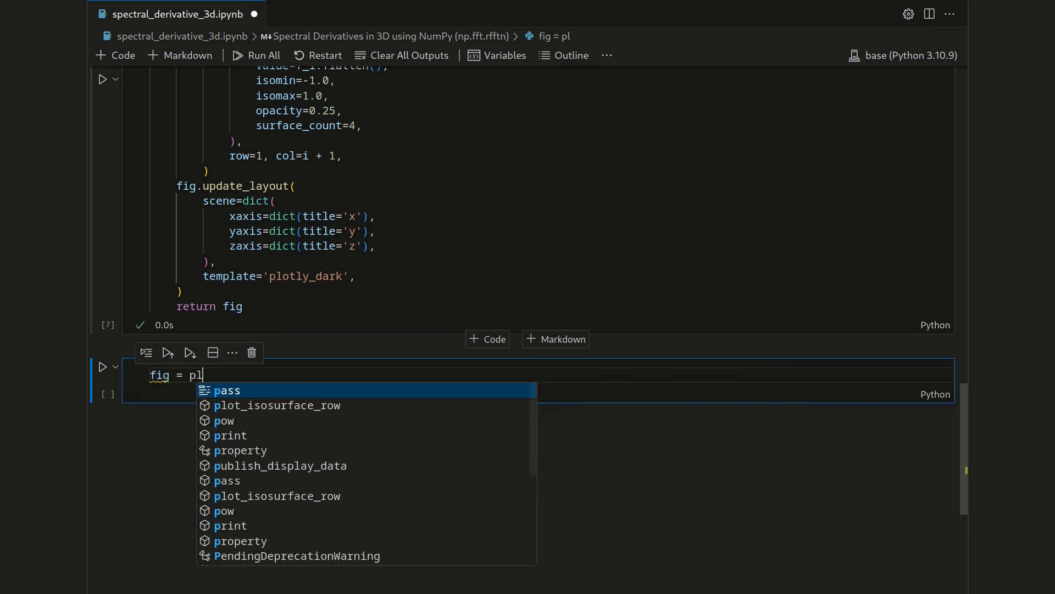
click(276, 405)
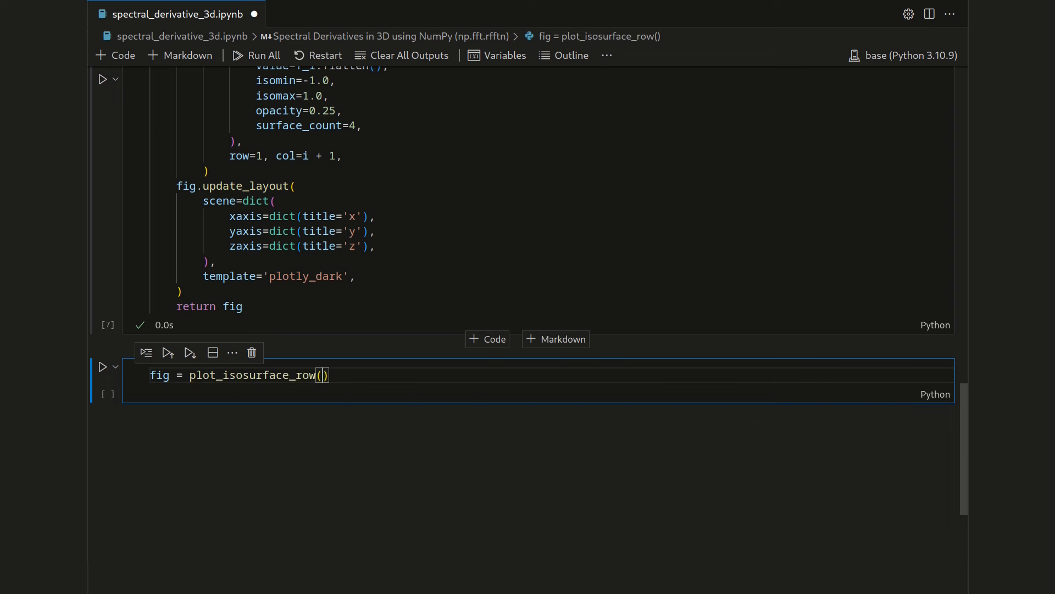
text(f_h,)
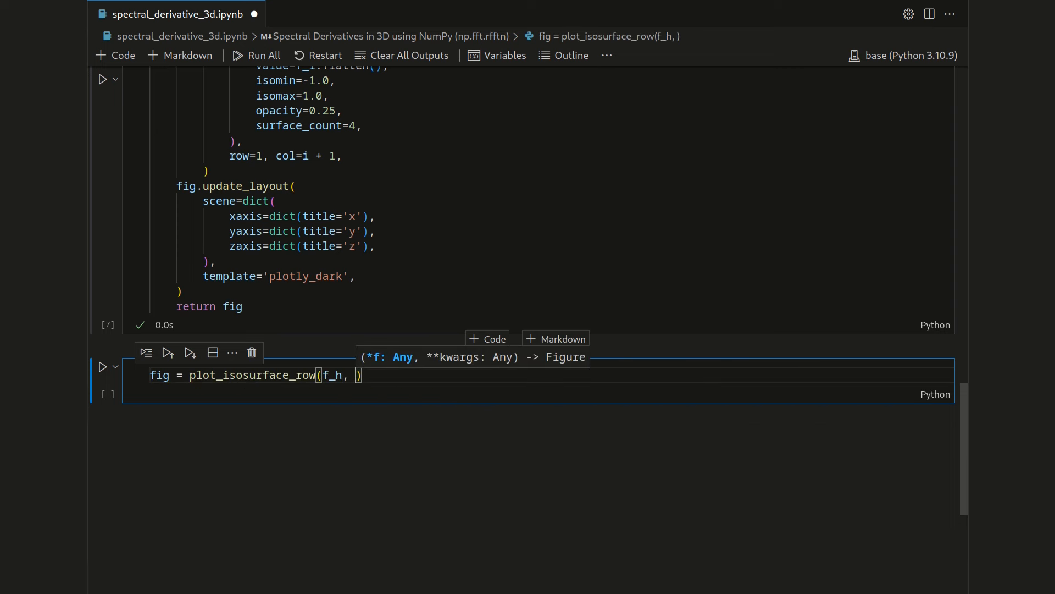
text(f_x0_h)
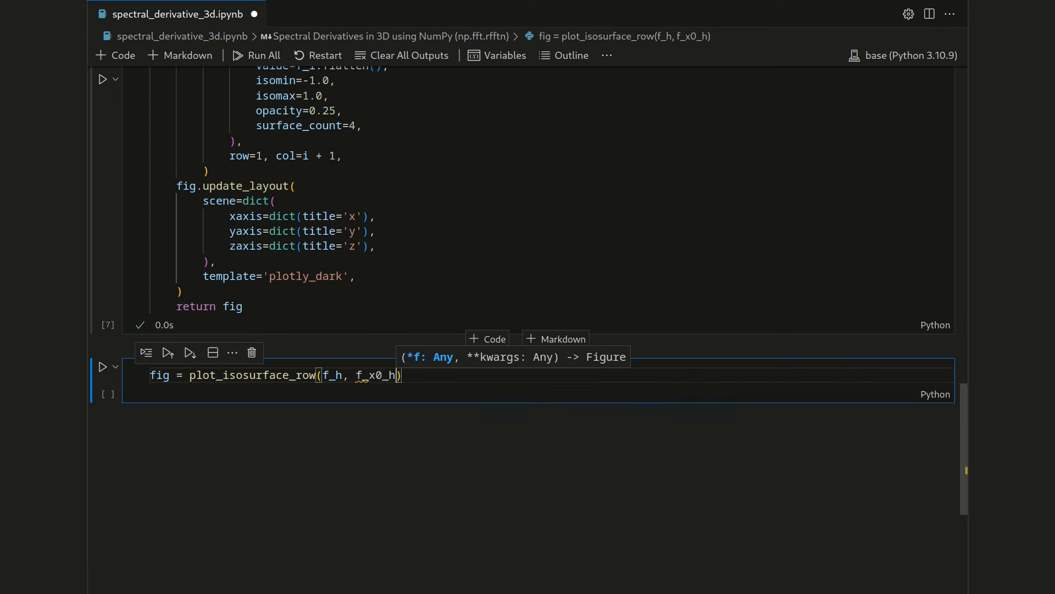
text(, f_x1_h)
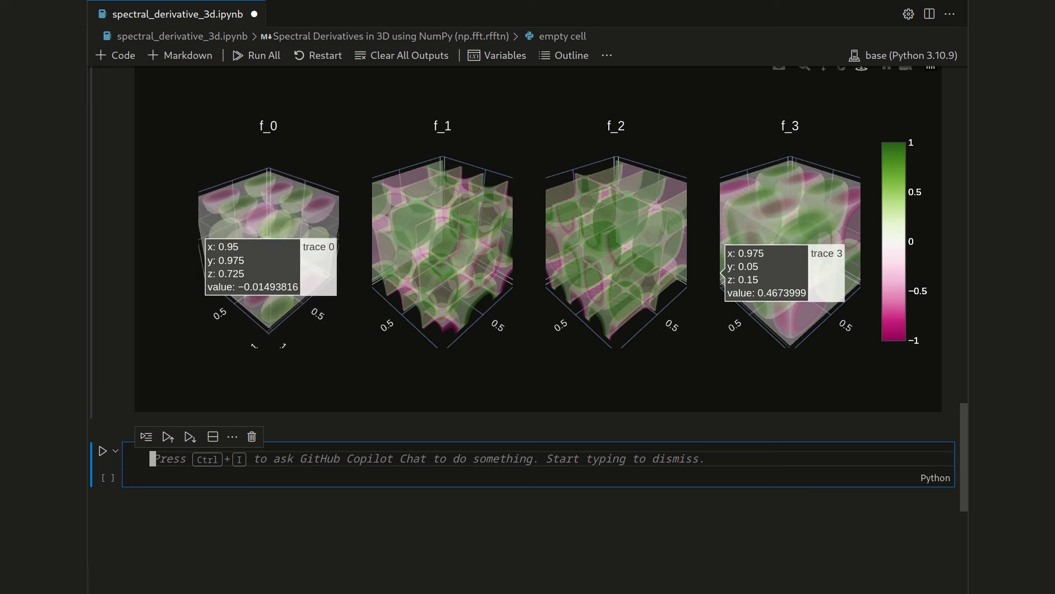
Step: Orbit the f_0 volume subplot to view it from above
drag(268, 228, 269, 202)
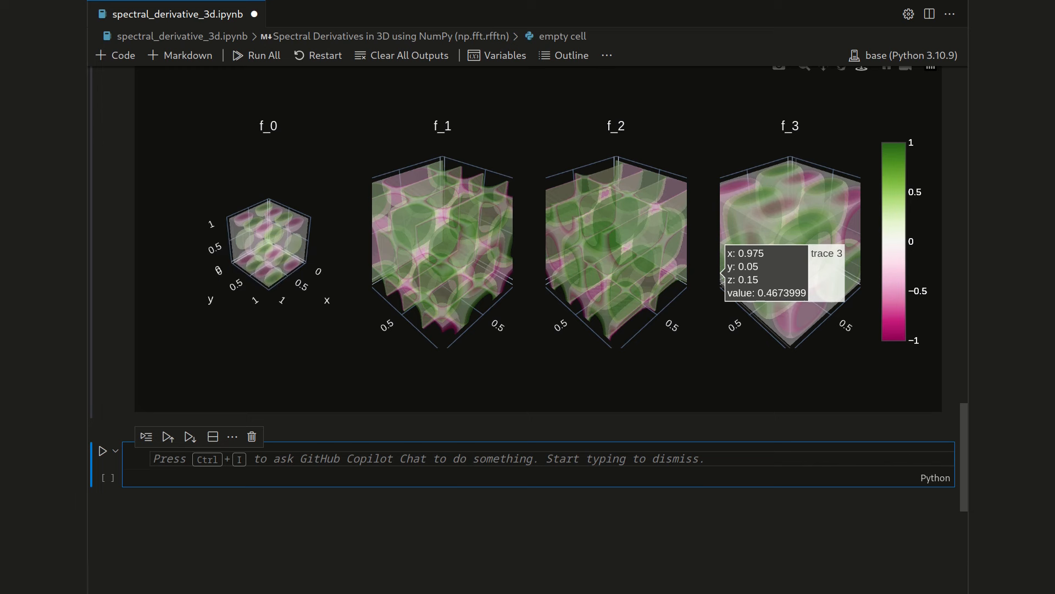
drag(267, 242, 276, 249)
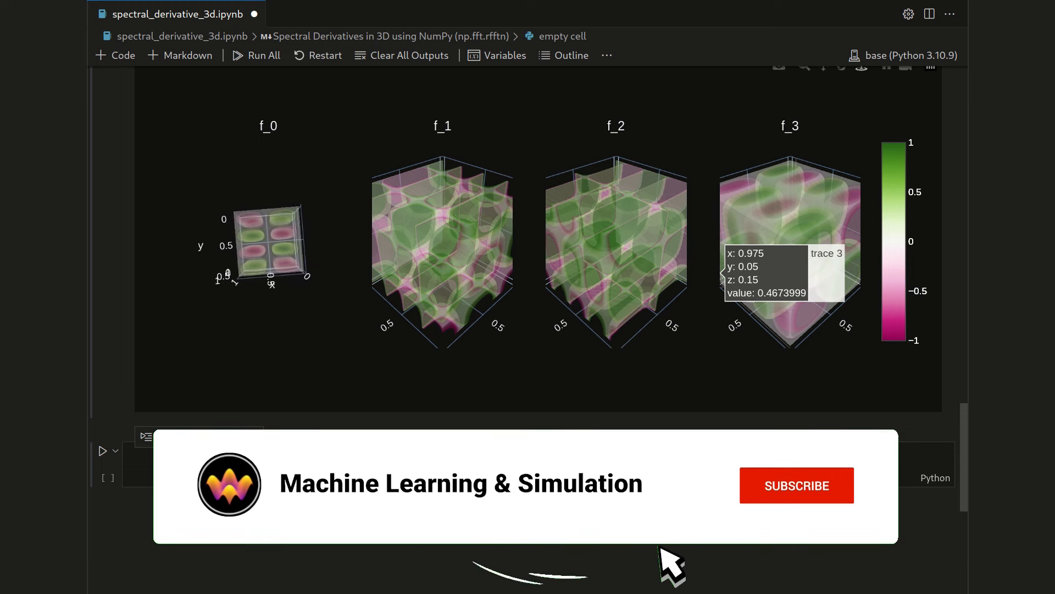
click(797, 486)
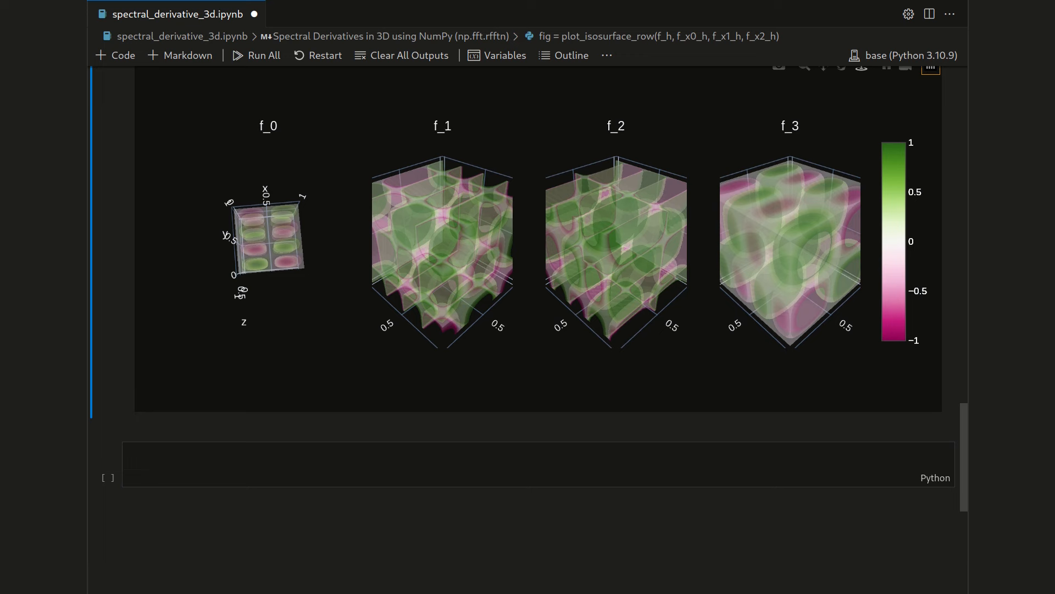
mouse_move(266, 232)
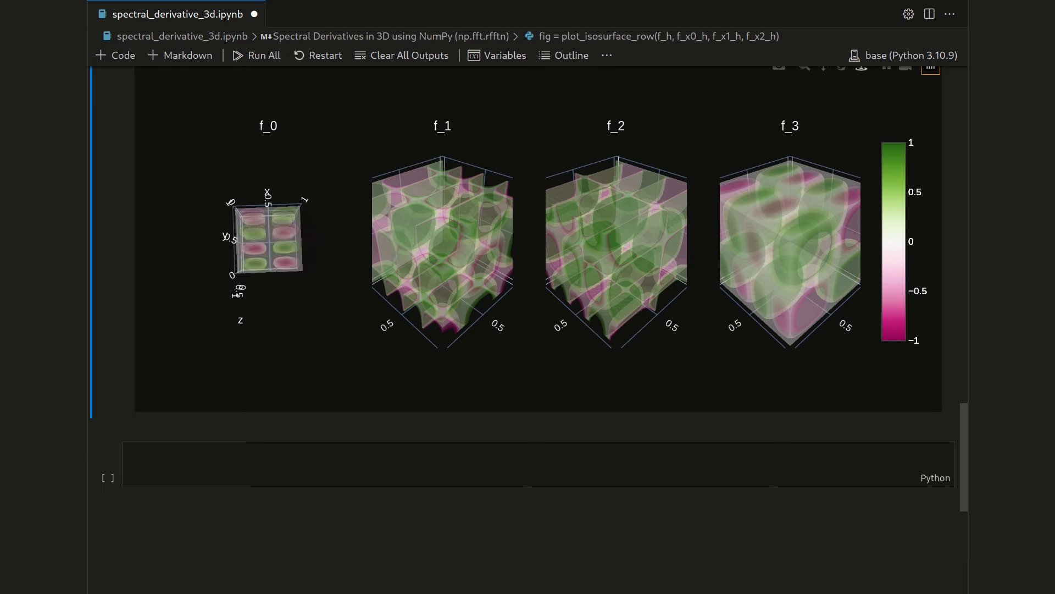
mouse_move(258, 255)
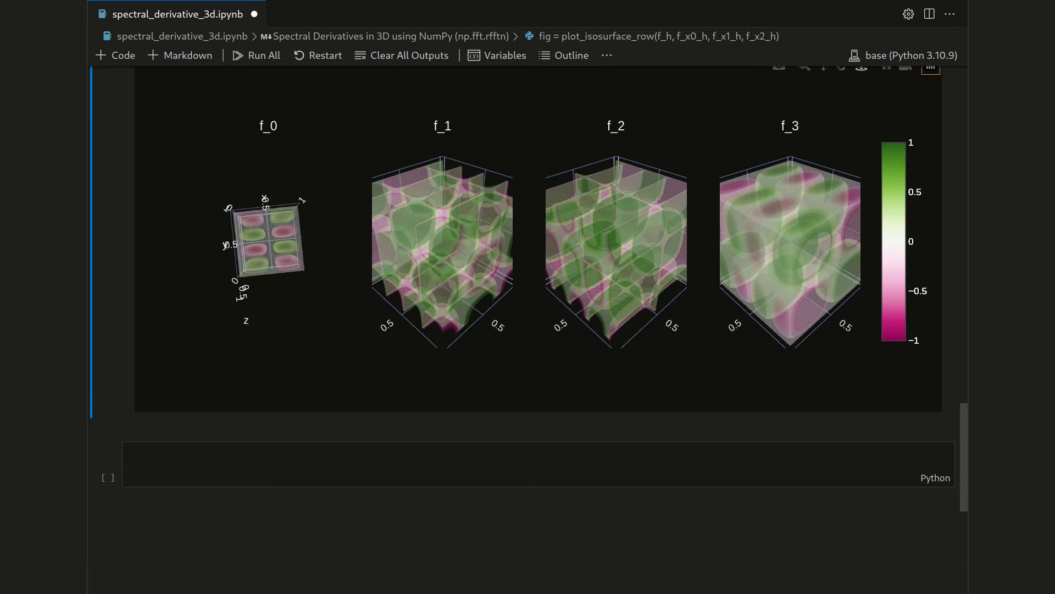
mouse_move(263, 236)
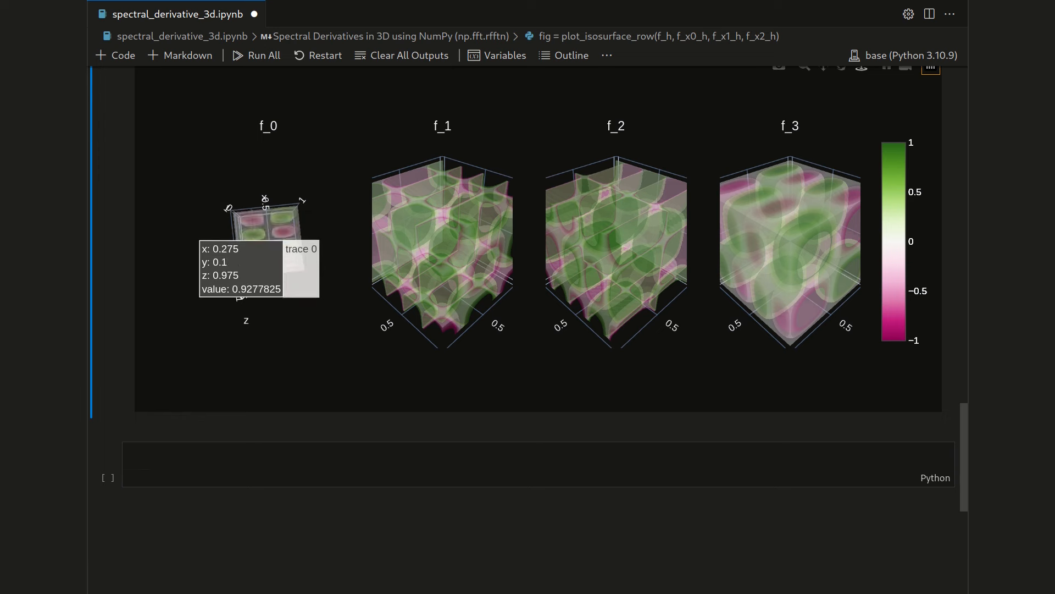
mouse_move(259, 222)
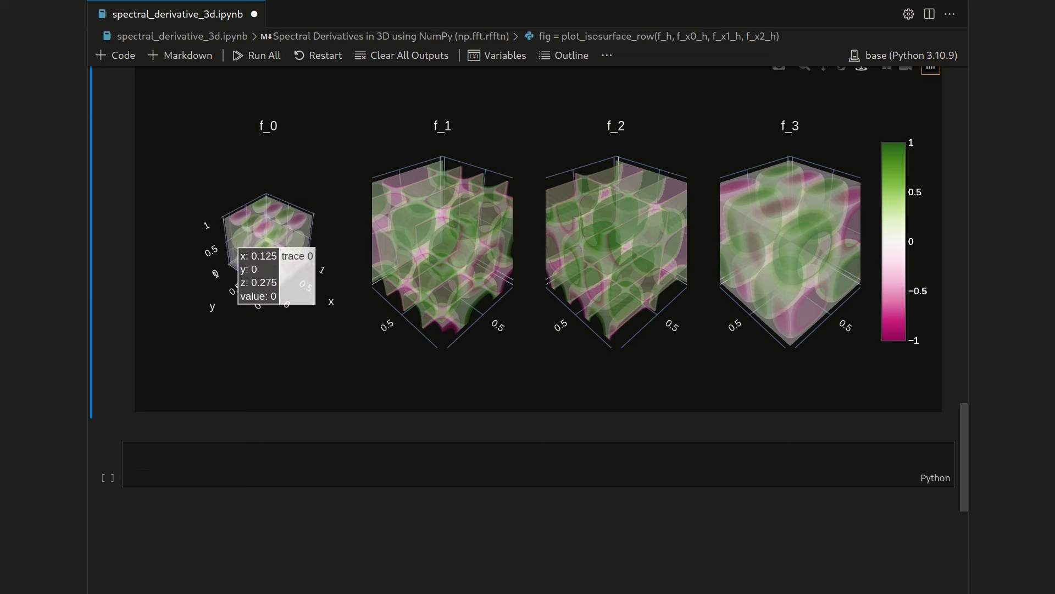
mouse_move(259, 276)
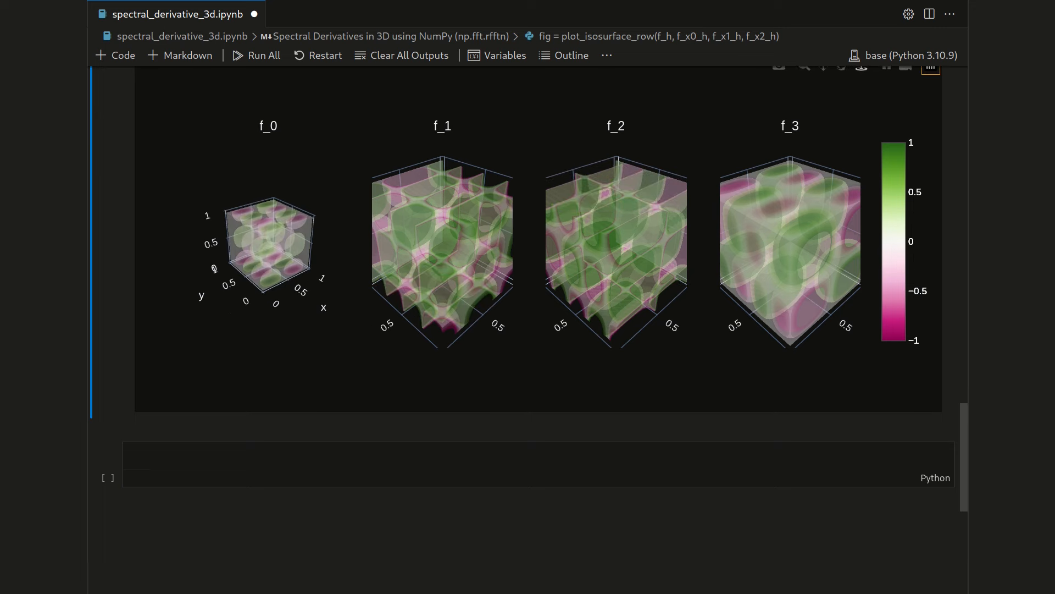
mouse_move(269, 283)
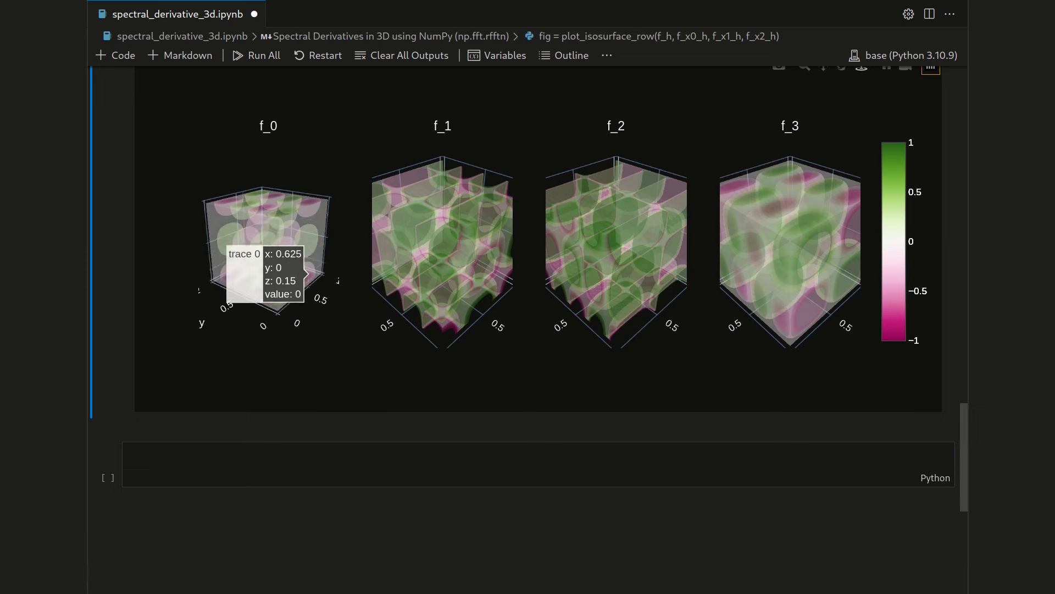
mouse_move(249, 296)
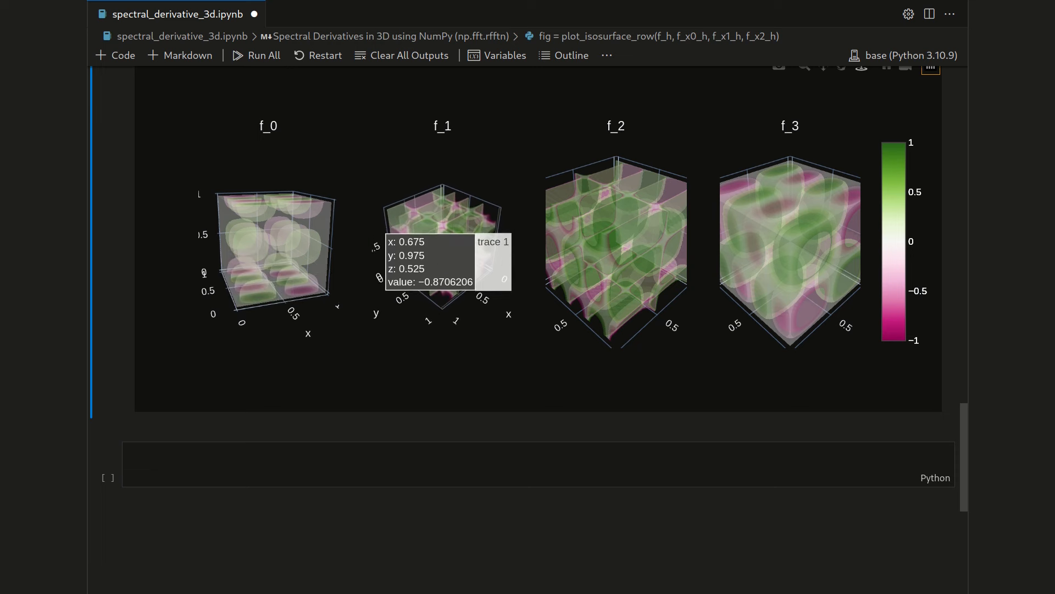
mouse_move(441, 228)
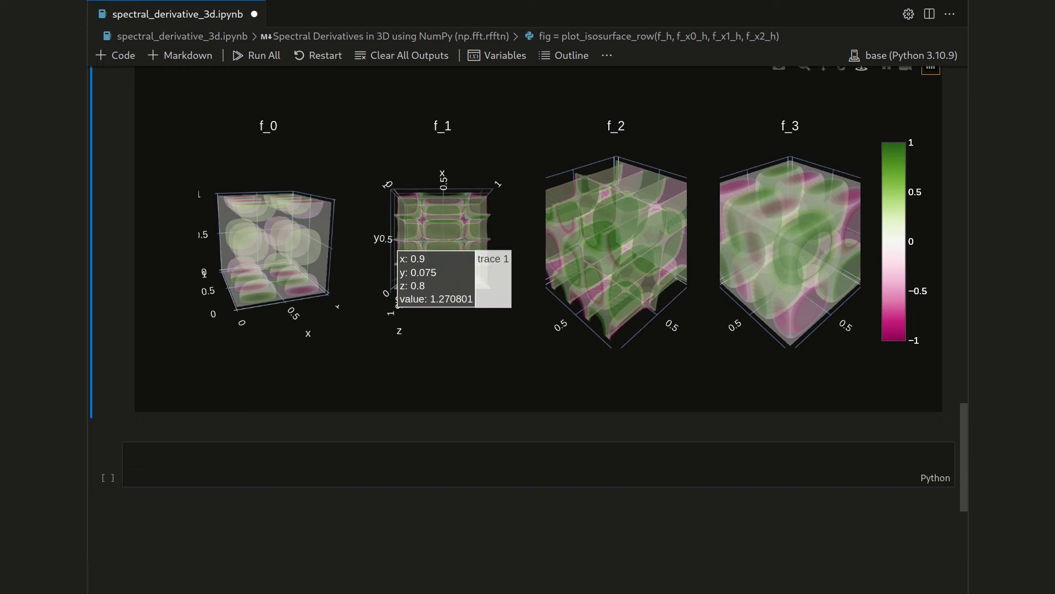
mouse_move(438, 216)
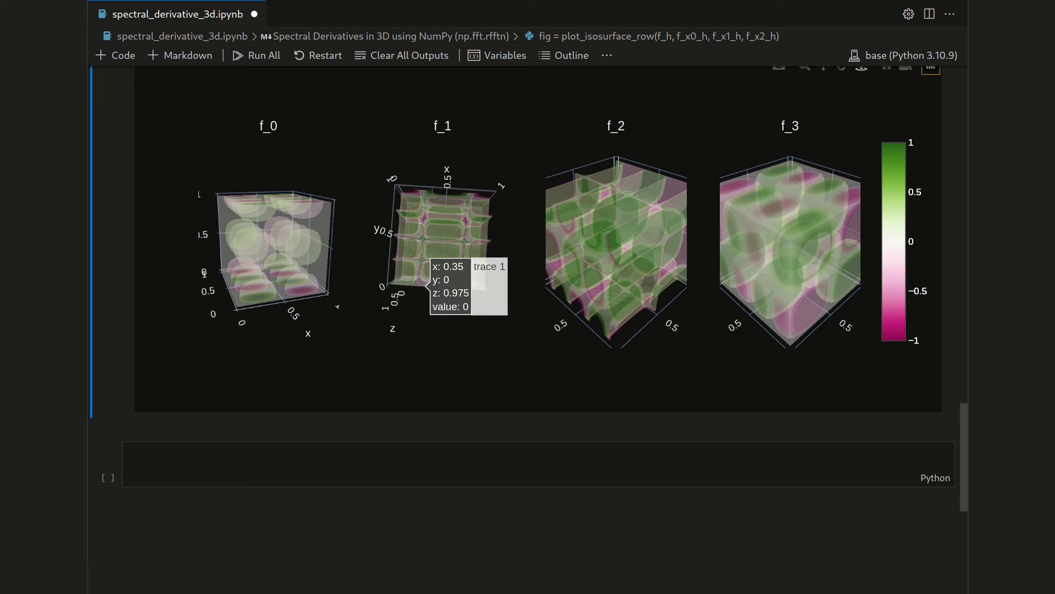
Step: Orbit the f_1 derivative volume into a tilted, oblique perspective view
drag(438, 222, 458, 195)
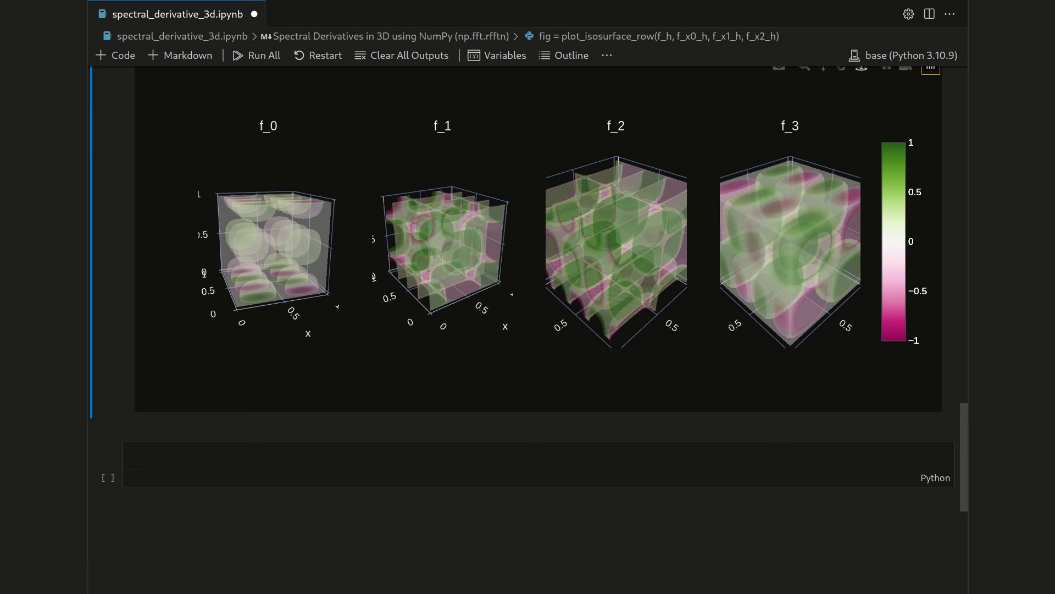
mouse_move(815, 309)
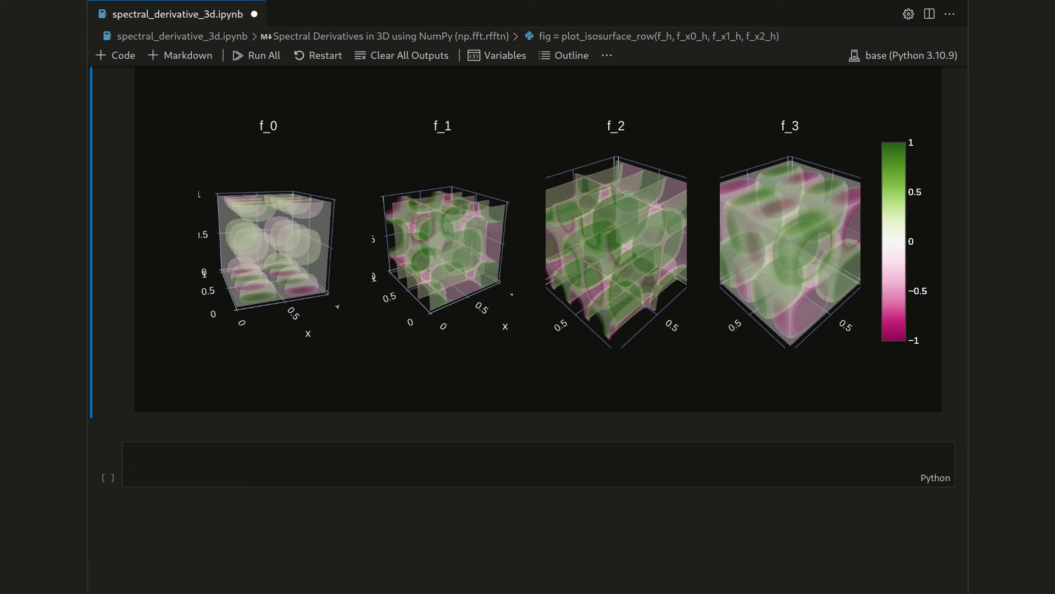
click(472, 465)
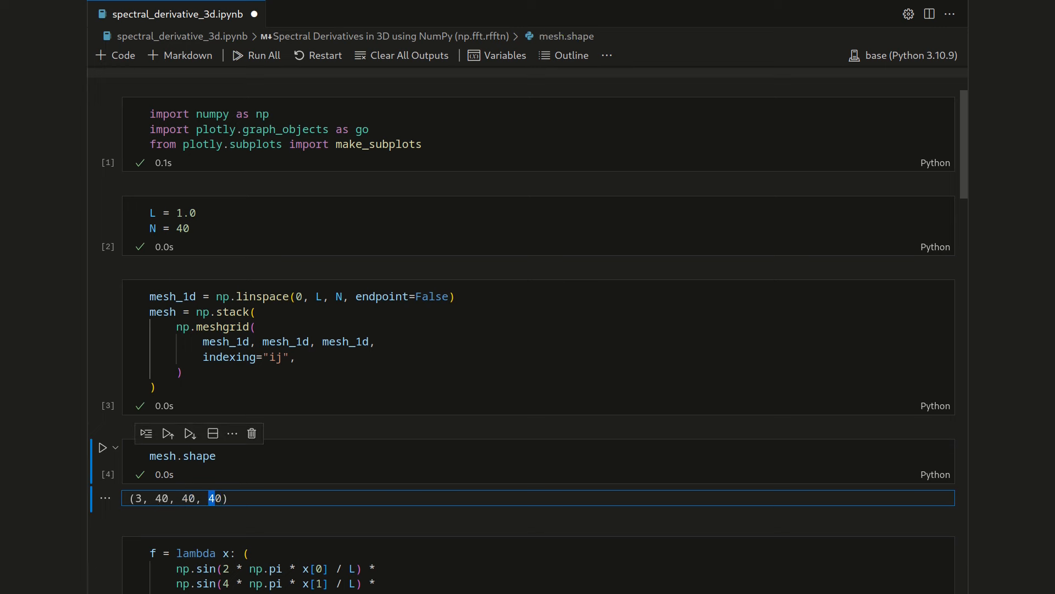
double_click(215, 498)
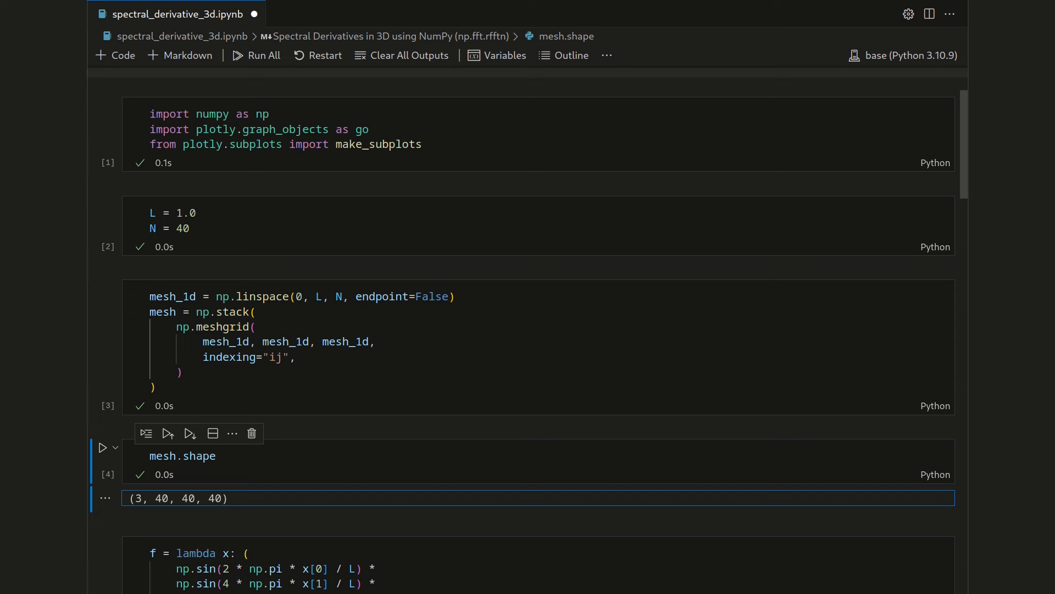
double_click(162, 498)
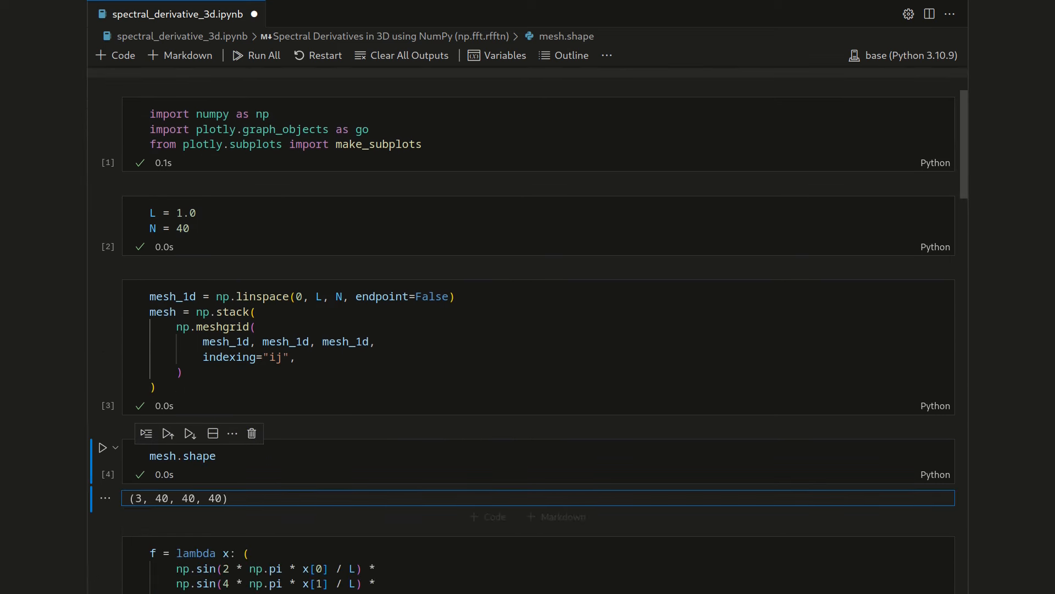
double_click(215, 498)
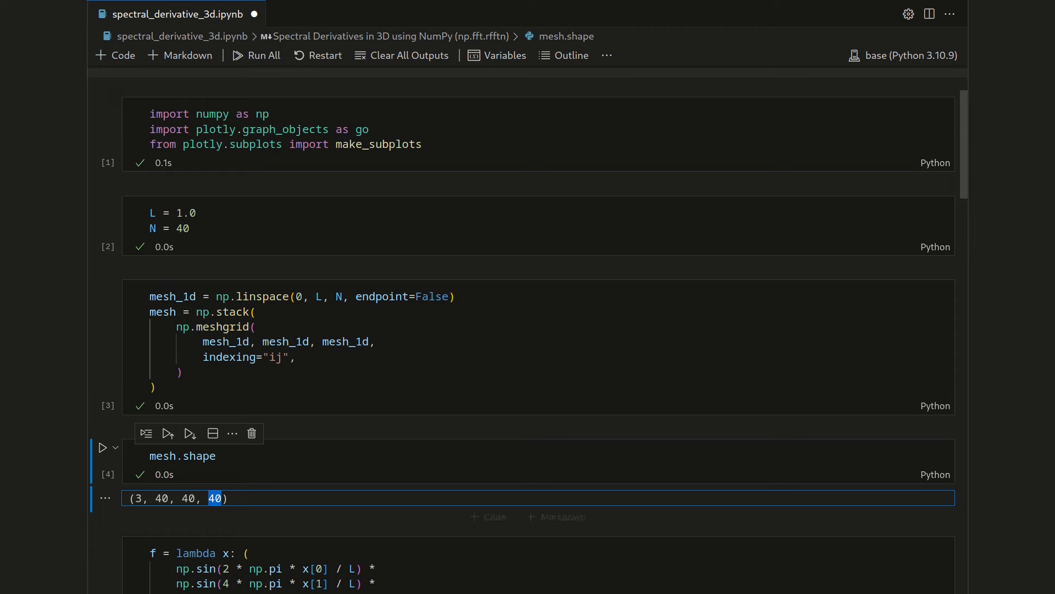
scroll(down, 3)
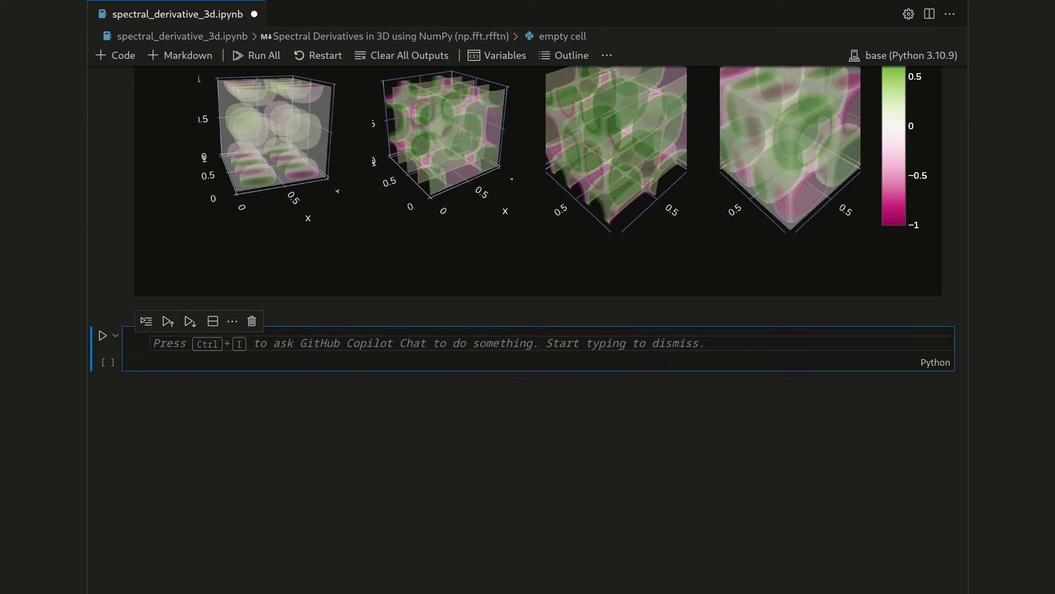
Step: Define the real and full wavenumber vectors with rfftfreq and fftfreq, scaled by 2π/L
text(wavenuzmbers_1d_real = np)
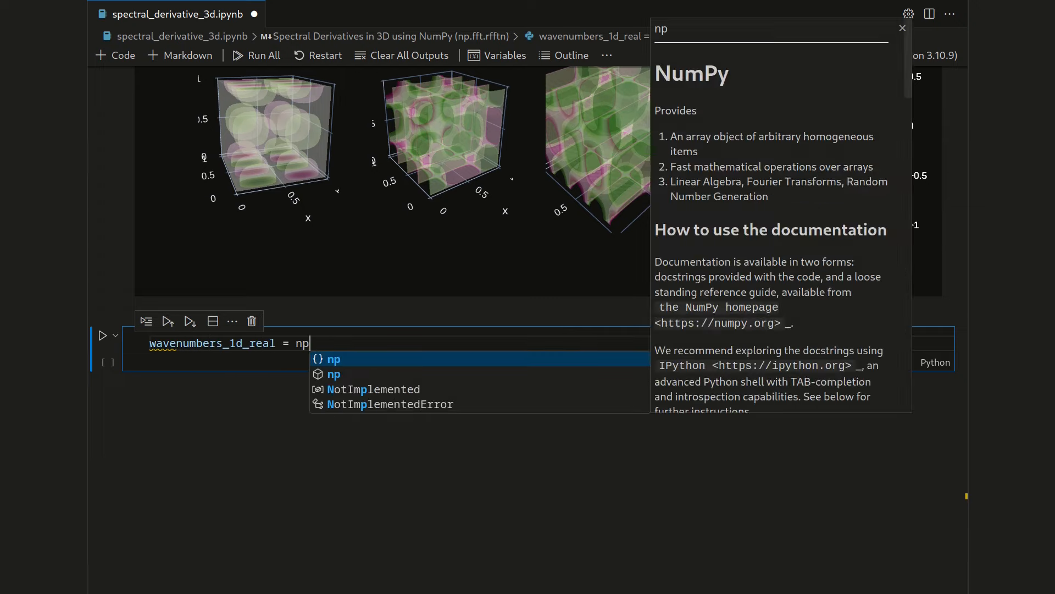
text(.fft.rfftfreq)
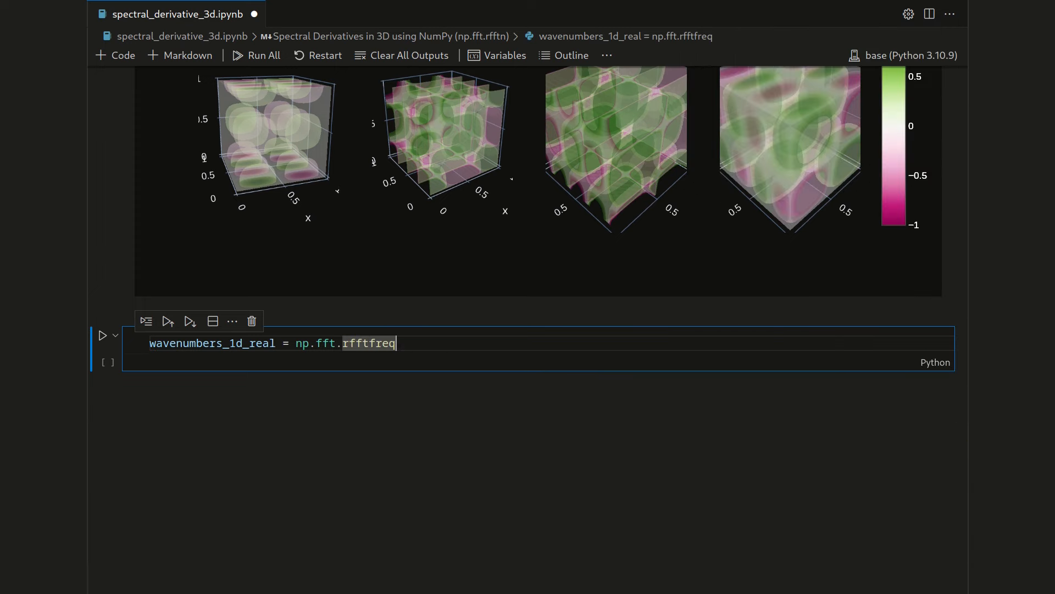
text((N, 1/N) *)
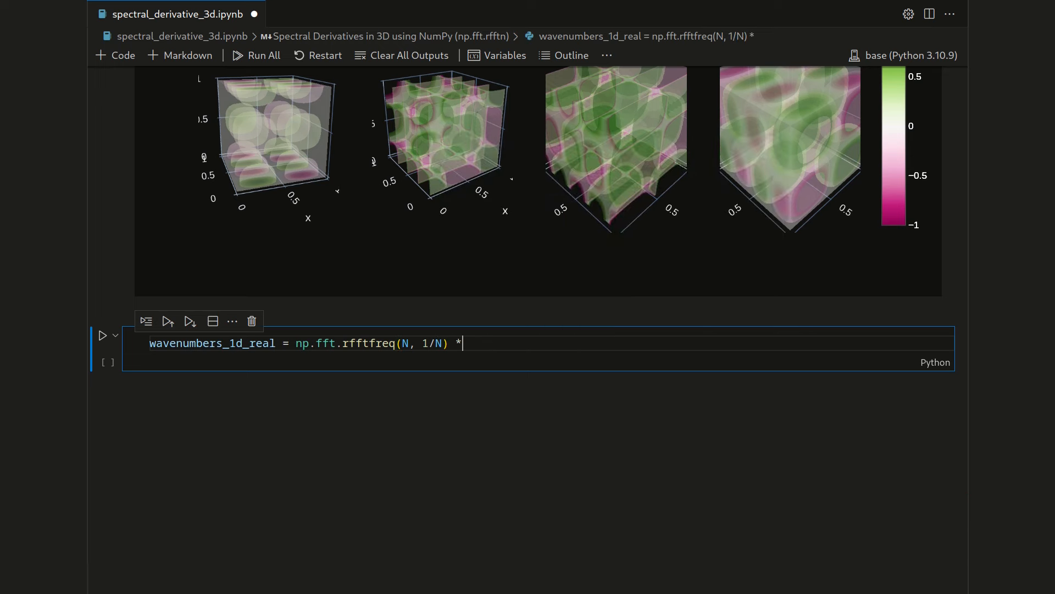
text(2 *)
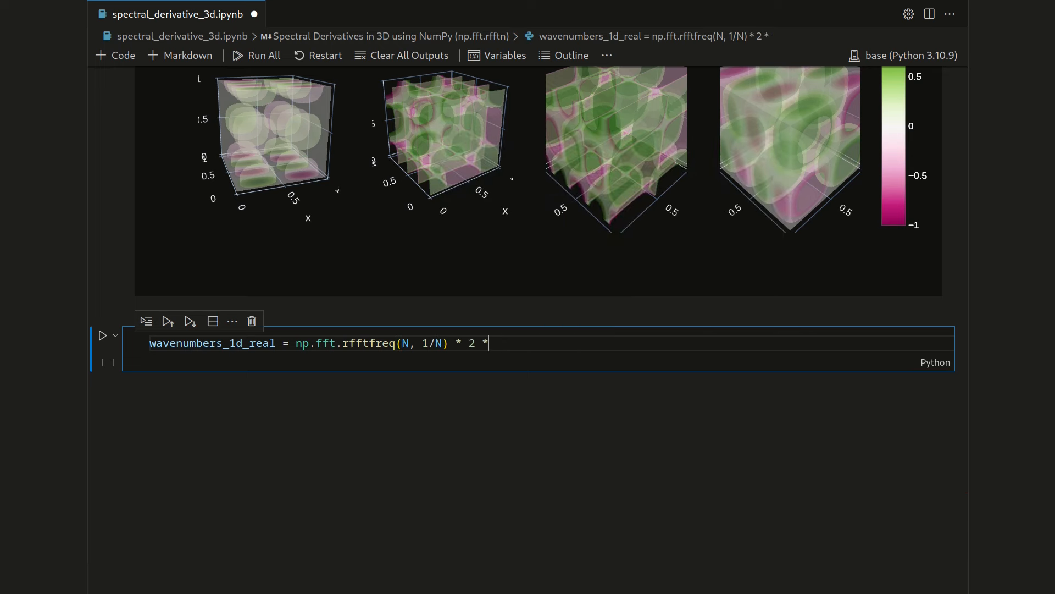
text(np.pi /)
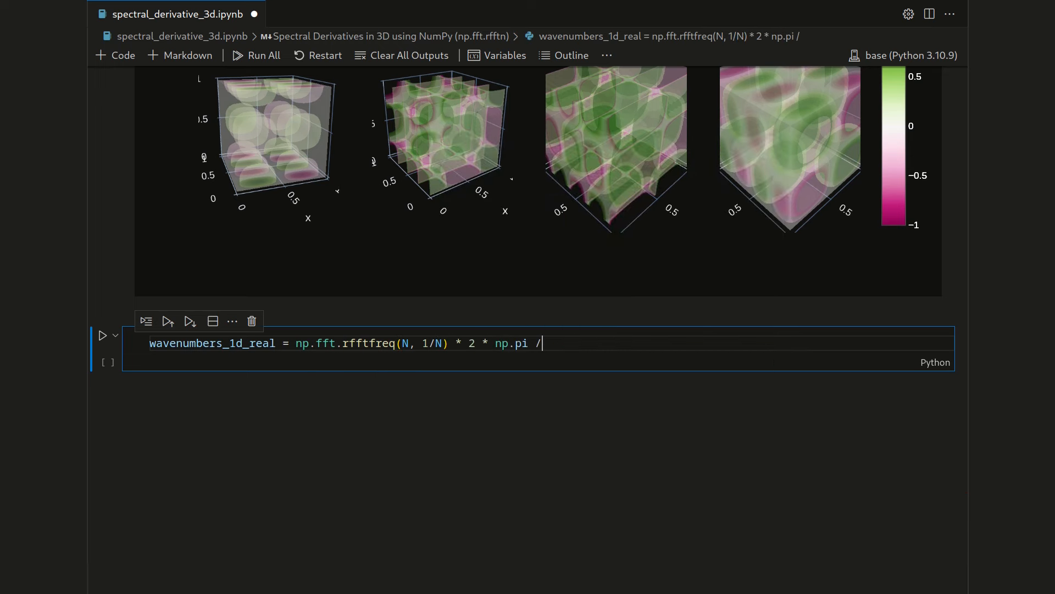
text(Lw)
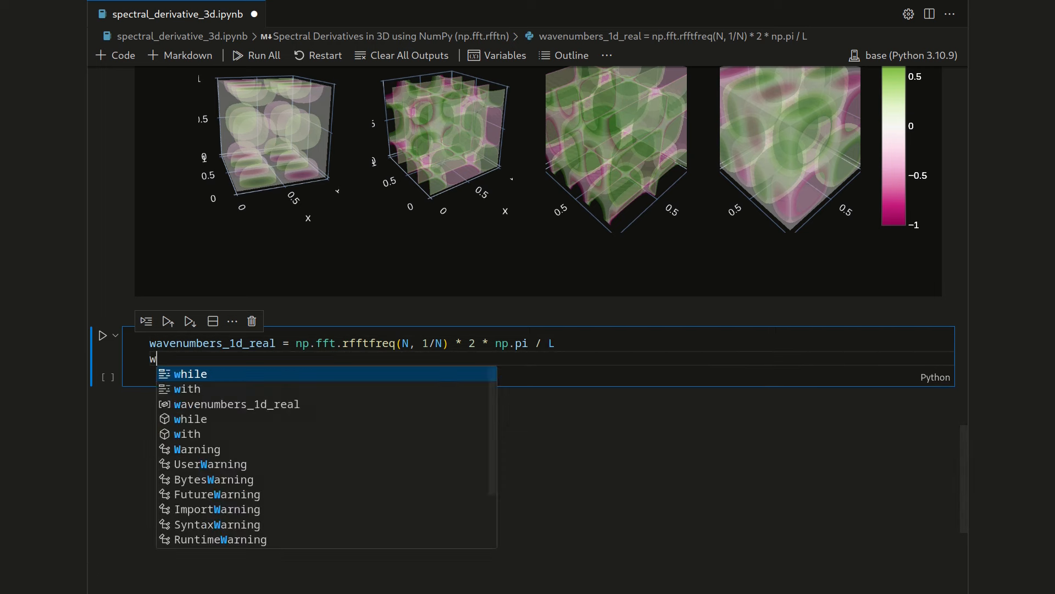
text(avenumbers_1d_full = np.fft.ff)
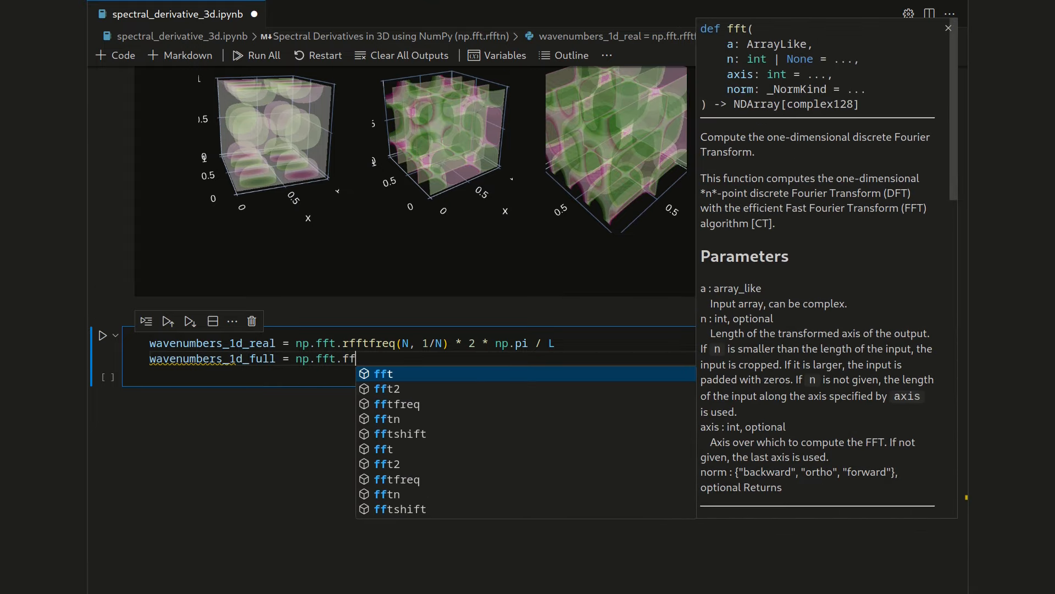
click(397, 403)
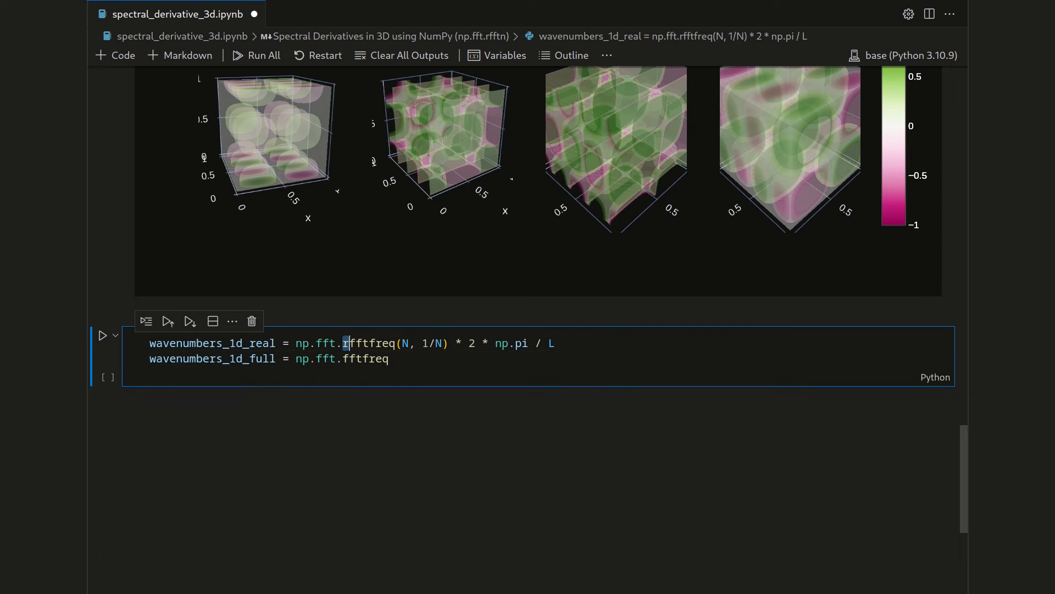
text((N, 1/N) * 2)
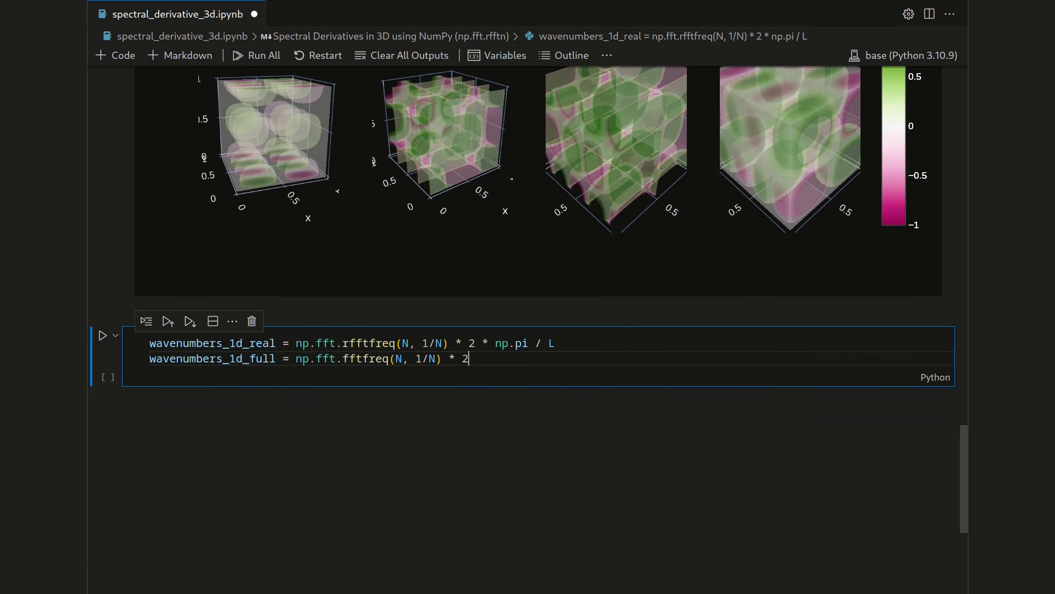
text(* np.pi / L)
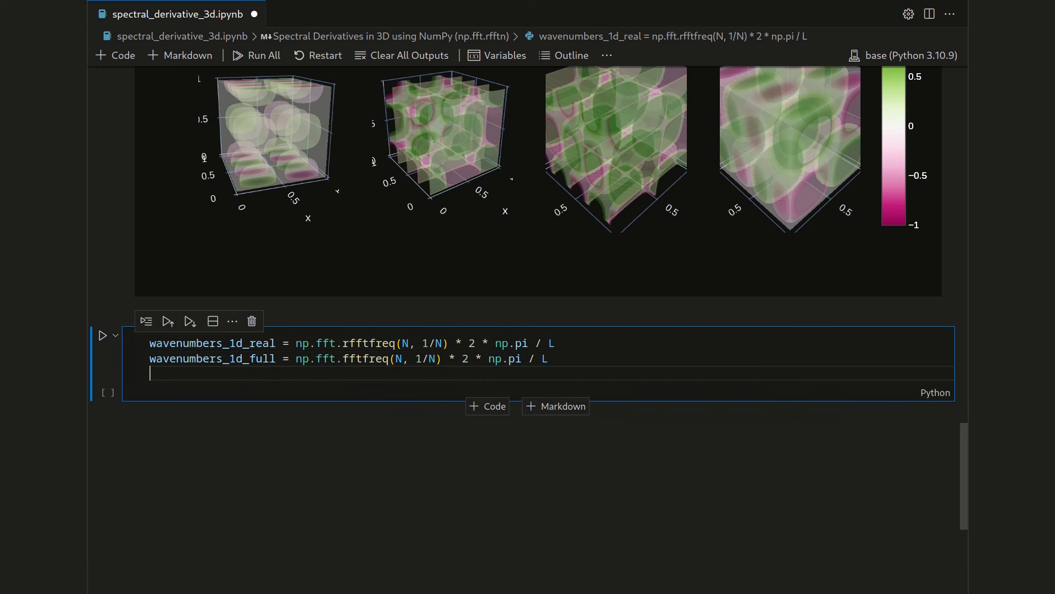
Step: Stack an ij-indexed meshgrid of full, full and real wavenumbers into wavenumbers
text(waven)
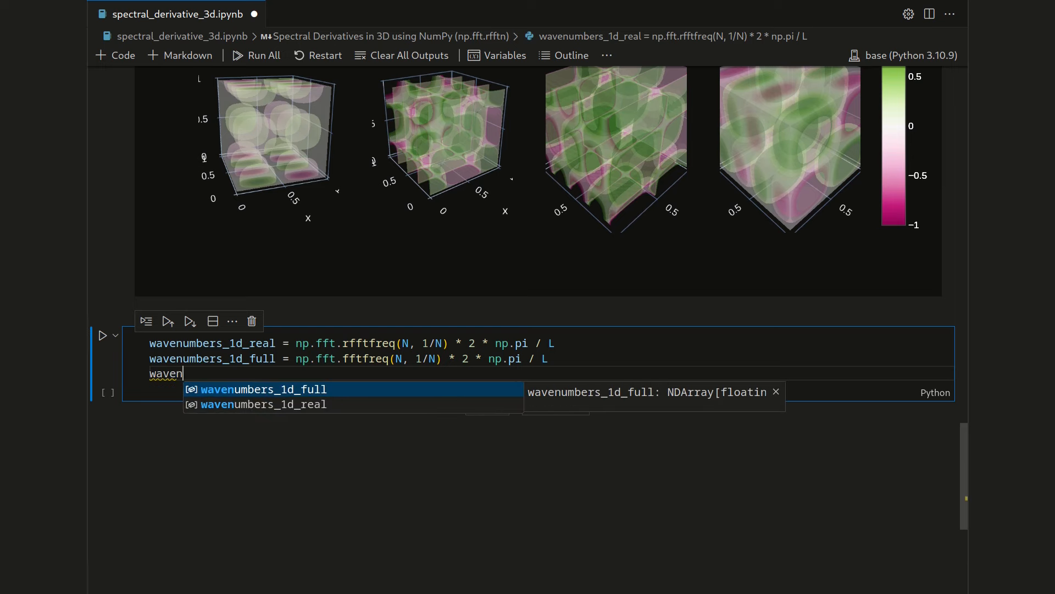
text(umbers)
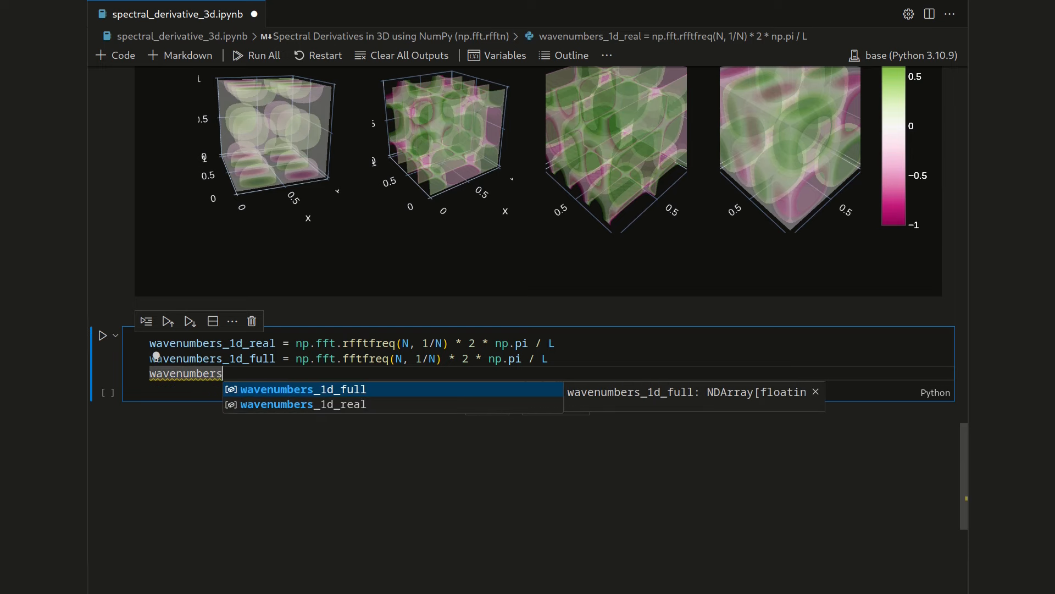
text(= np.stac)
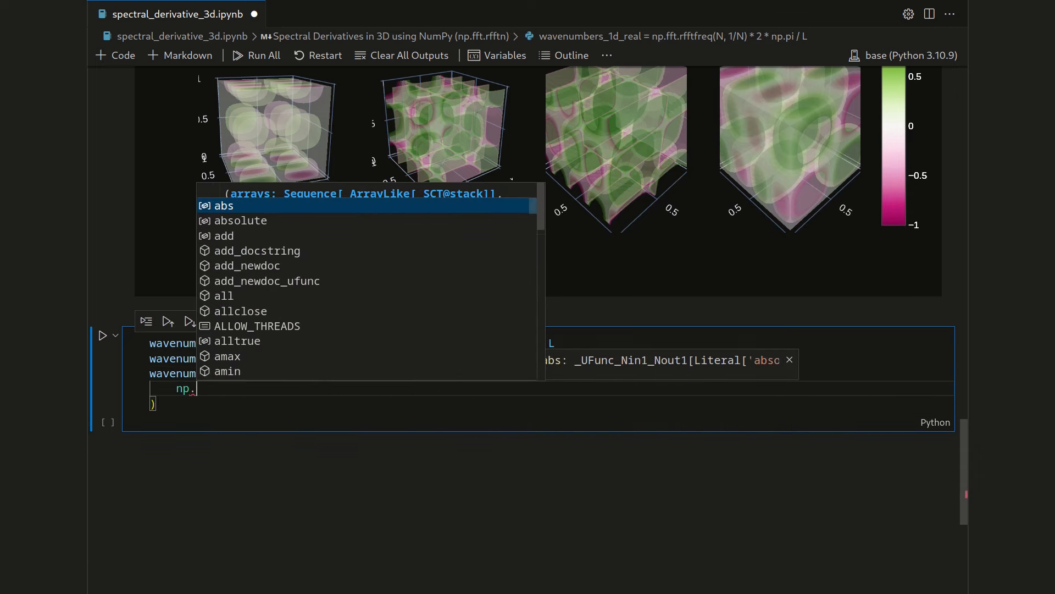
text(meshgrid()
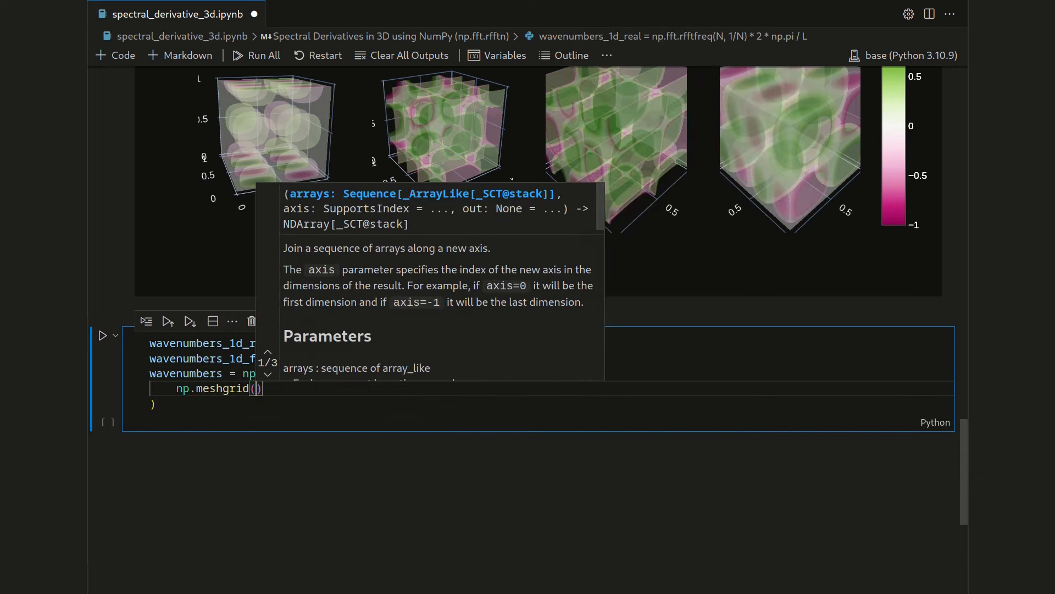
text(wavenumbers_1d_full, wavenumbers_1d_full, wave)
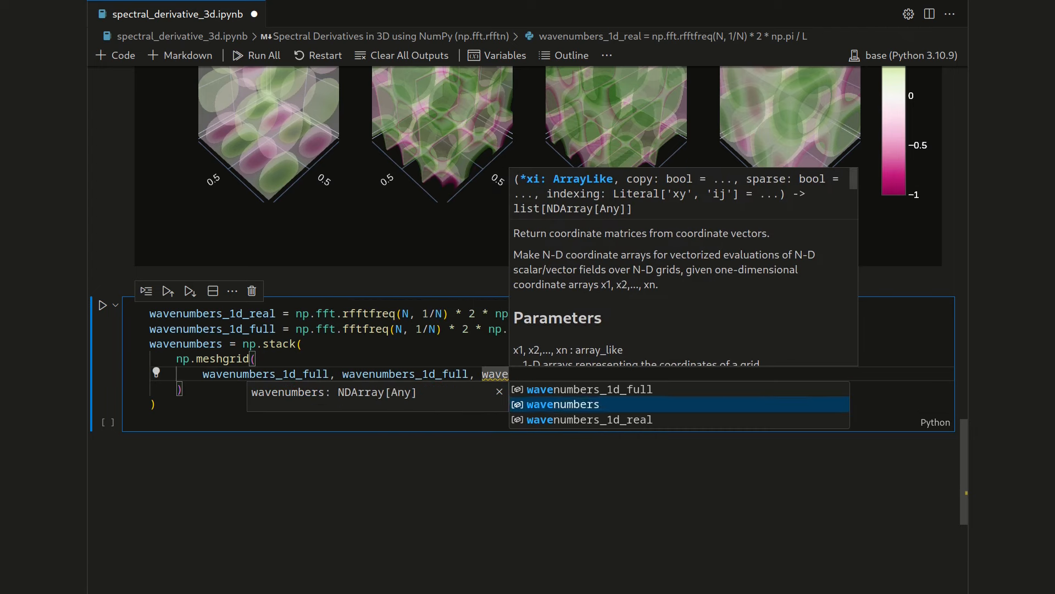
click(589, 419)
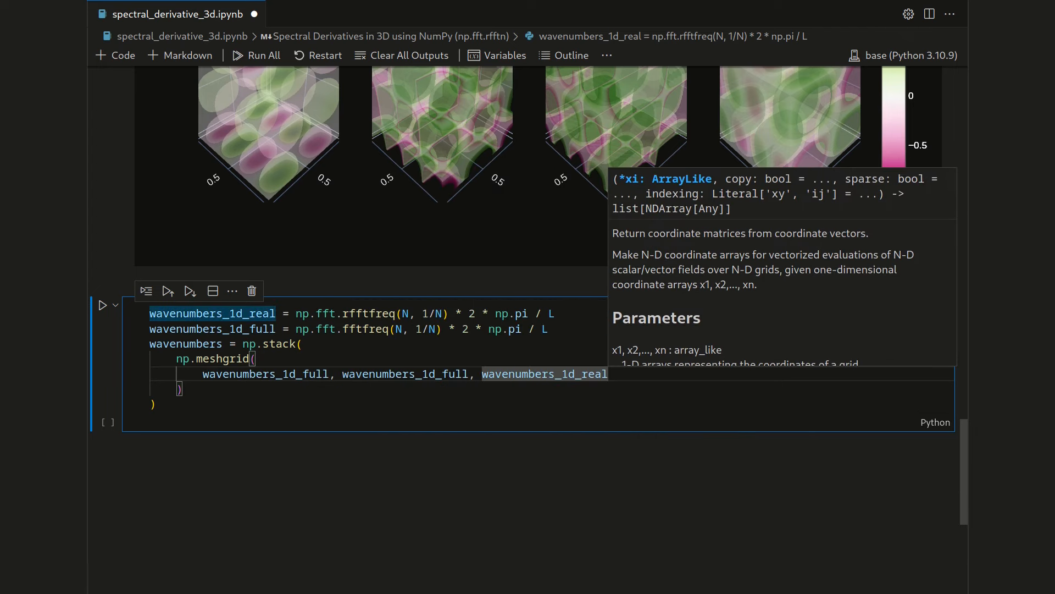
text(indexing="ij)
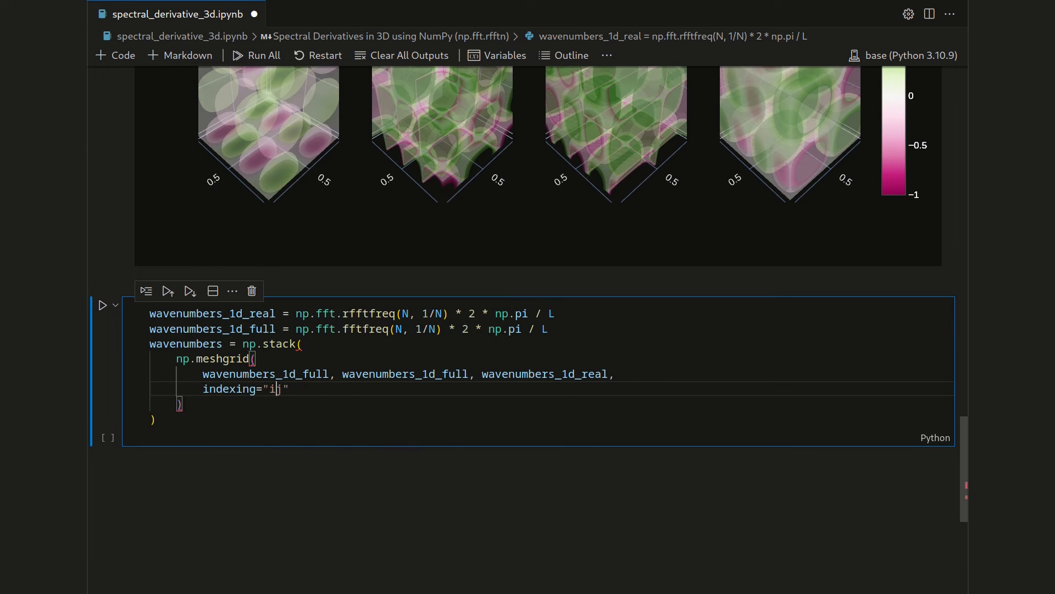
text(,)
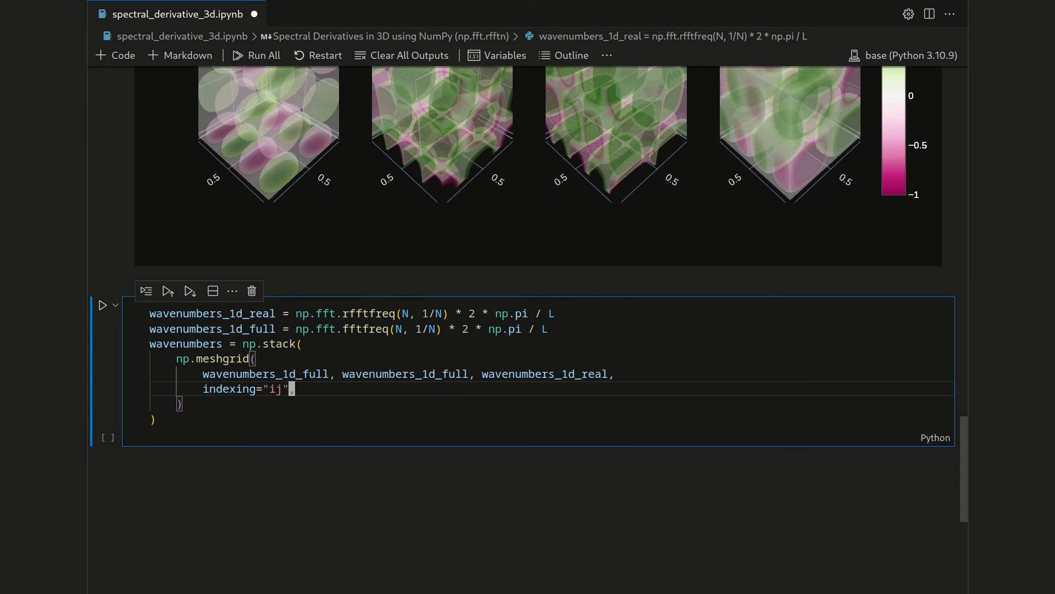
mouse_move(405, 374)
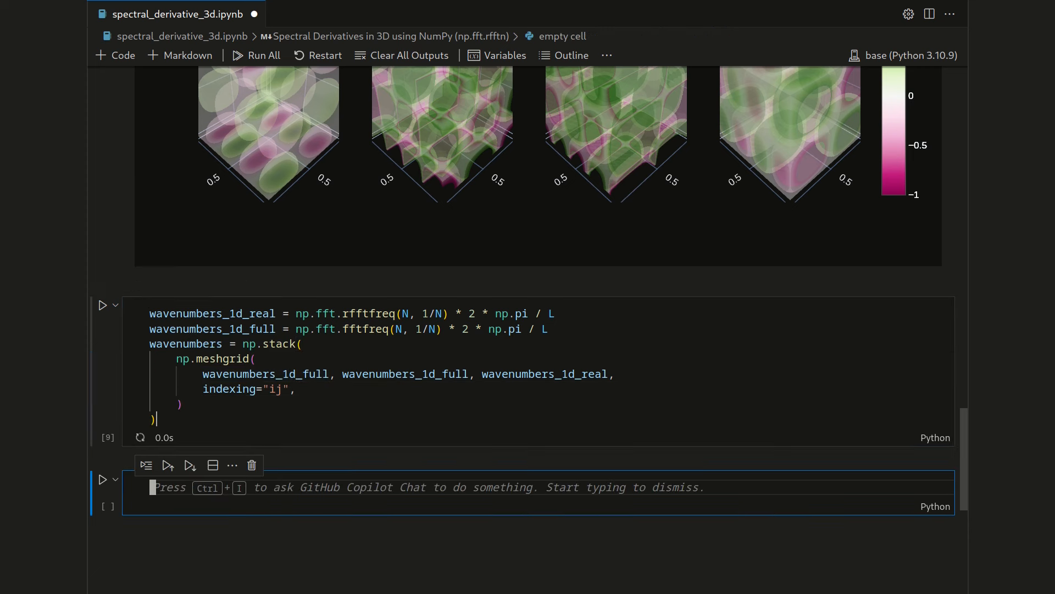
Step: Display wavenumbers.shape and highlight the resulting (3, 40, 40, 21) dimensions
text(wav)
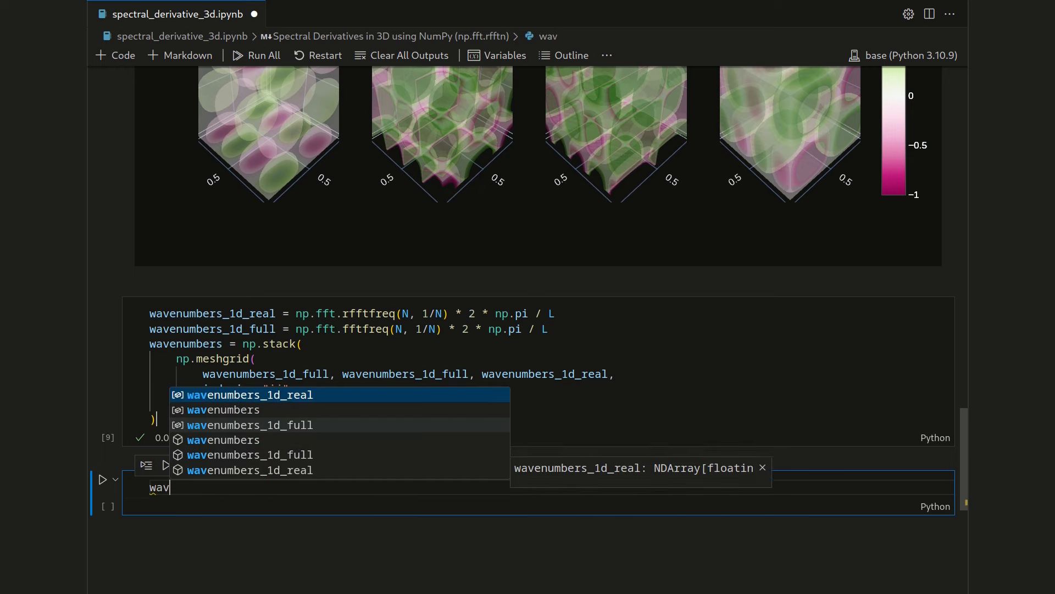
text(enumbers.shape)
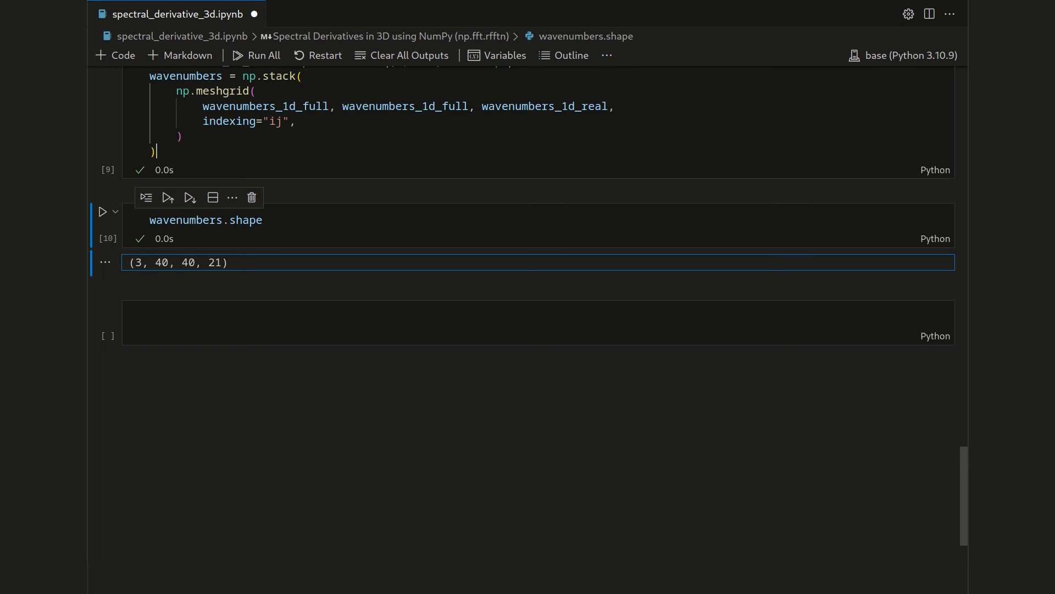
double_click(216, 263)
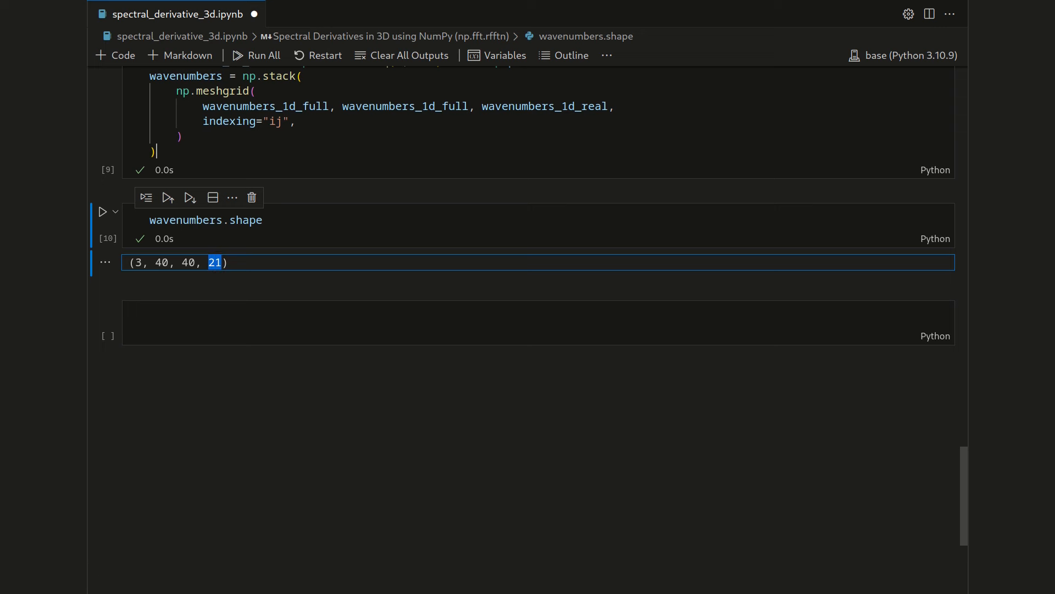
mouse_move(518, 281)
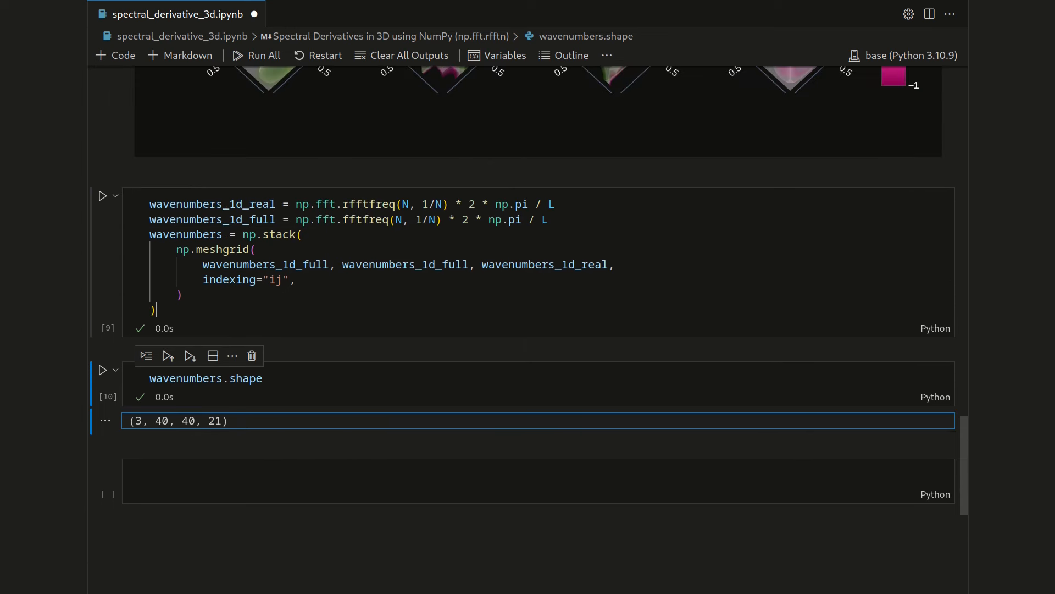
double_click(245, 378)
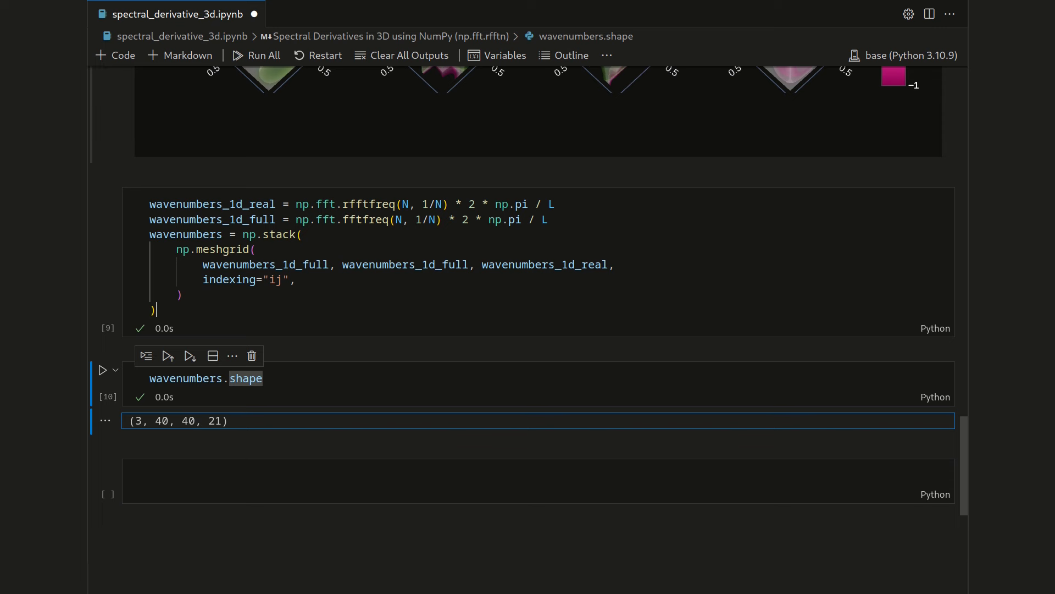
double_click(191, 420)
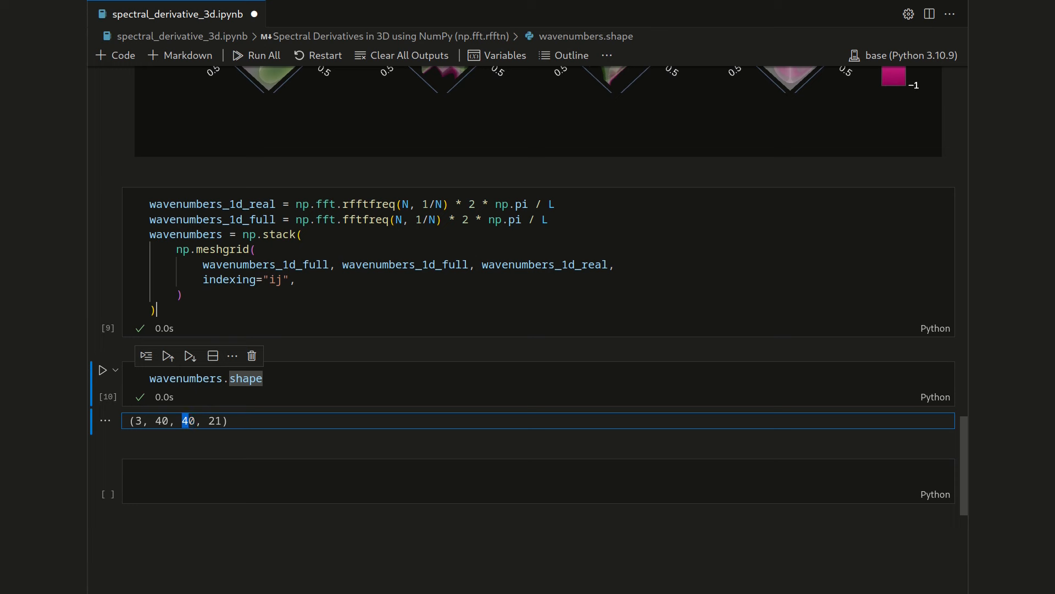
Step: Write and run derivative_operator = 1j * wavenumbers in the empty cell
click(471, 482)
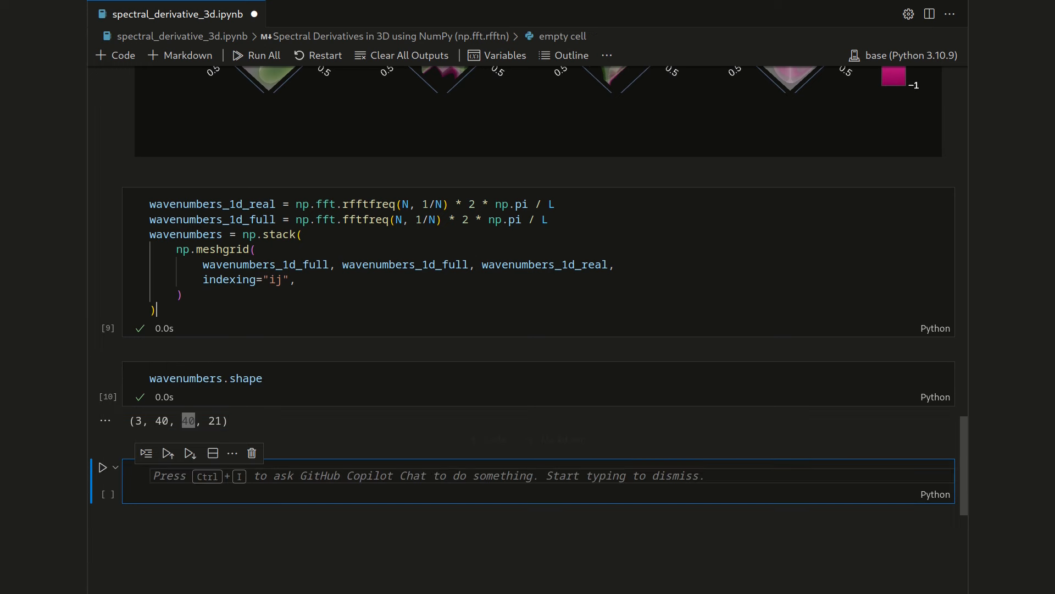
text(derivativ)
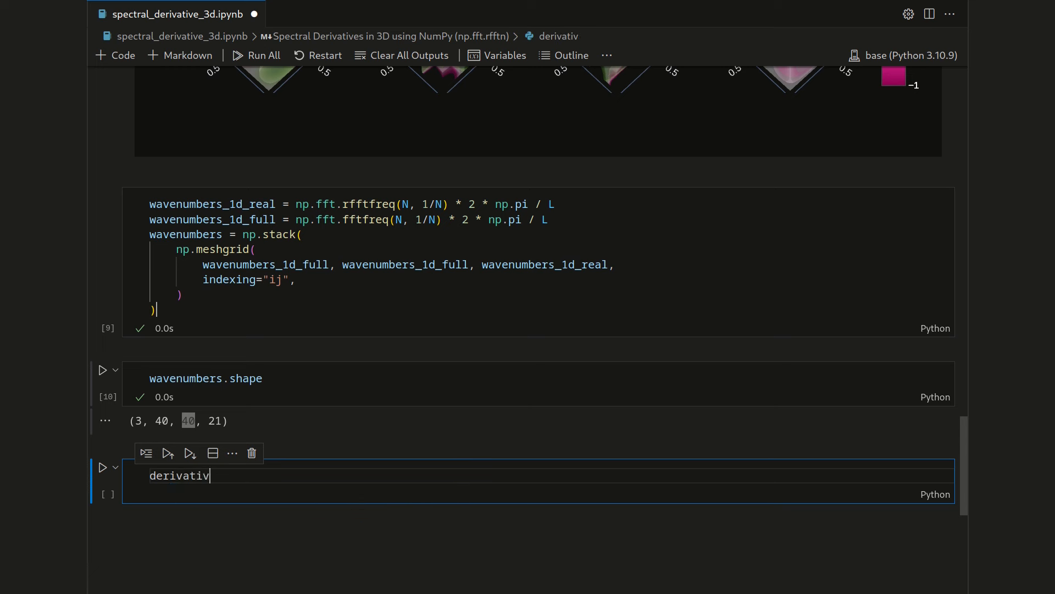
text(e_operator)
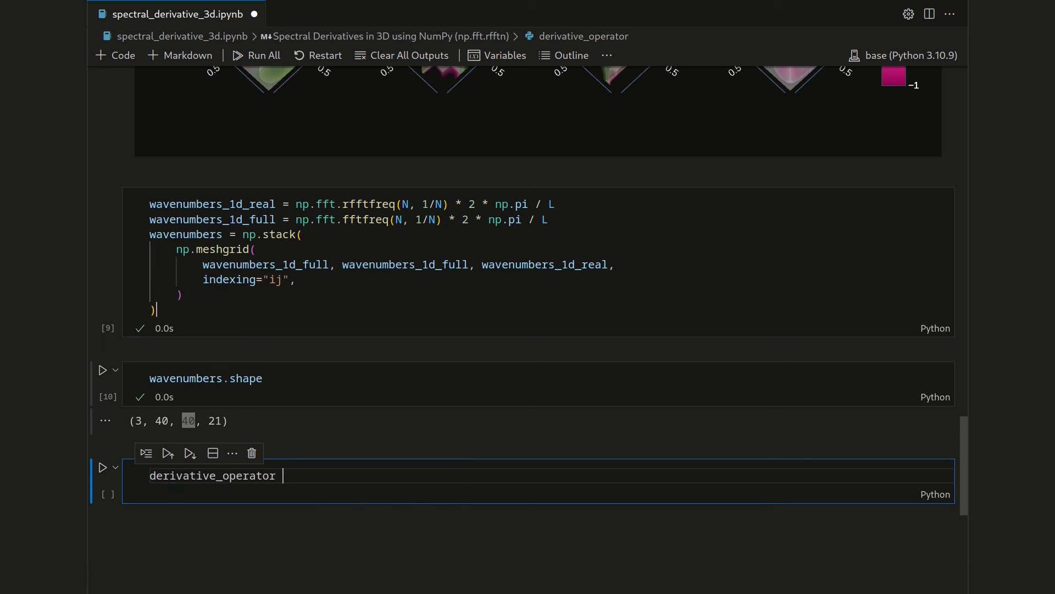
text(= 1j)
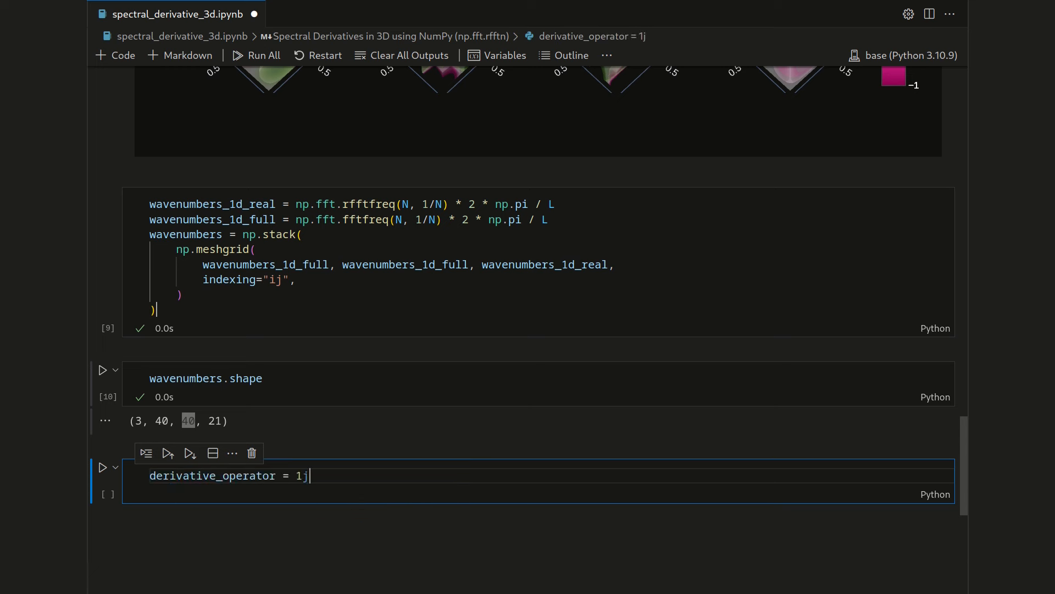
text(* wavenumbers)
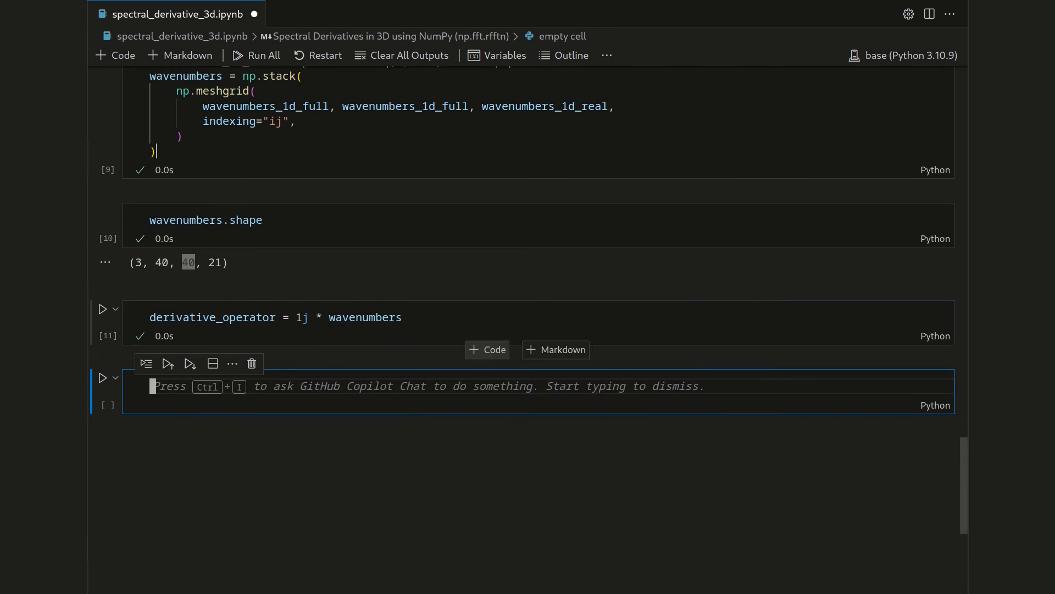
Step: Compute f_x0_h_spectrally = np.fft.irfftn(derivative_operator[0] * np.fft.rfftn(f_h)) and run it
text(f)
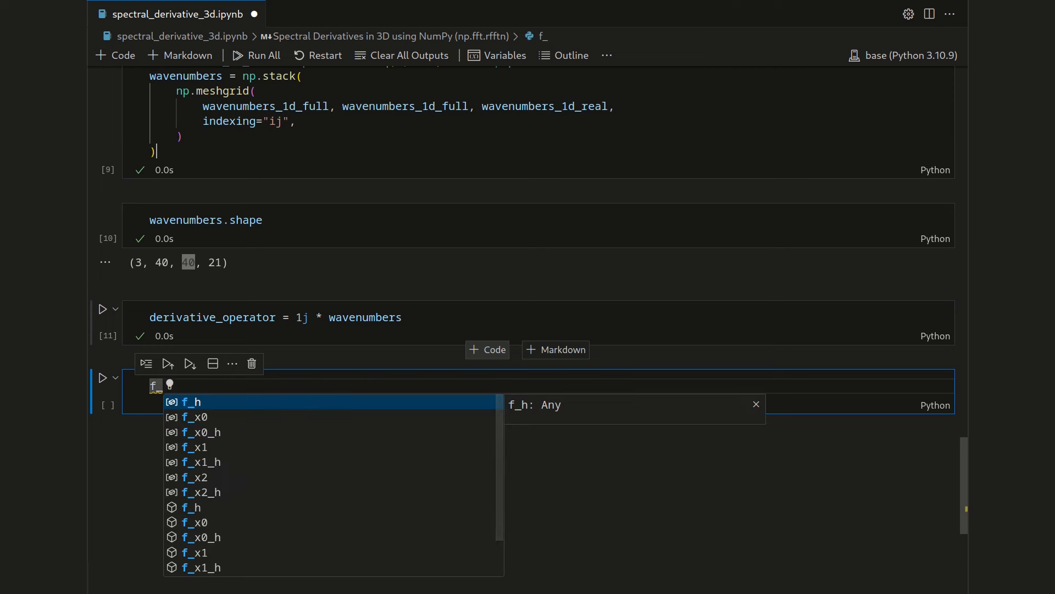
text(_x0)
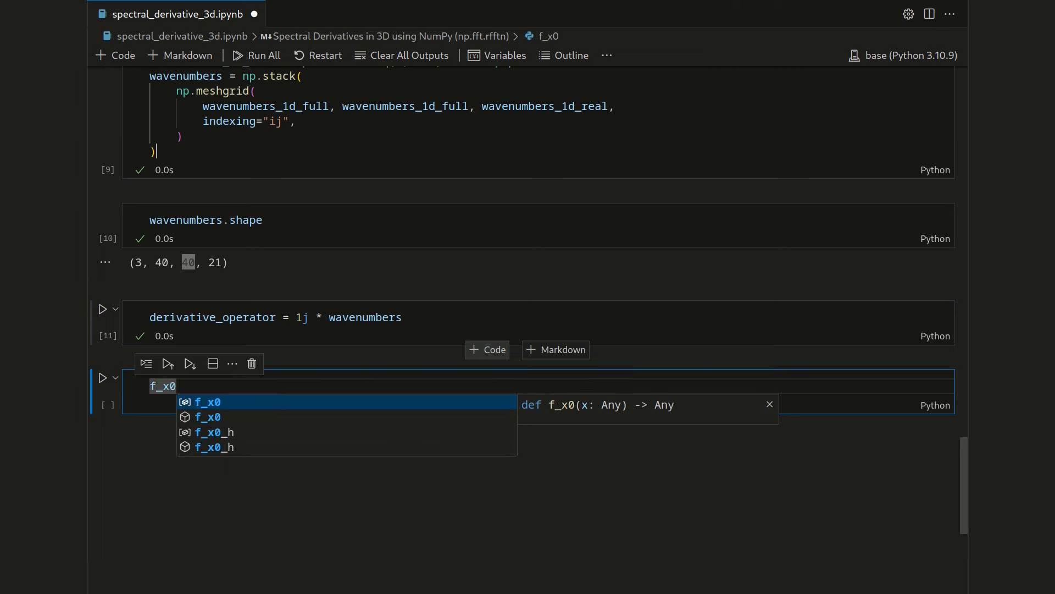
text(_h)
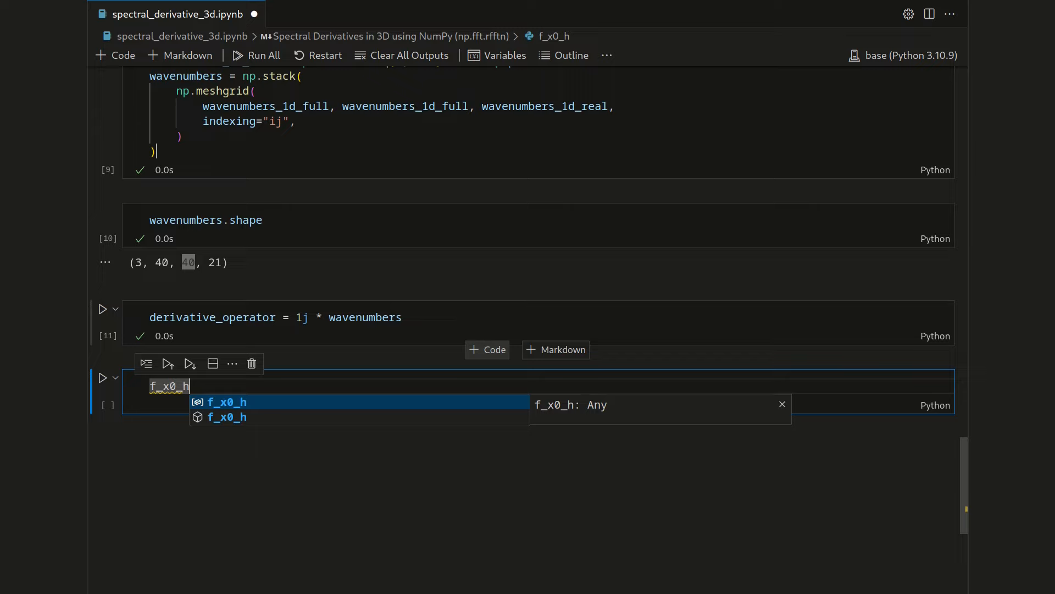
text(_spectrally)
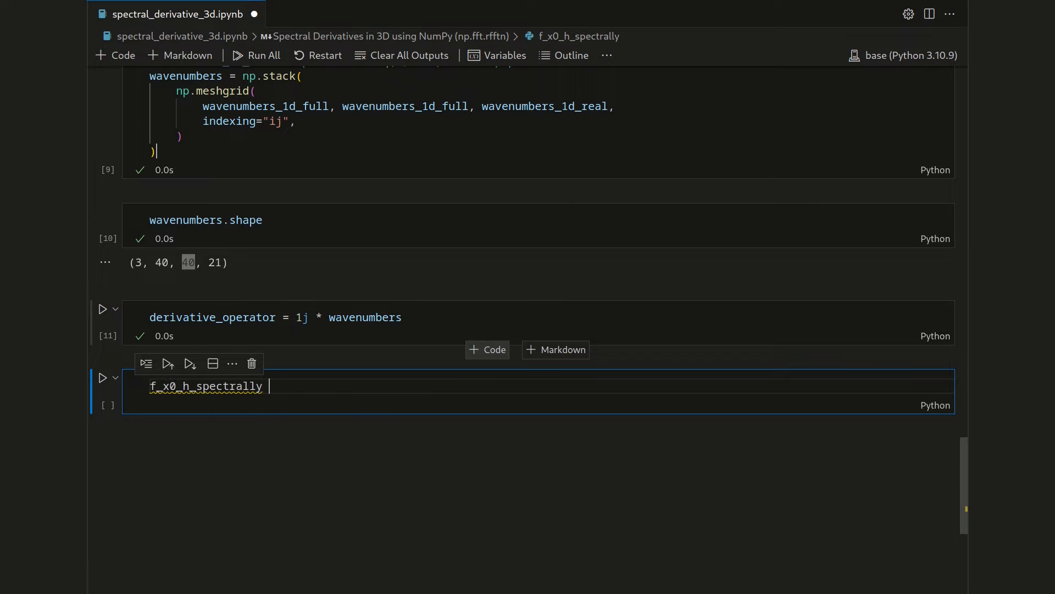
text(= np.fft.)
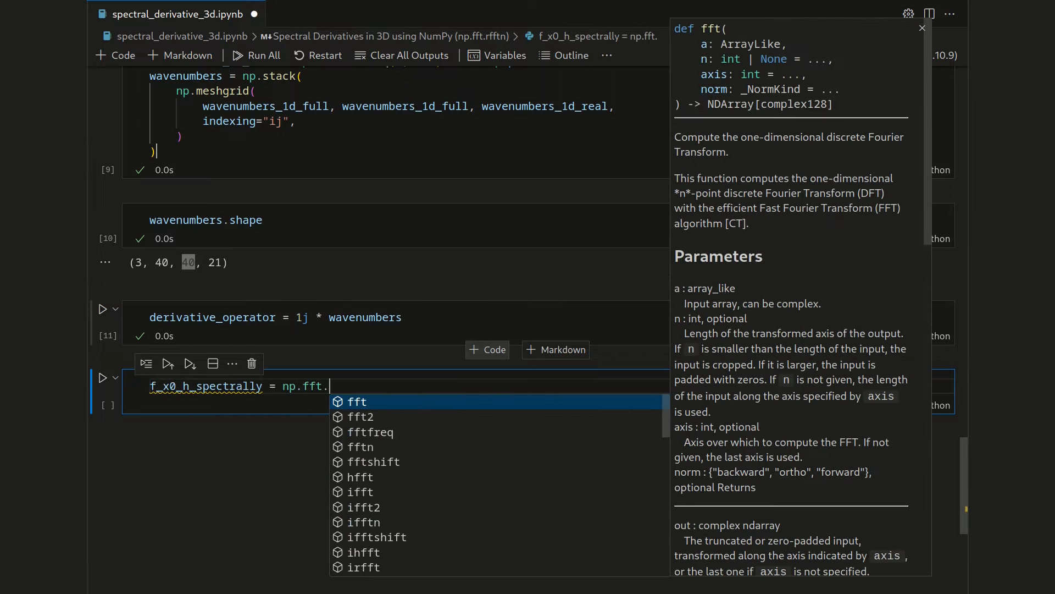
text(irf)
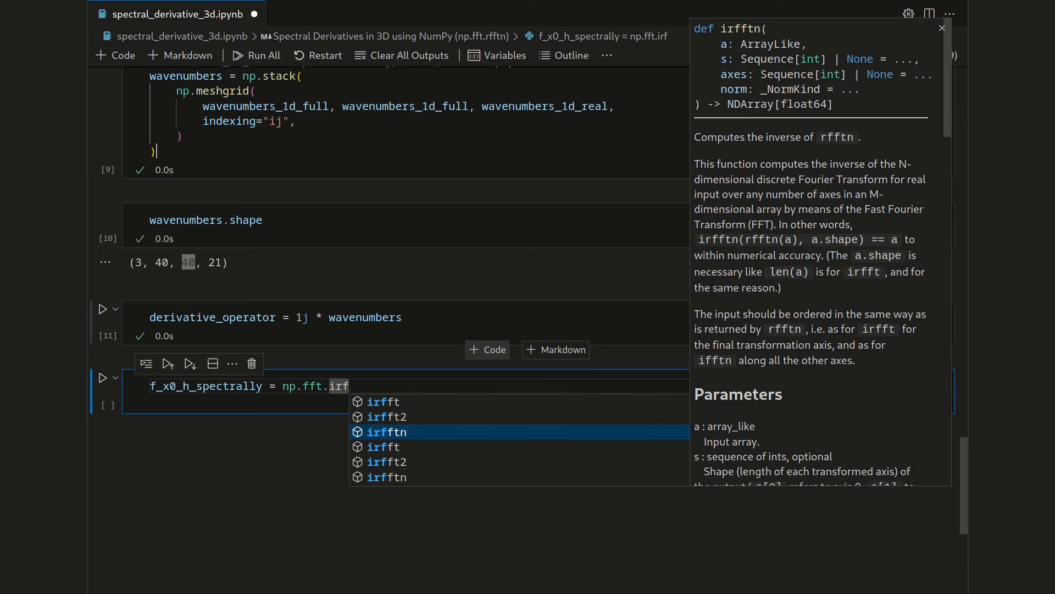
click(387, 431)
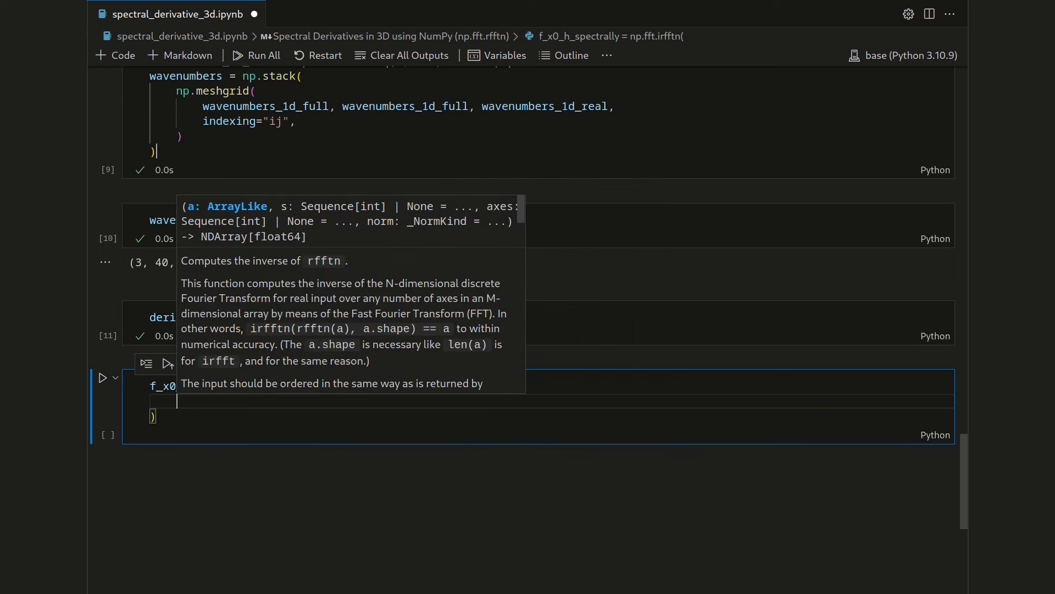
text(derivative_operator)
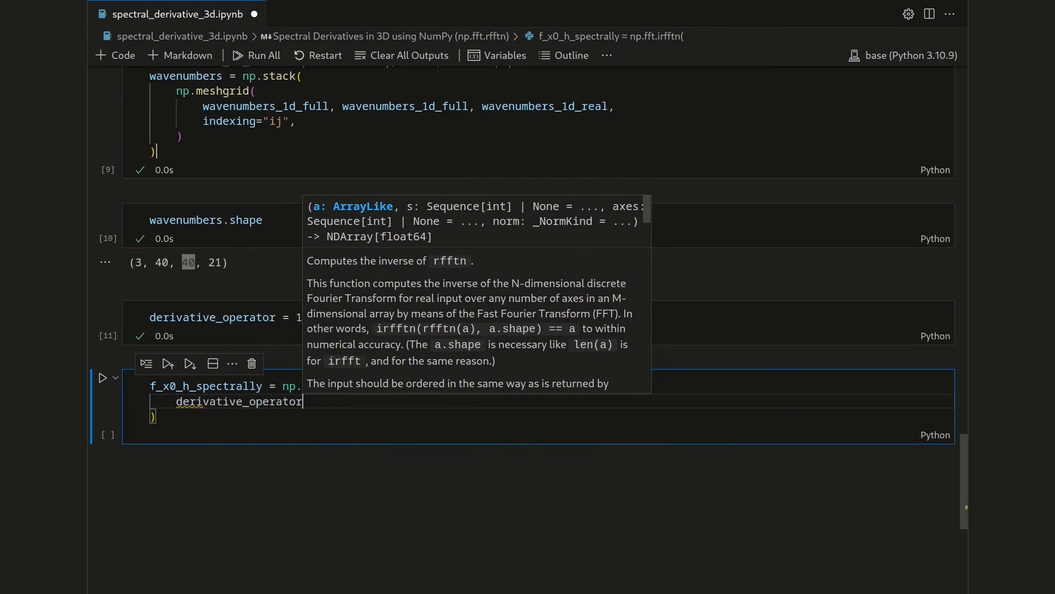
text([0])
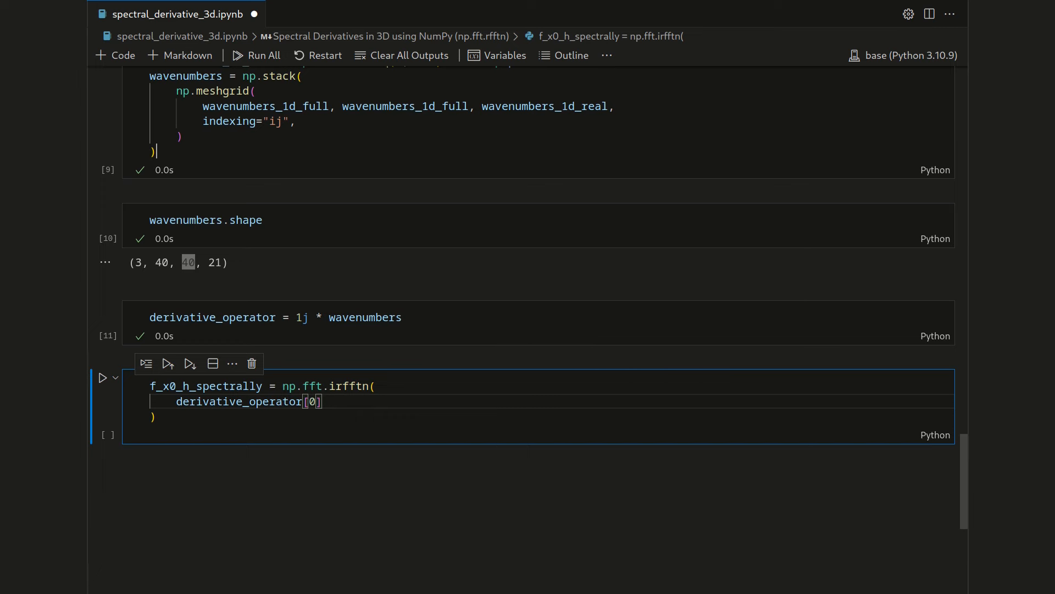
text(*)
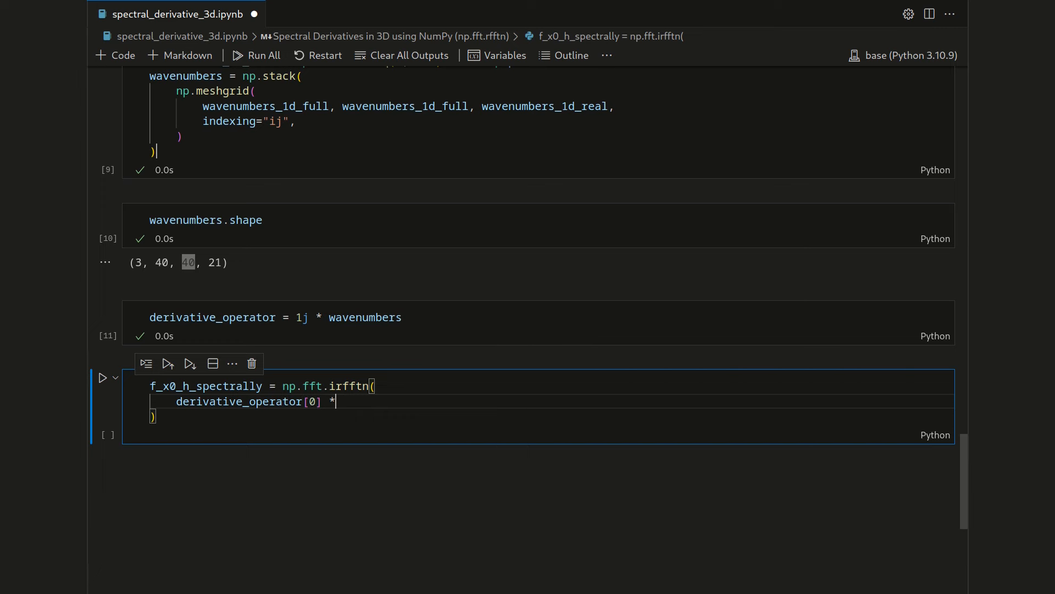
text(np.fft)
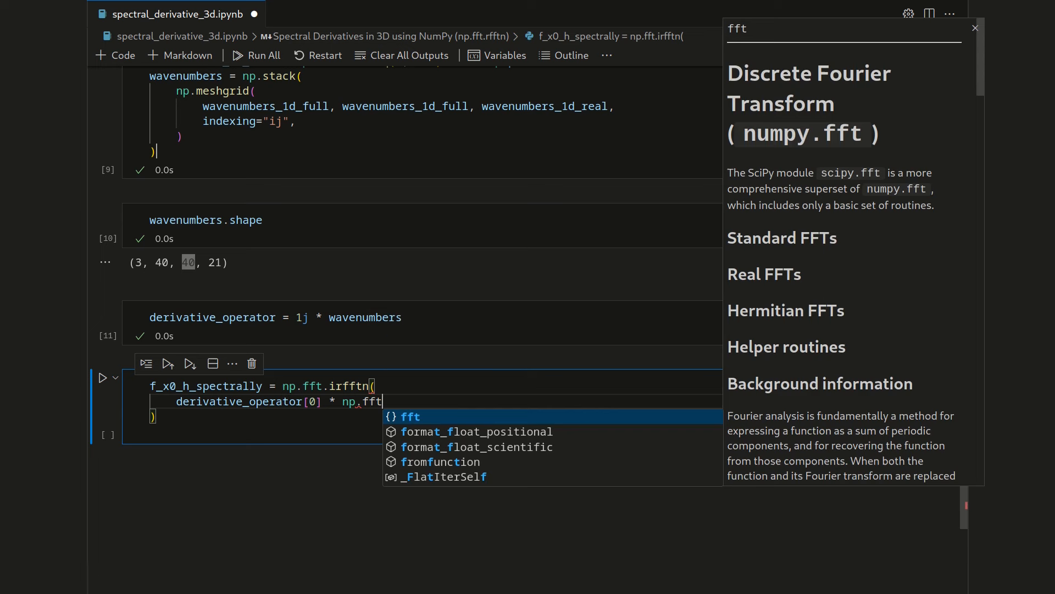
text(.rfftn)
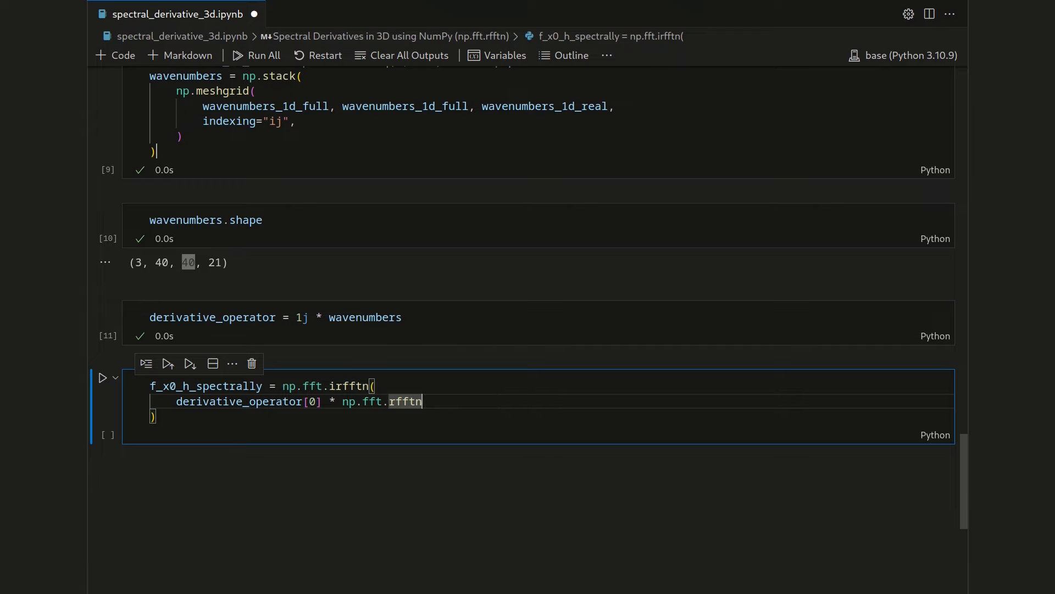
text((f_h)
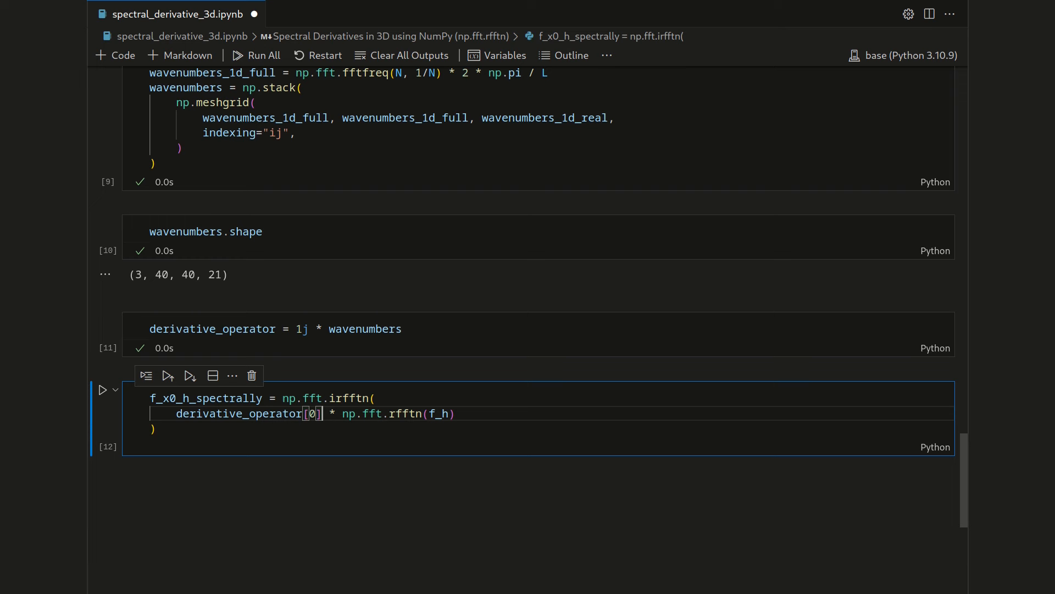
mouse_move(237, 413)
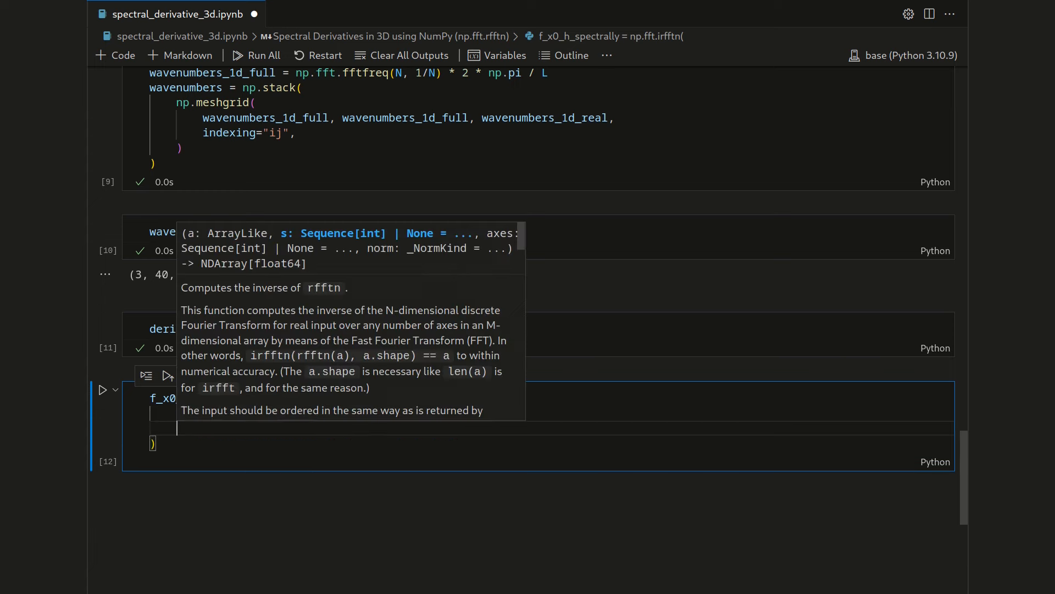
Step: Pass s=(N, N, N) to irfftn and rerun the f_x0_h_spectrally cell
text(s)
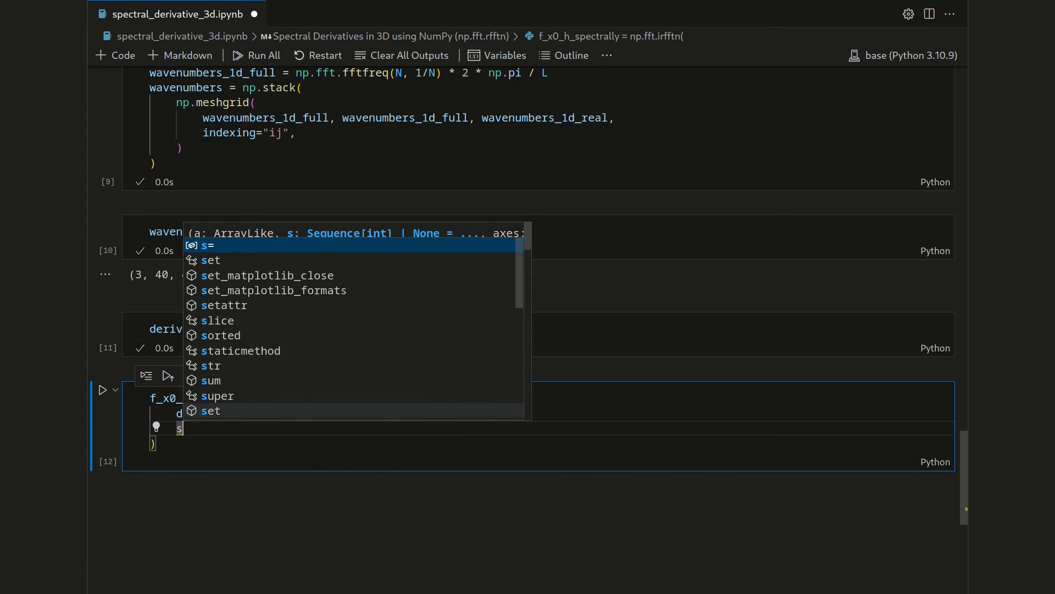
text((N)
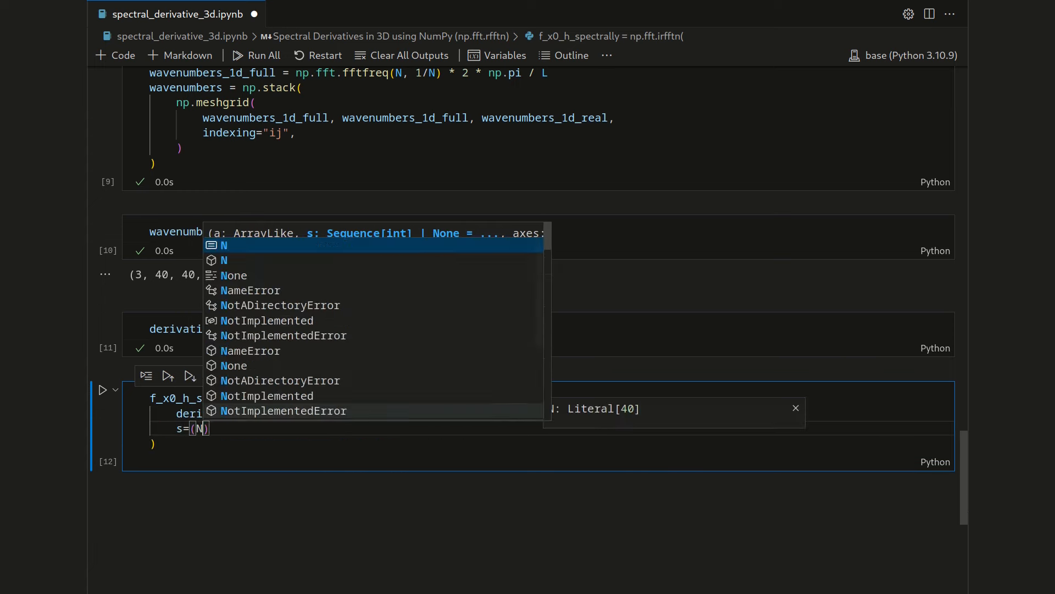
text(, N, N)
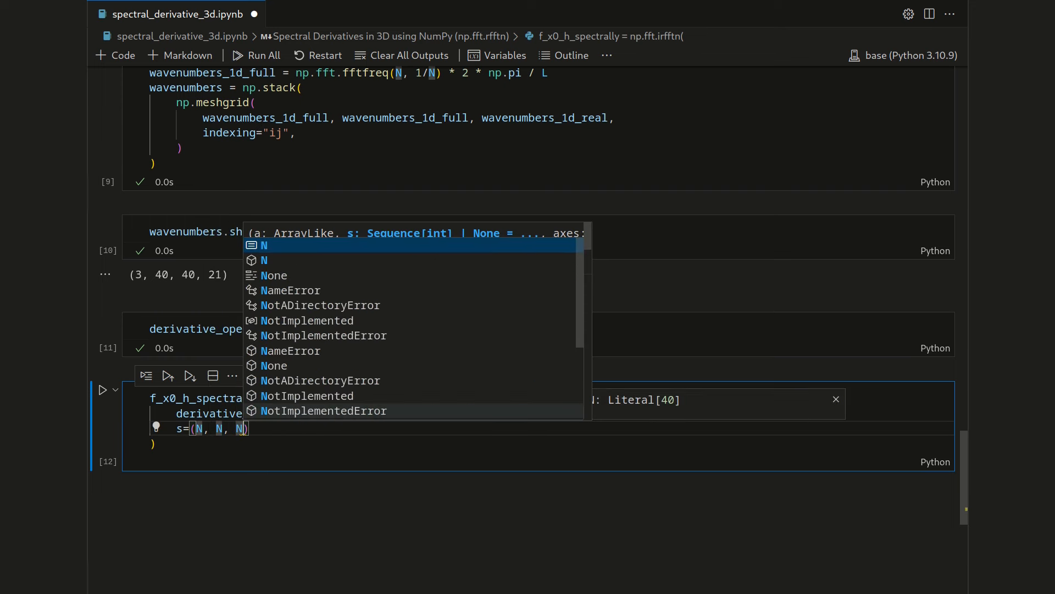
key(Escape)
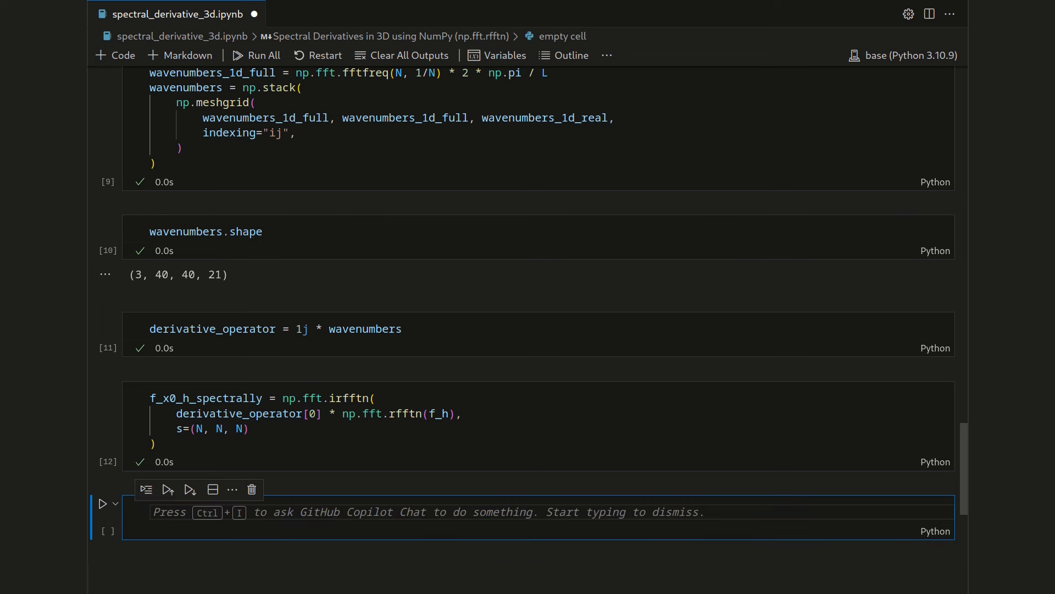
Step: Call plot_isosurface_row(f_x0_h, f_x0_h_spectrally) to render both volumes side by side
text(plot)
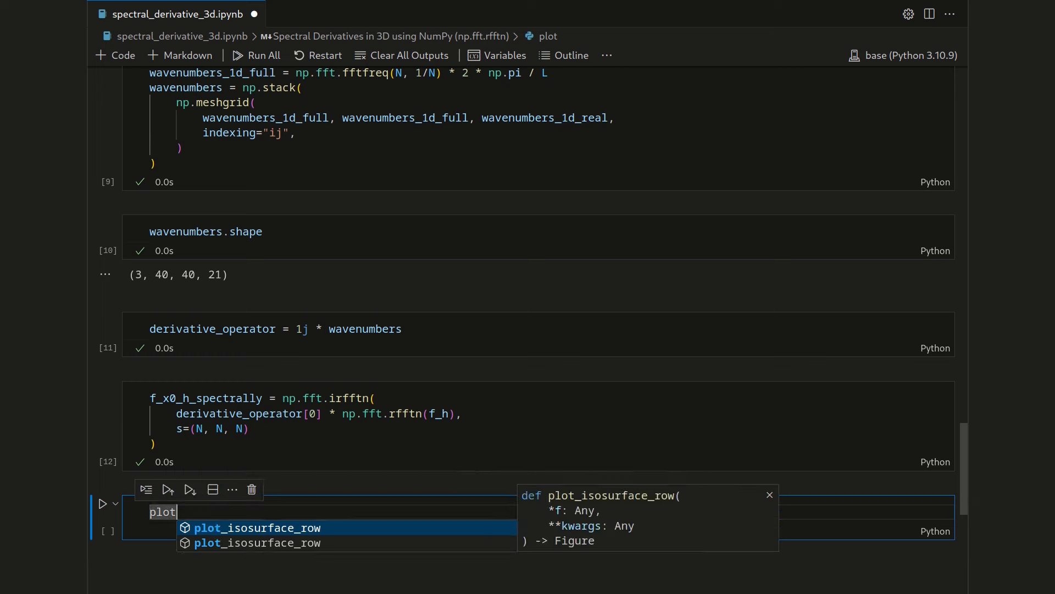
click(257, 527)
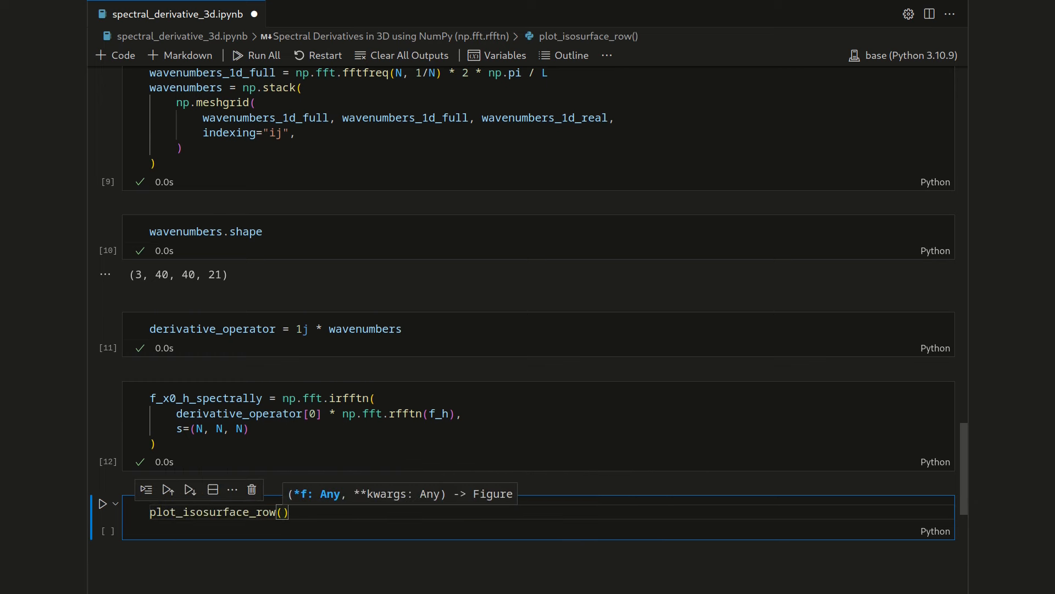
text(f_x0_h)
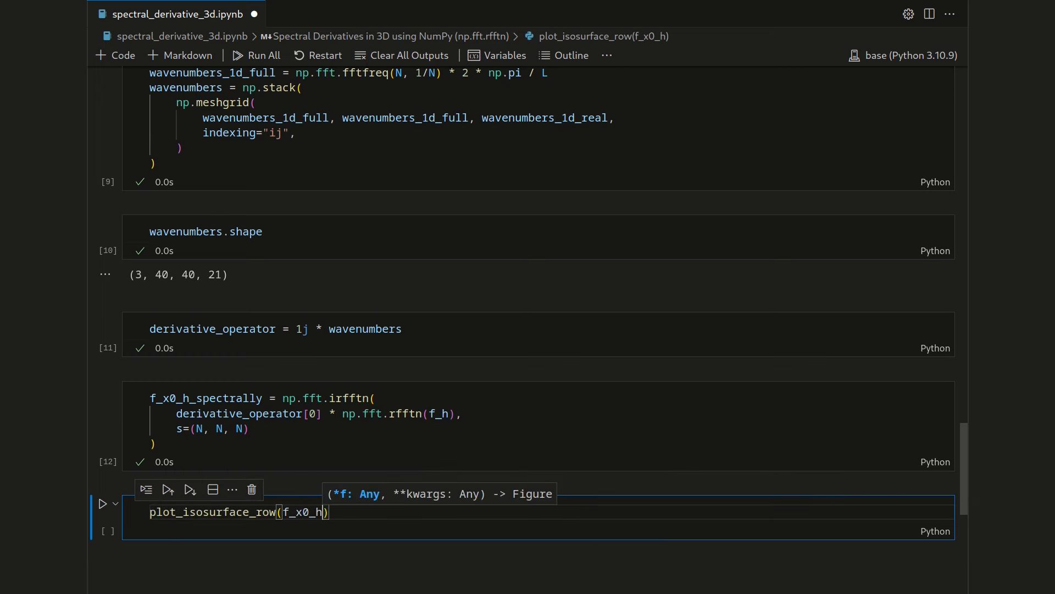
text(, f_x0_h_spectrally)
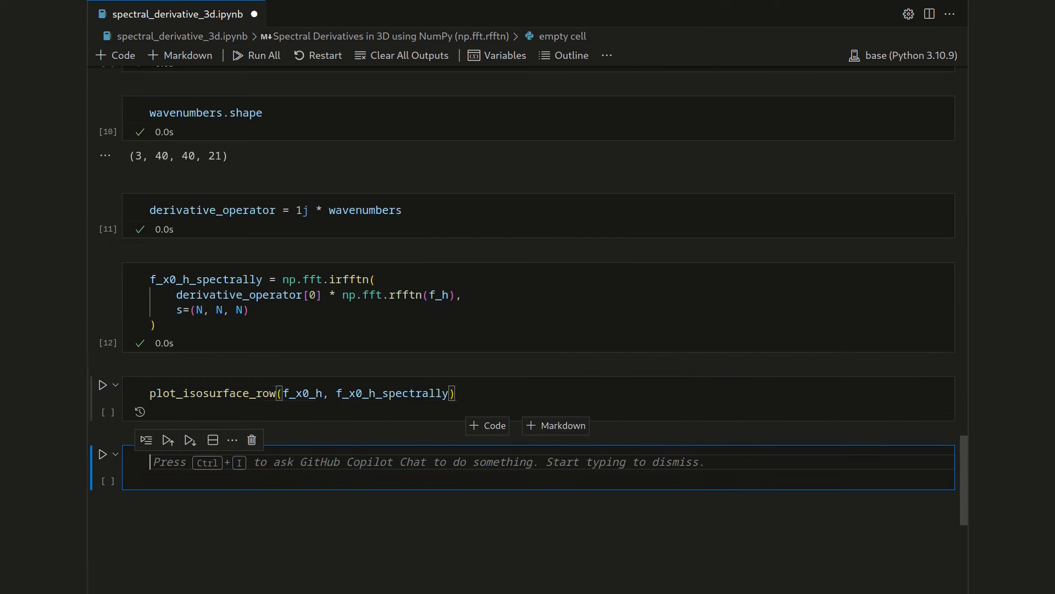
click(103, 384)
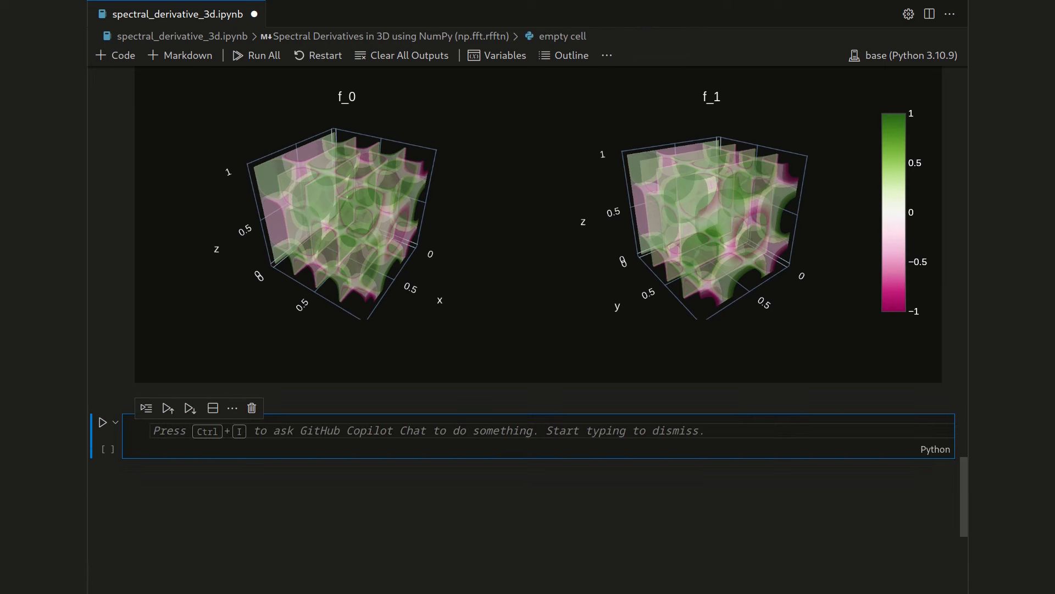
Step: Evaluate np.linalg.norm(f_x0_h_spectrally - f_x0_h) / np.linalg.norm(f_x0_h), giving about 4.16e-15
click(149, 431)
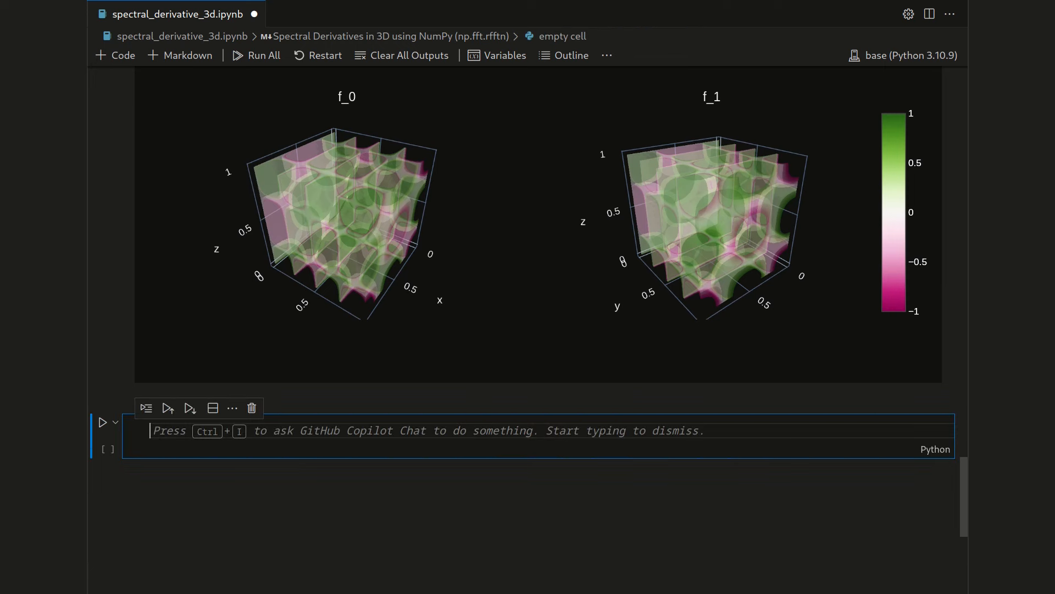
text(np)
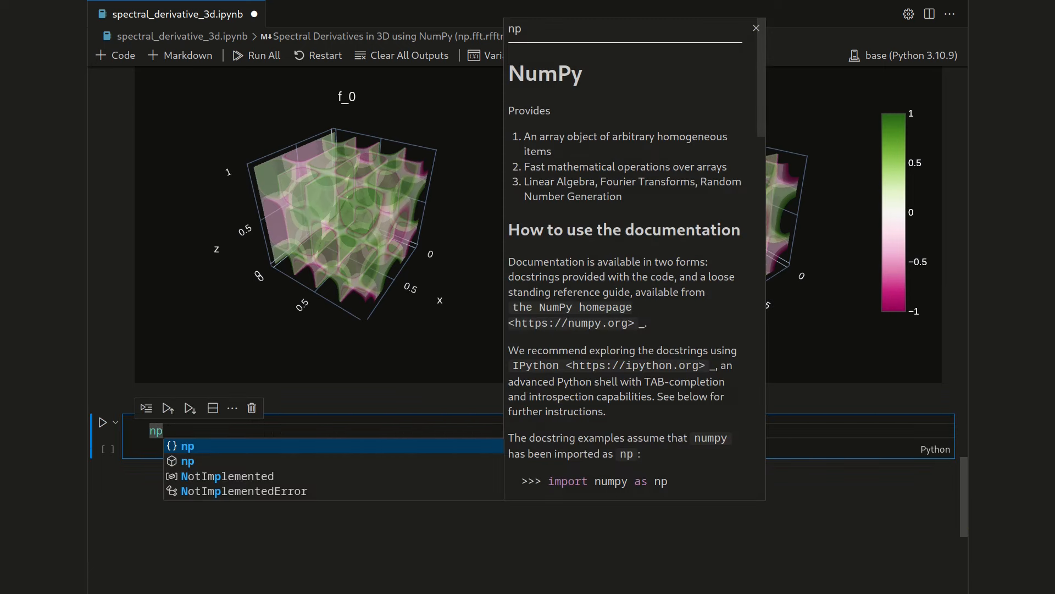
text(.linalg.norm()
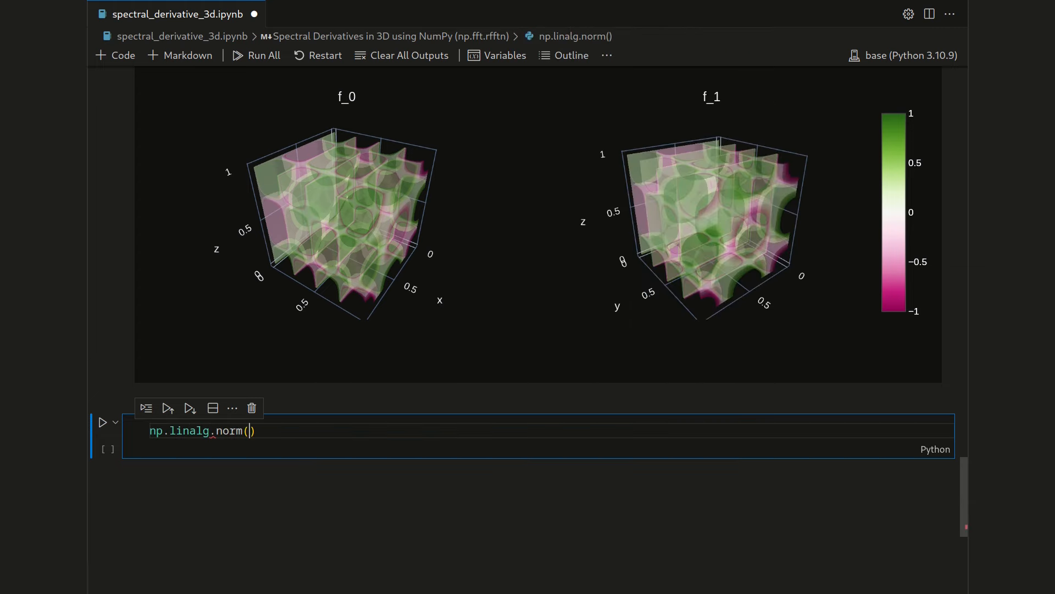
text(f_x0_h_spectrally - f_x0_h)
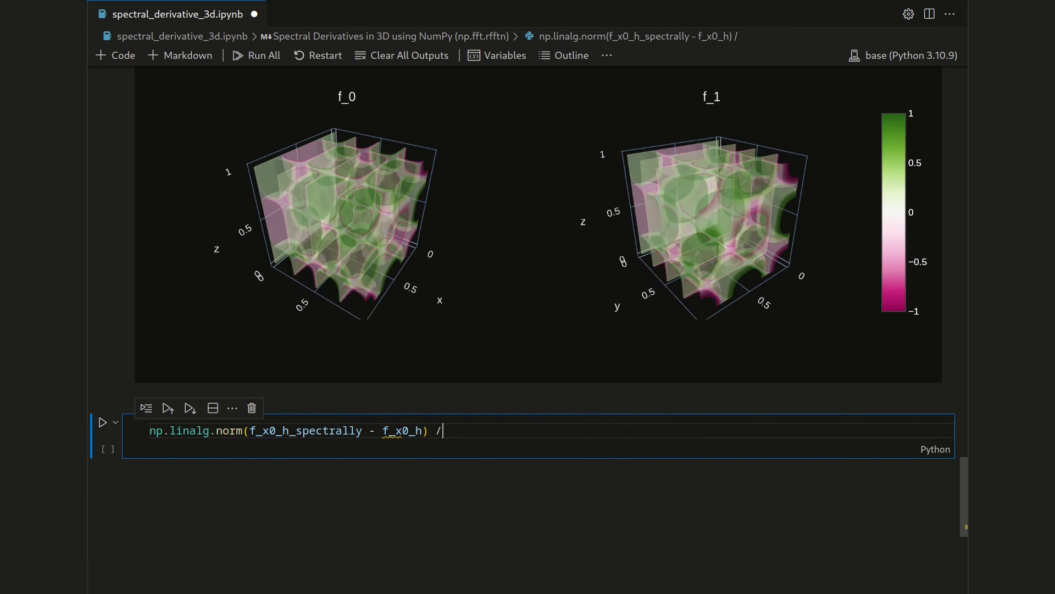
text(np.linalg.norm(f_x0_h)
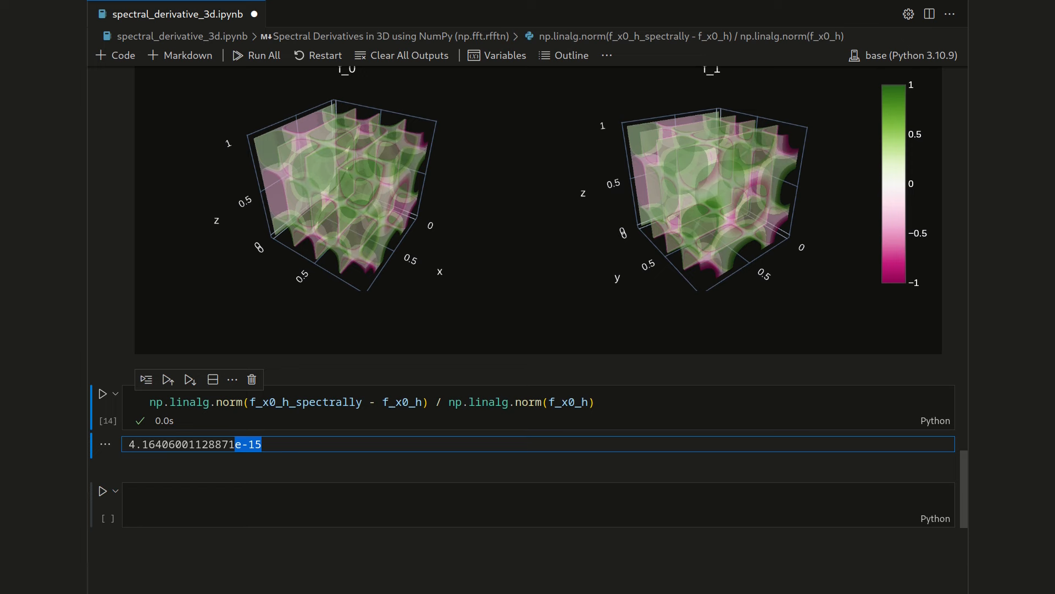
mouse_move(315, 199)
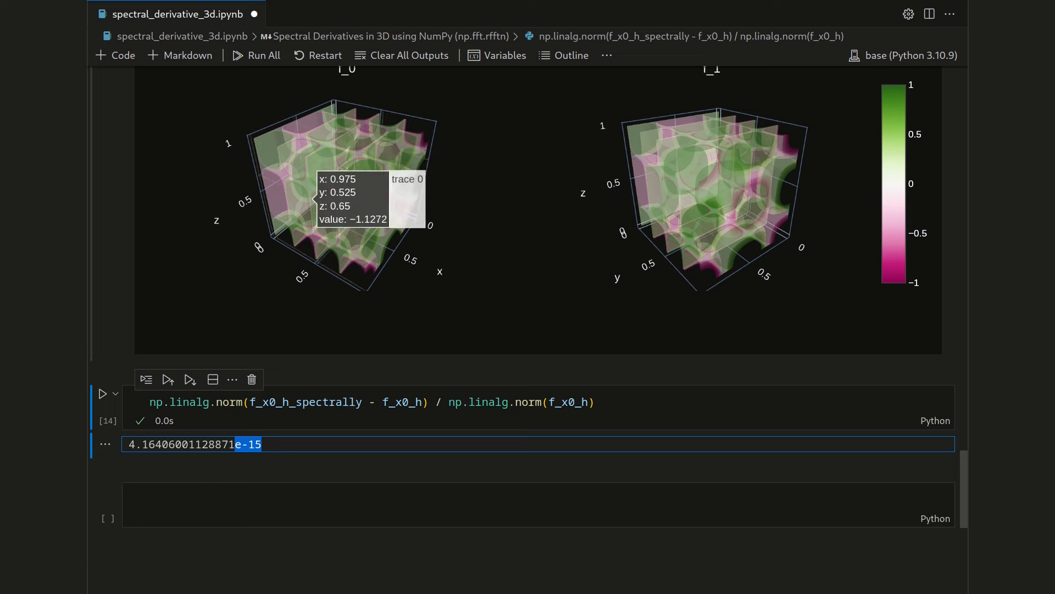